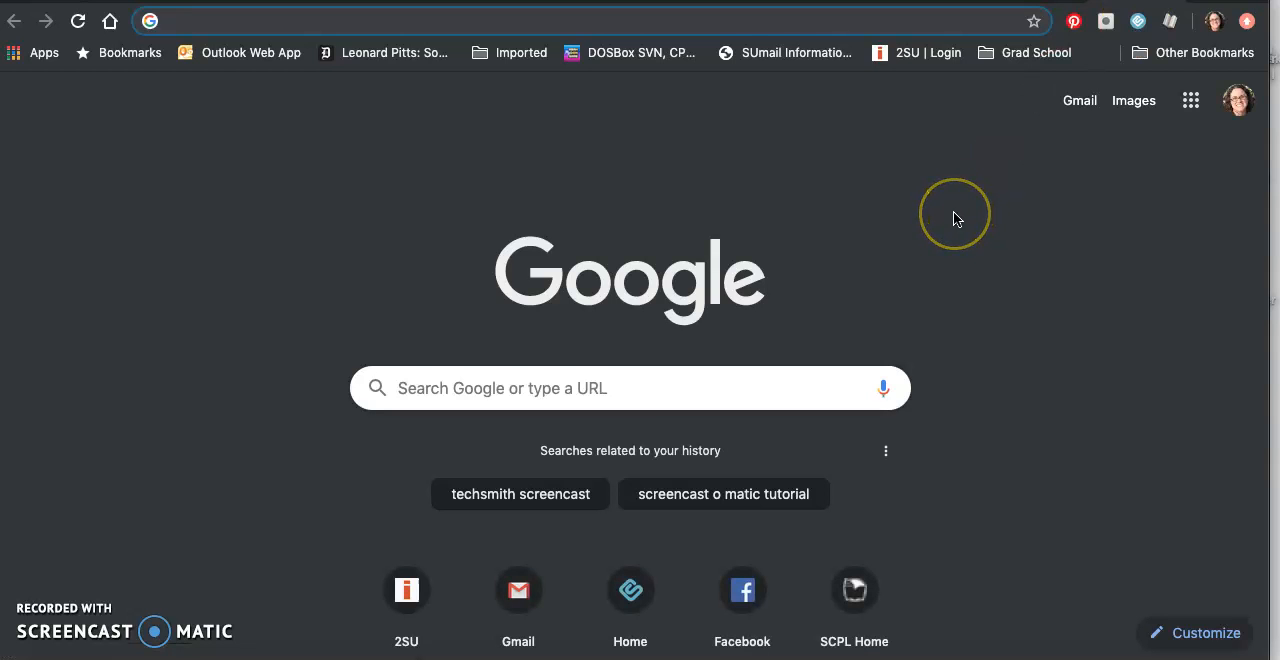
mouse_move(369, 246)
type("bookcreator.com")
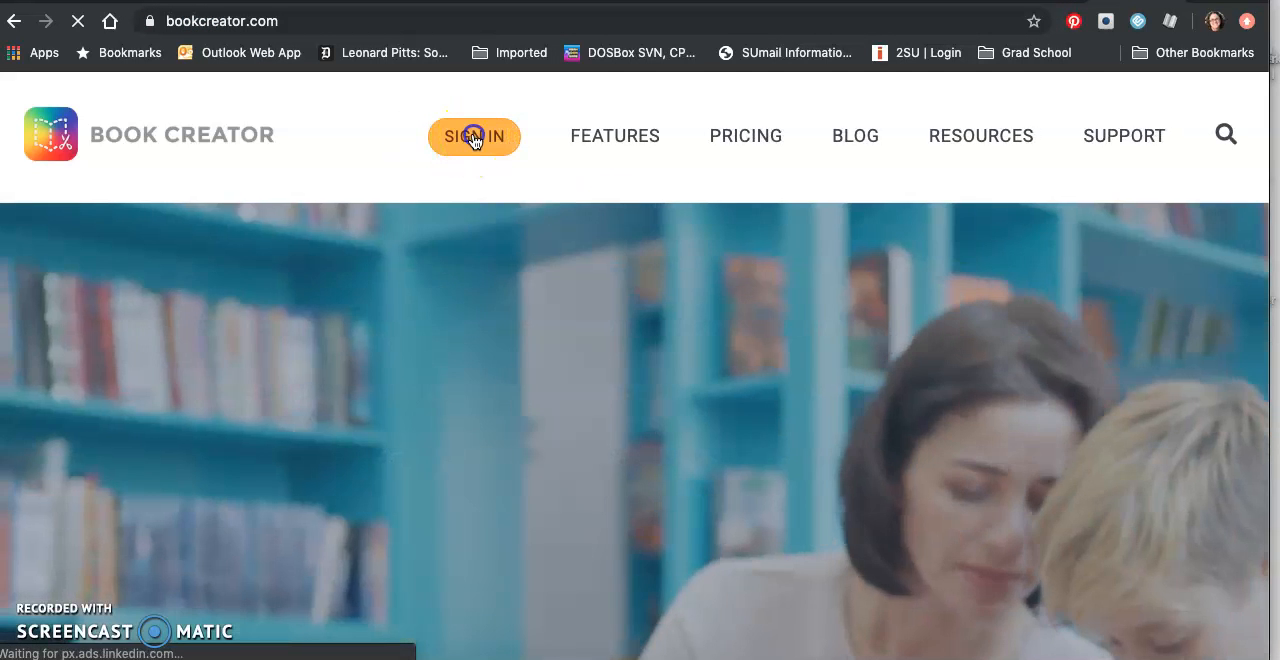
Step: Sign in to Book Creator as a teacher using a Google account
left_click(474, 136)
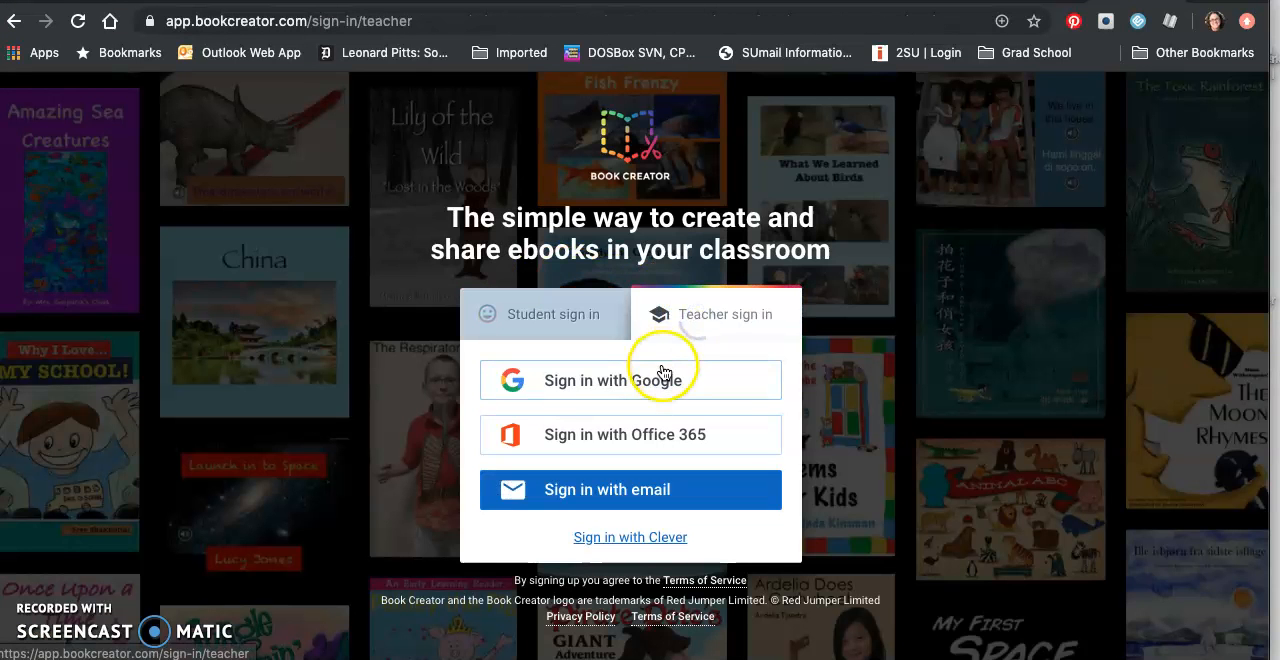
left_click(630, 380)
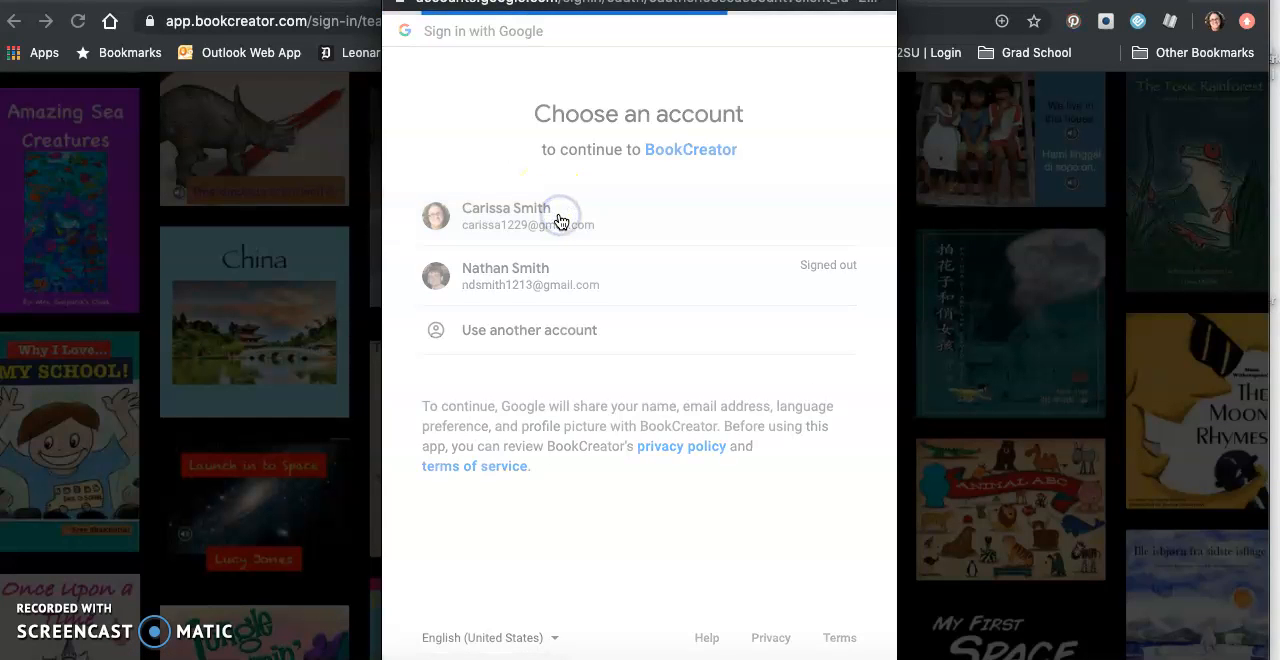
left_click(528, 216)
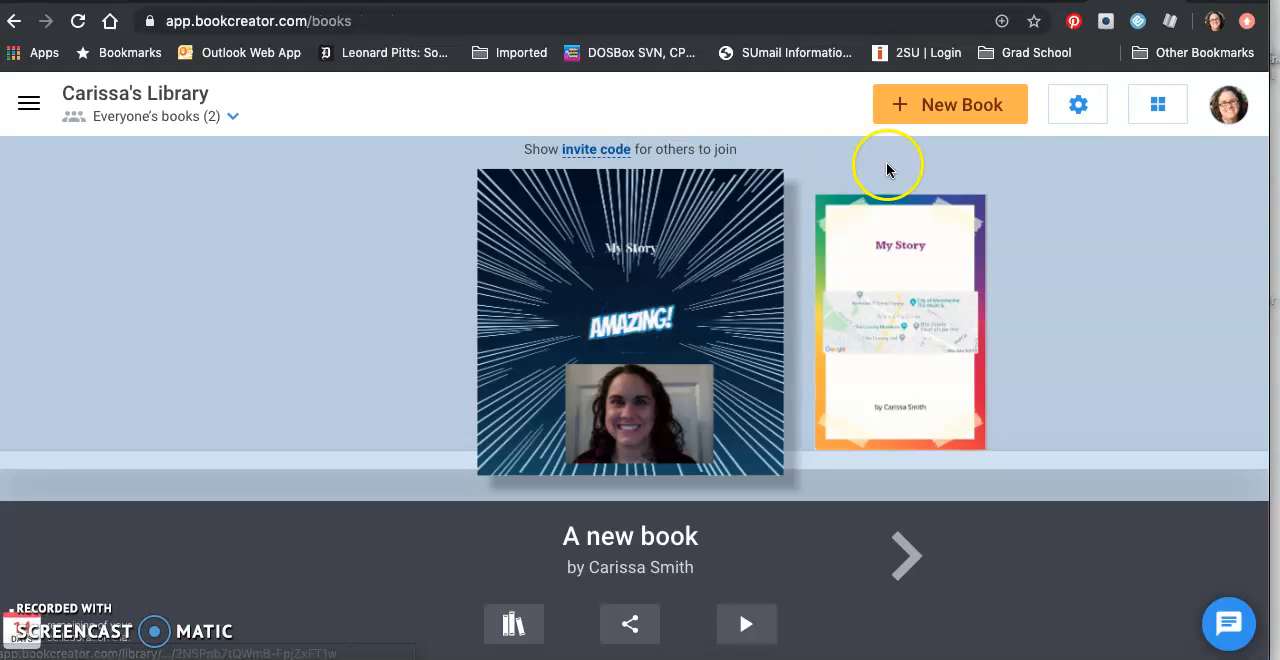
mouse_move(320, 247)
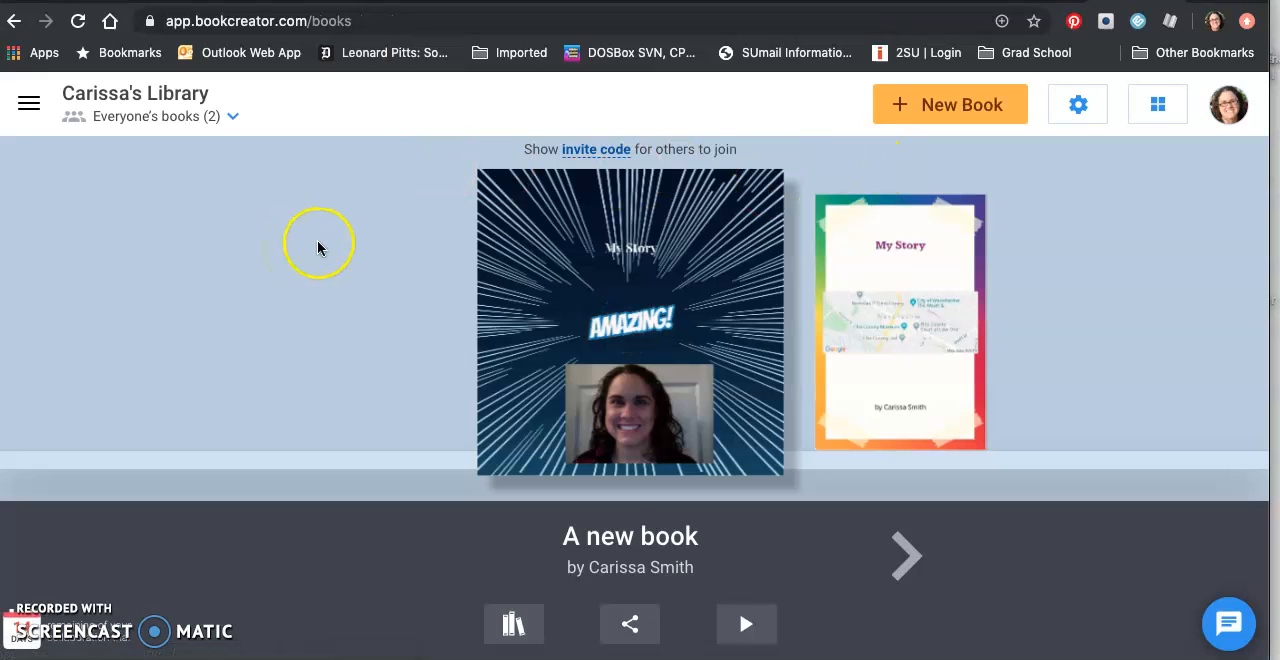
left_click(950, 104)
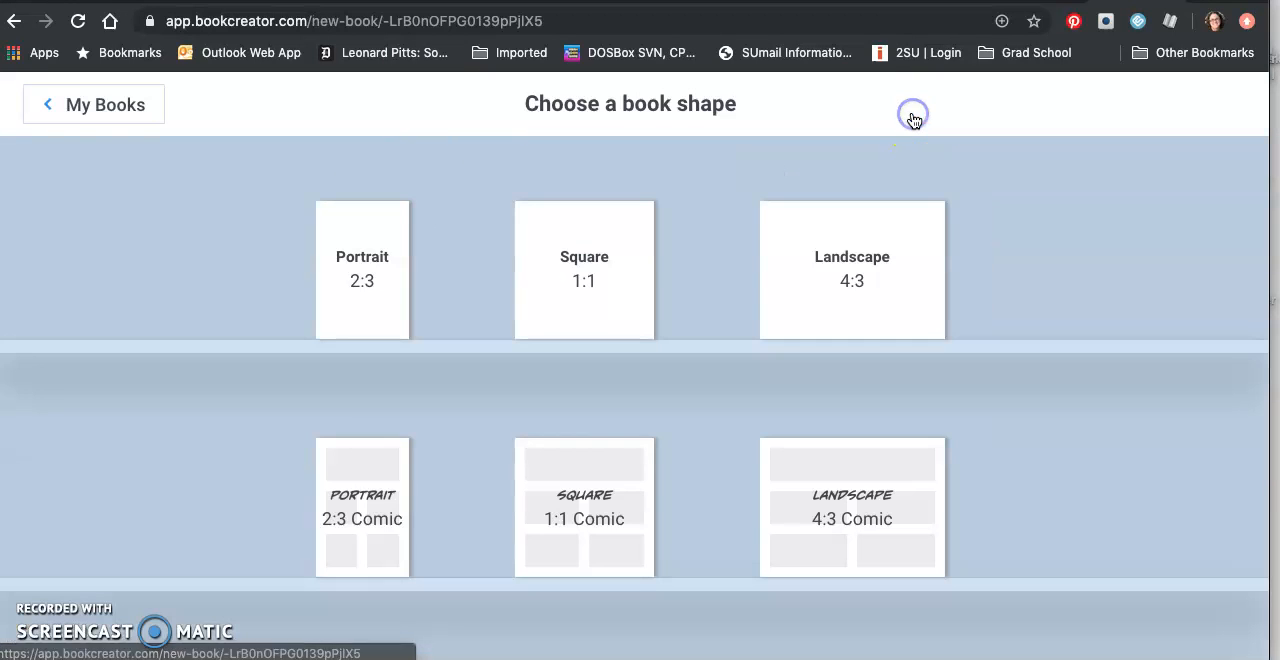
mouse_move(584, 570)
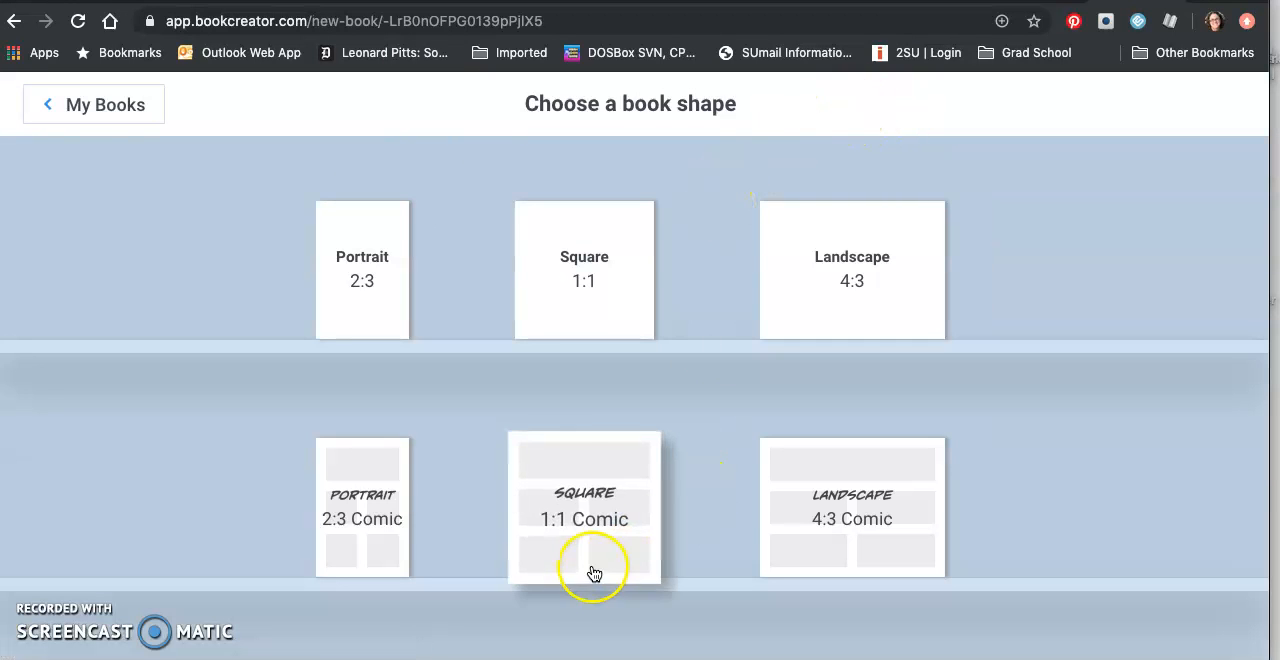
mouse_move(568, 233)
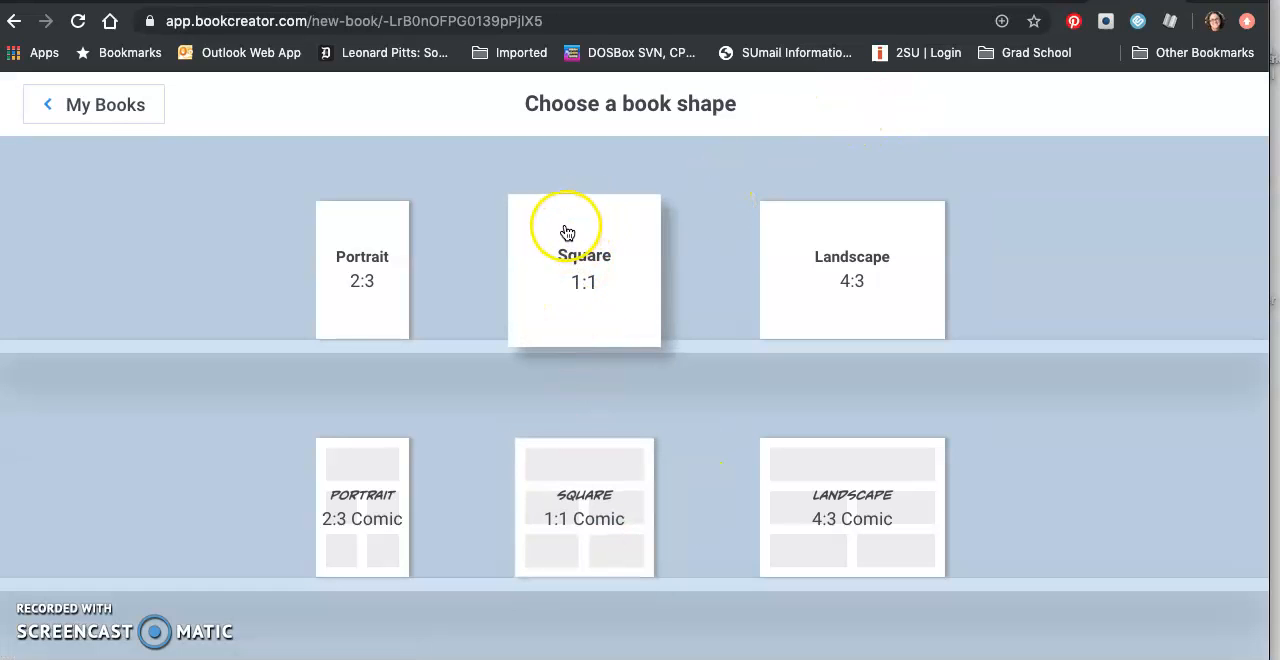
mouse_move(362, 455)
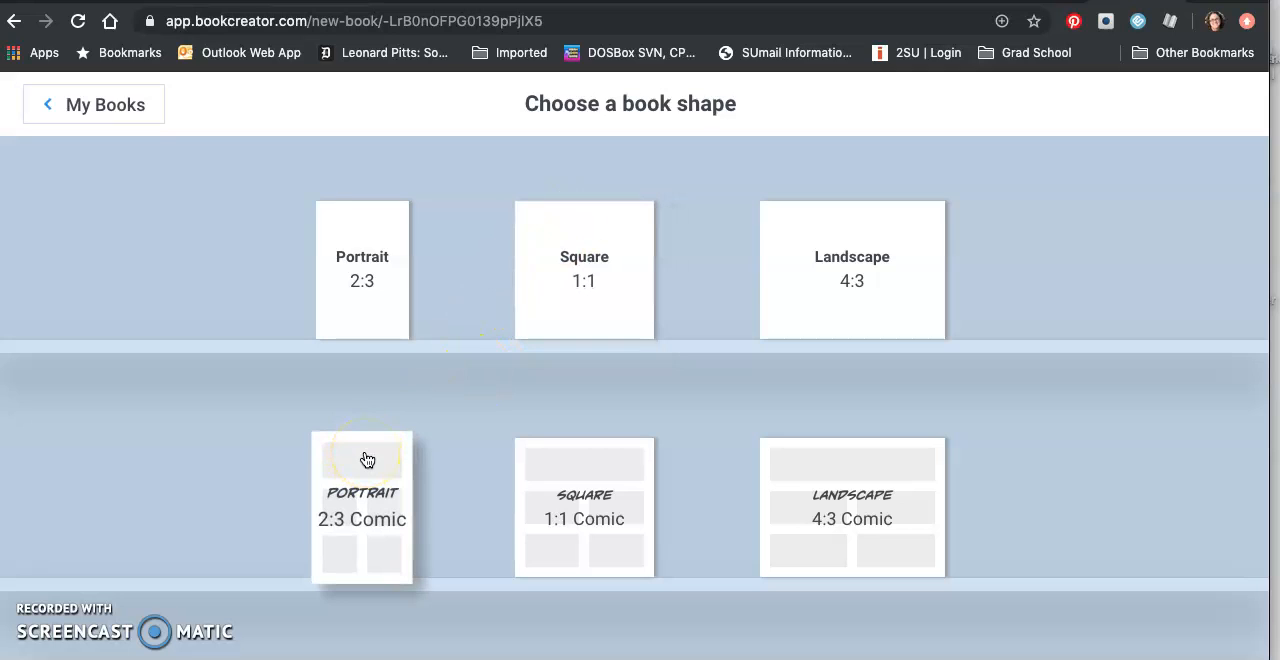
mouse_move(323, 527)
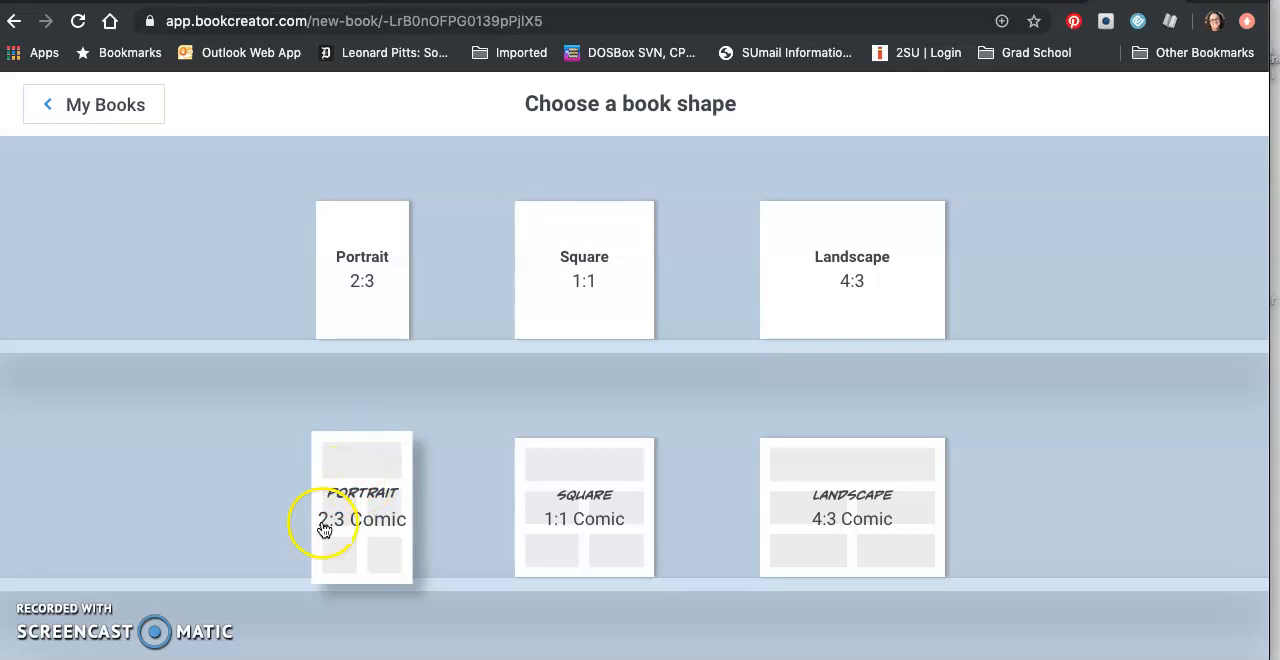
mouse_move(350, 456)
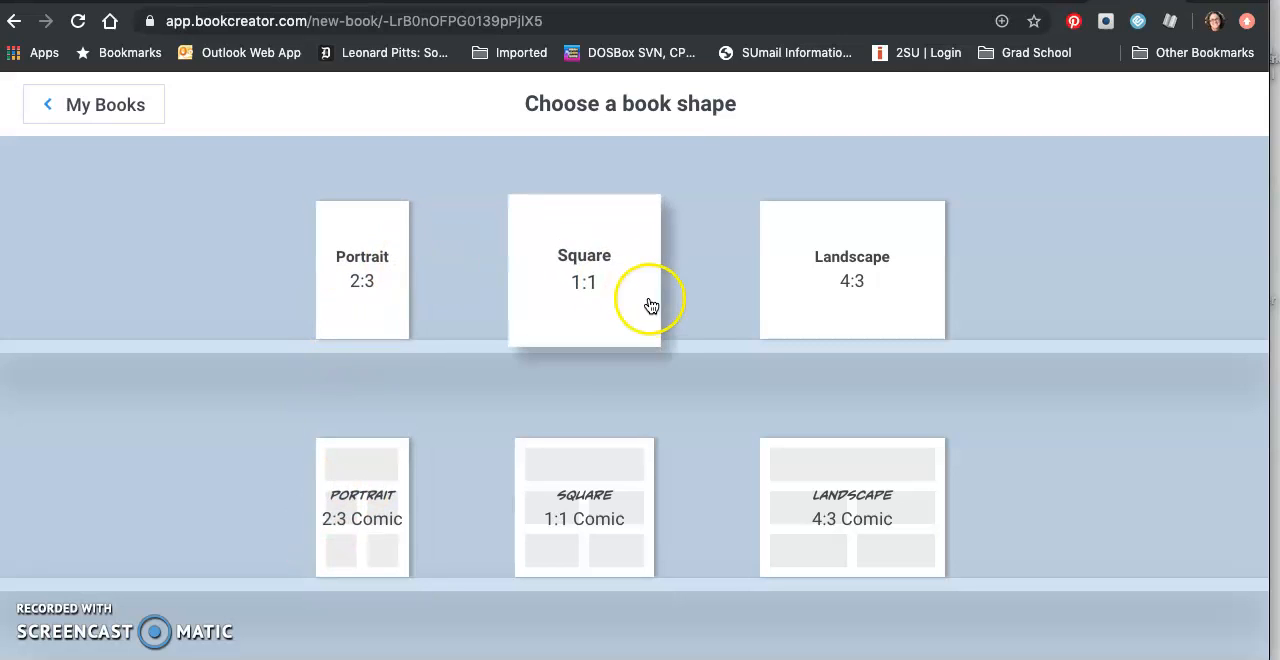
mouse_move(92, 104)
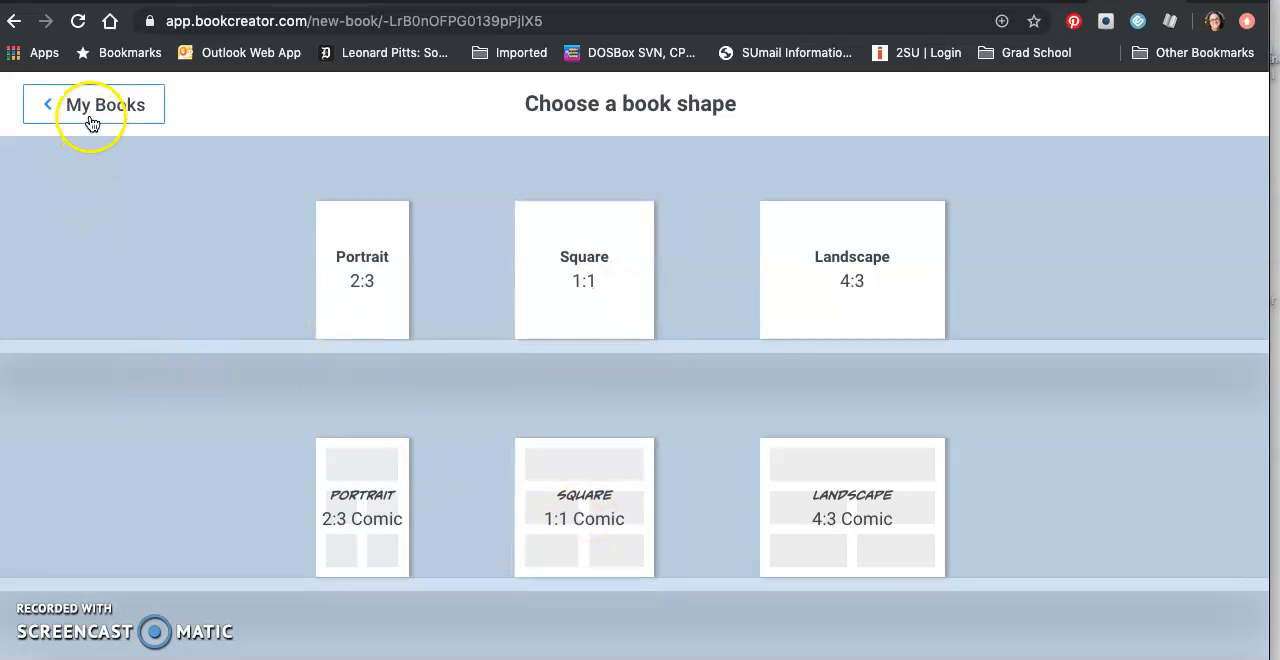
left_click(105, 104)
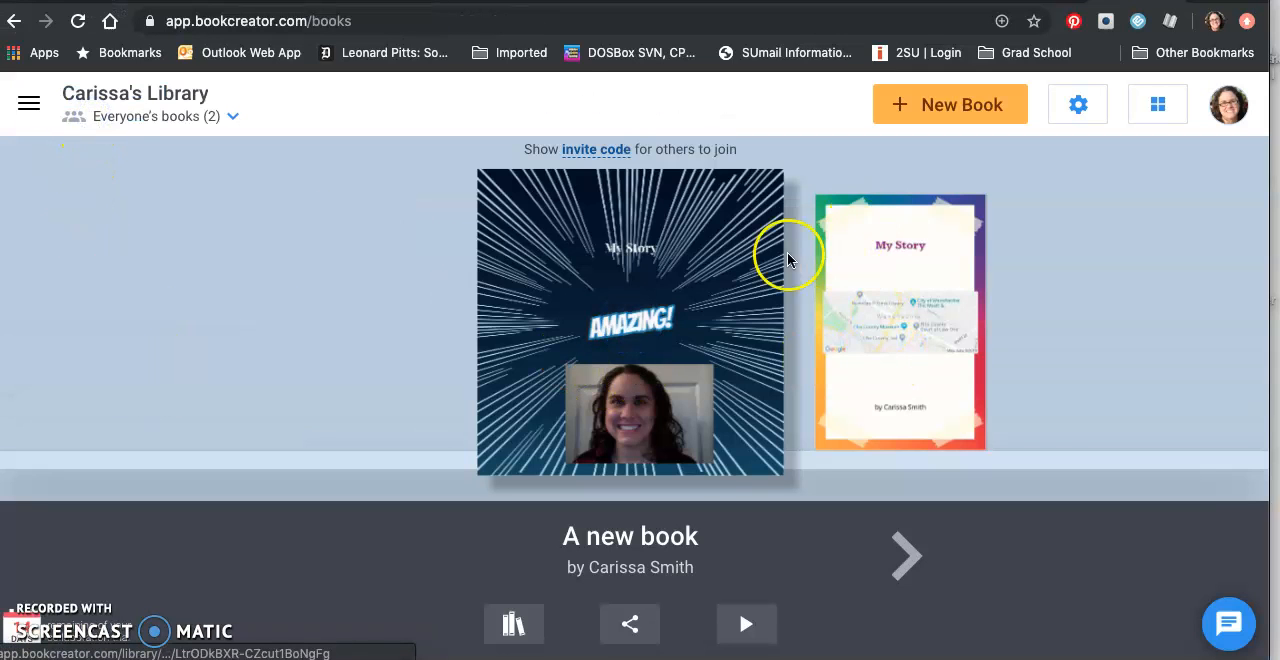
left_click(629, 320)
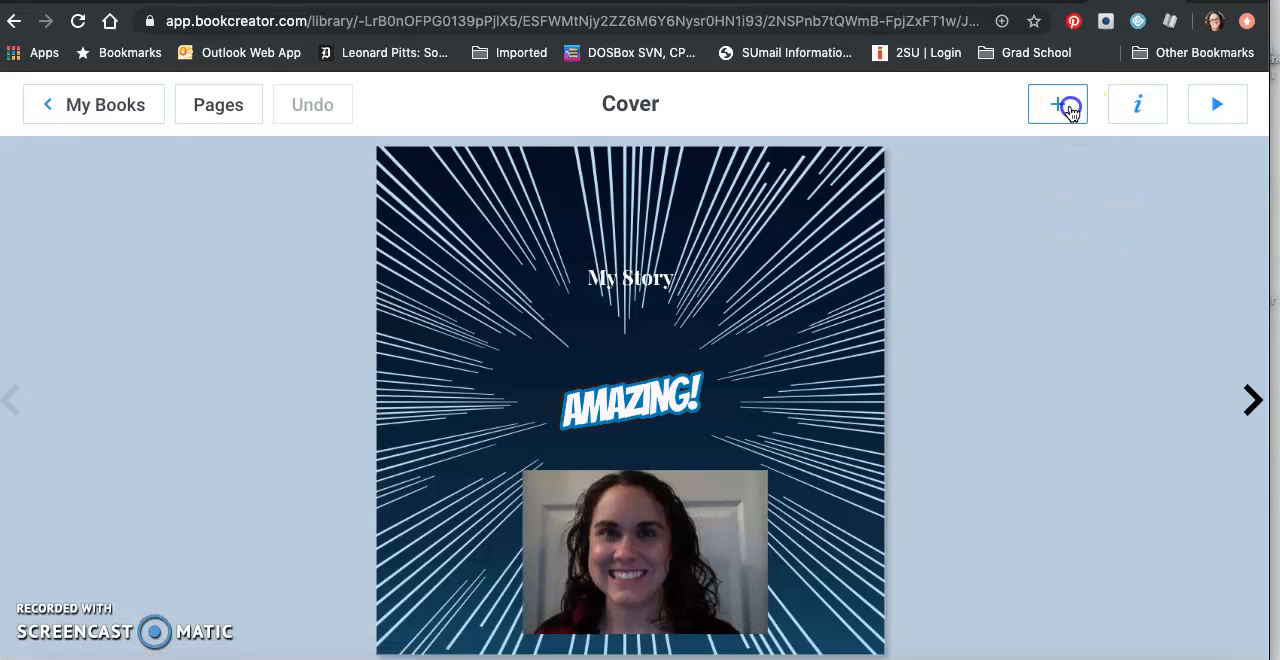
left_click(1057, 104)
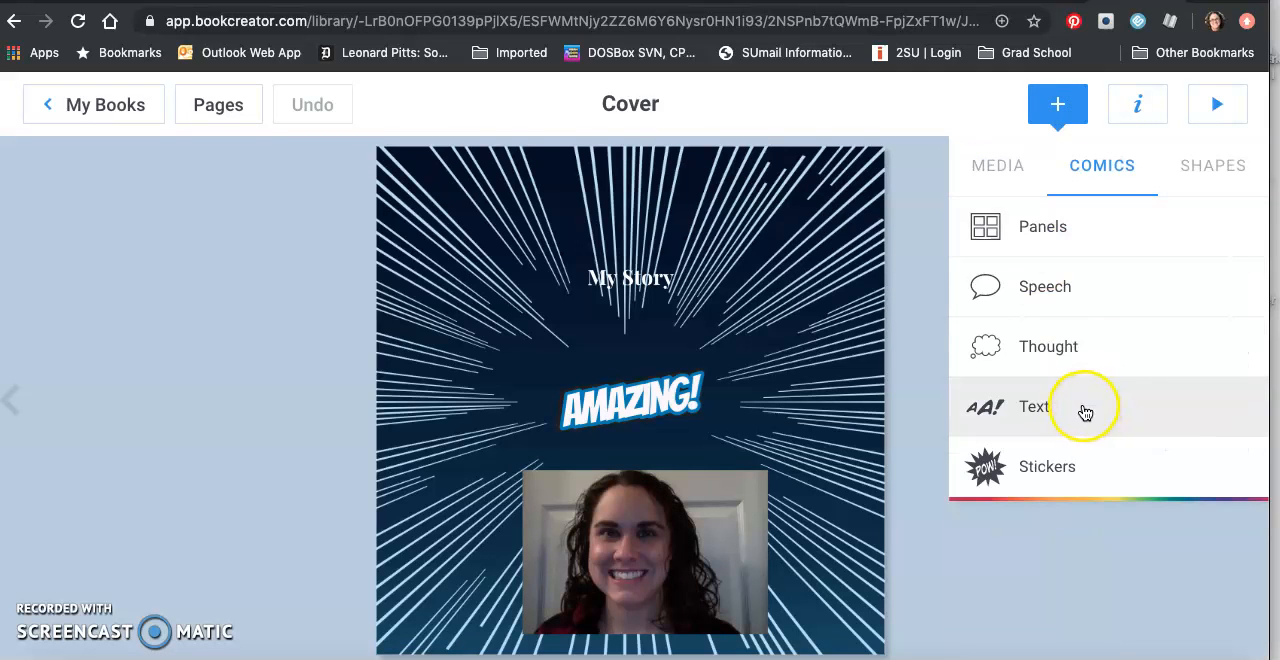
left_click(1034, 406)
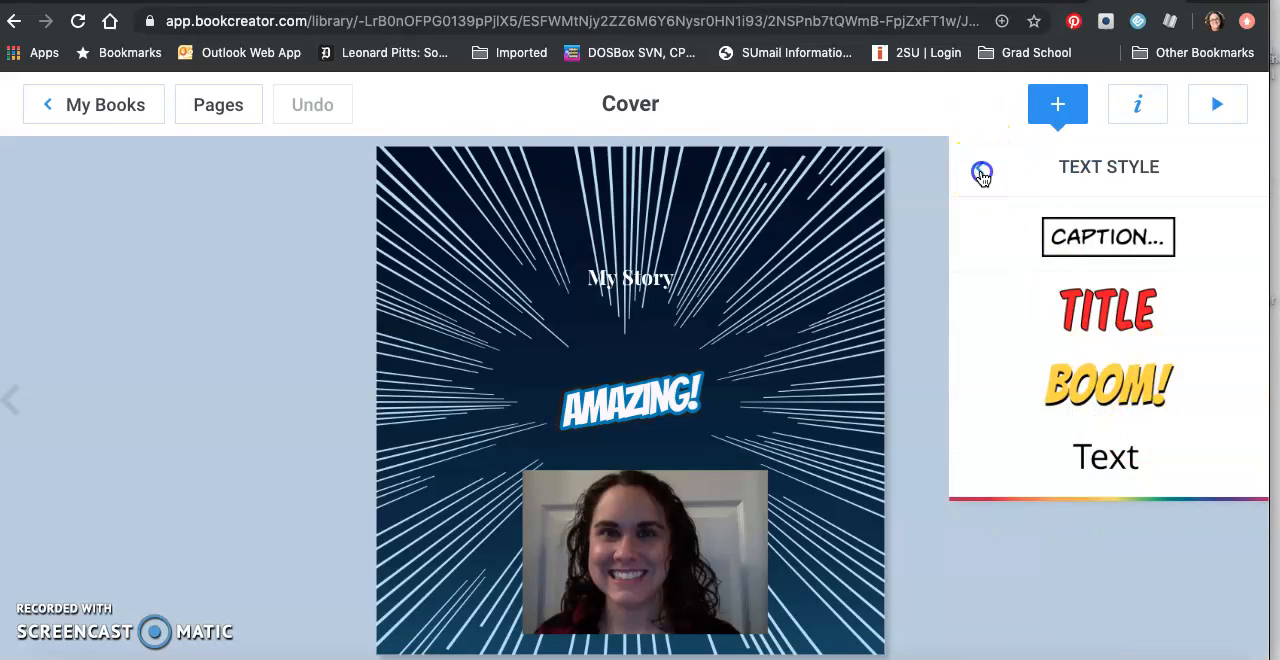
left_click(982, 172)
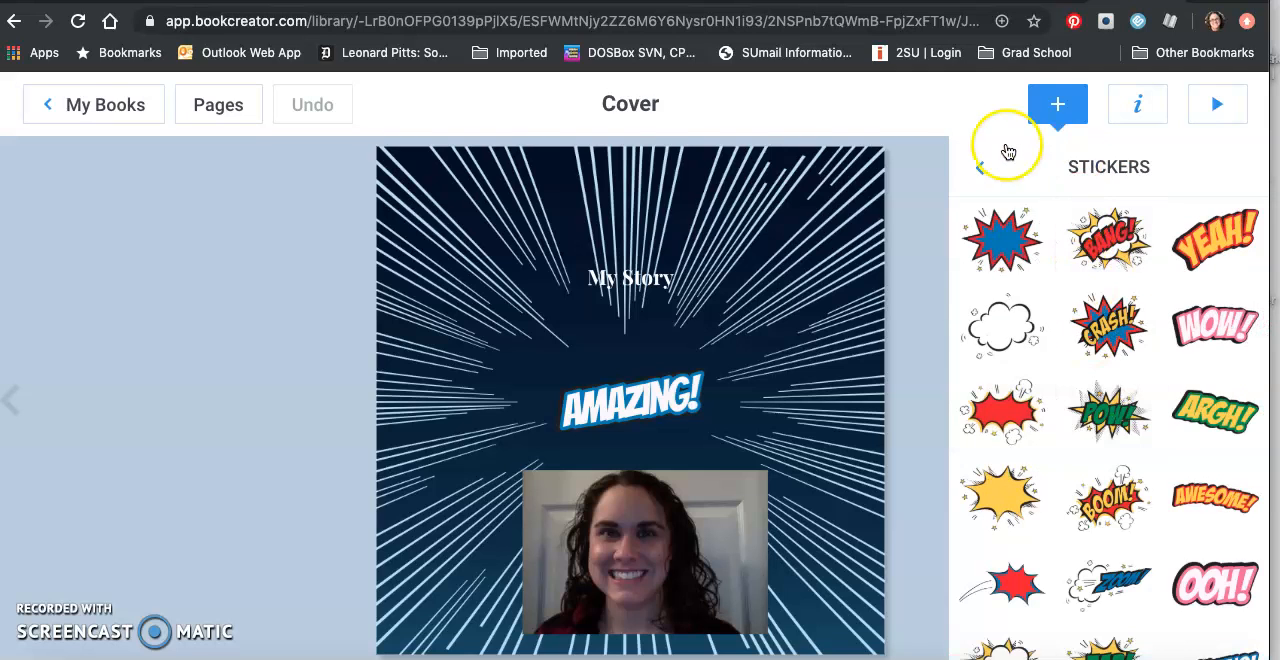
left_click(93, 104)
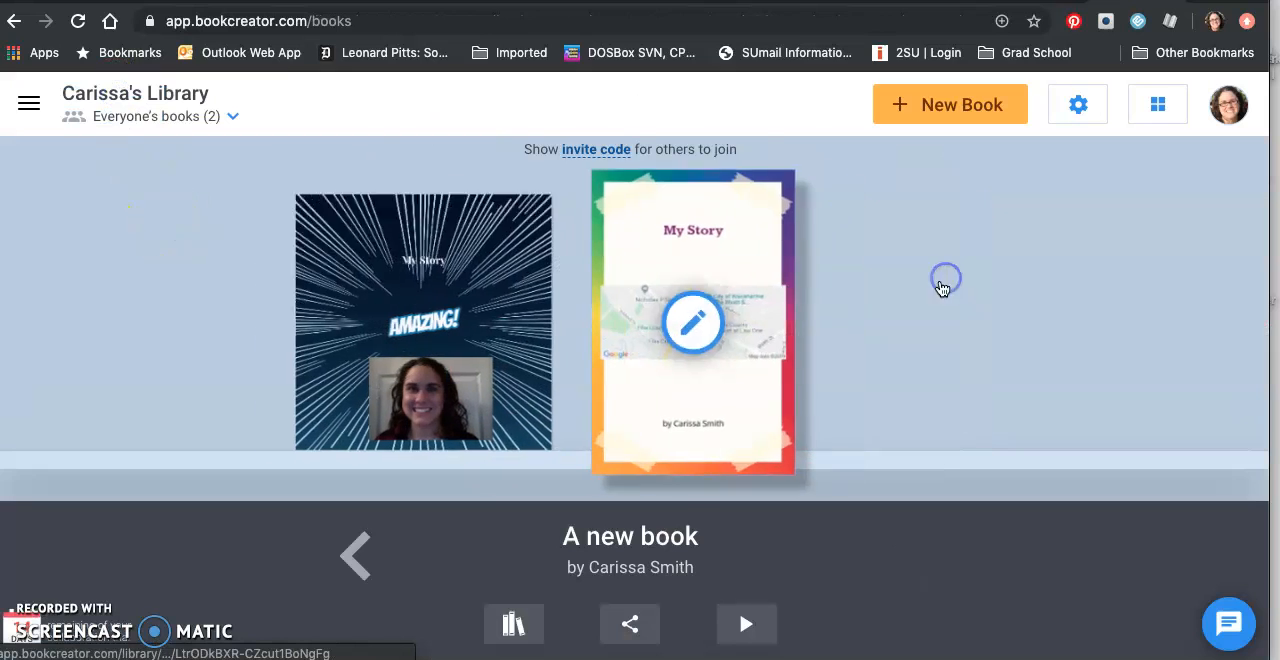
Step: Open the My Story map-cover book and apply the DNA helix border to the cover
left_click(692, 322)
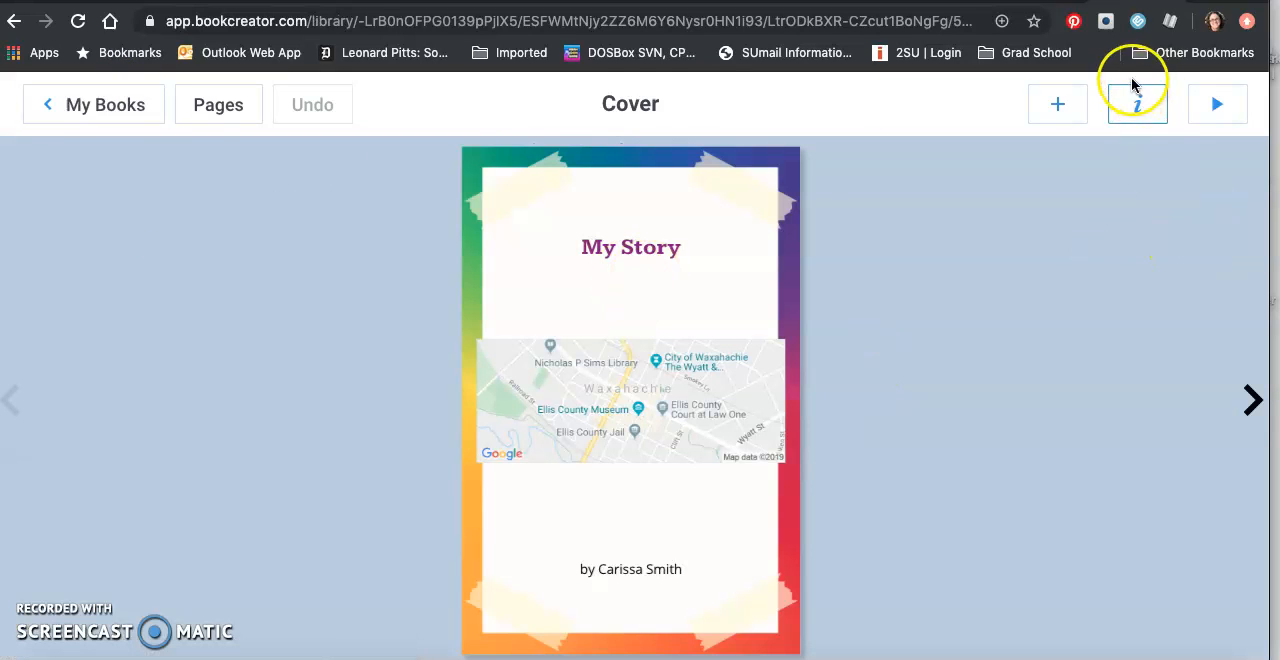
left_click(1137, 103)
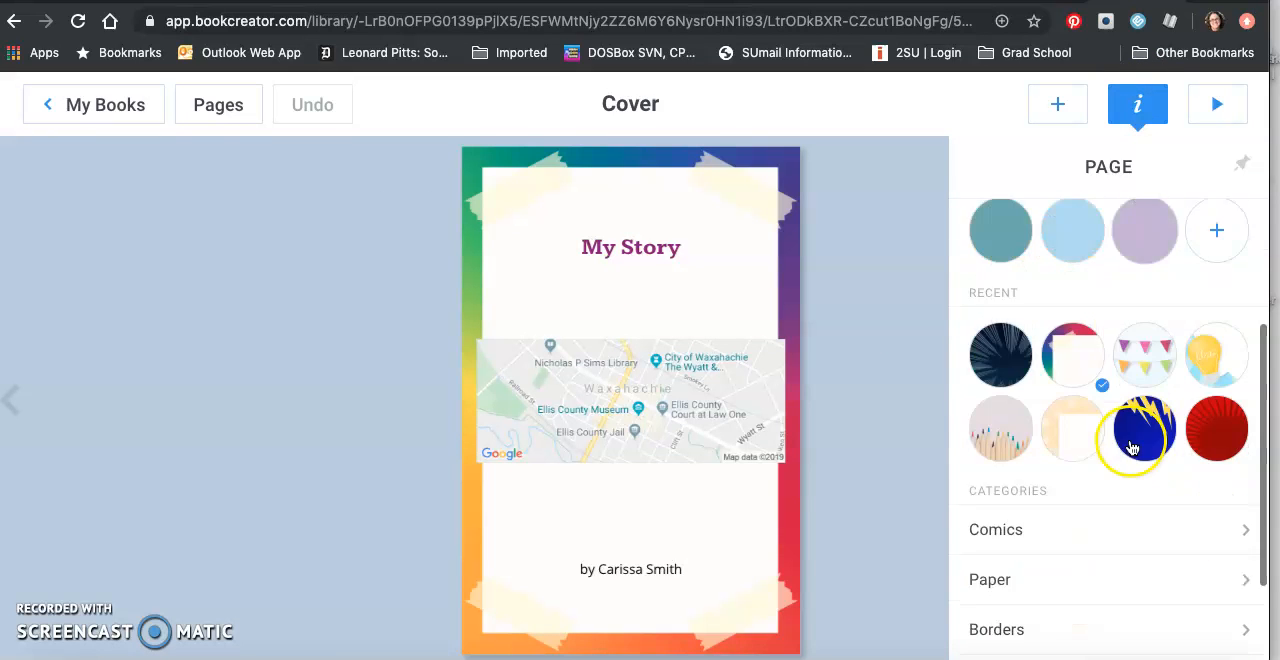
scroll("down", 3)
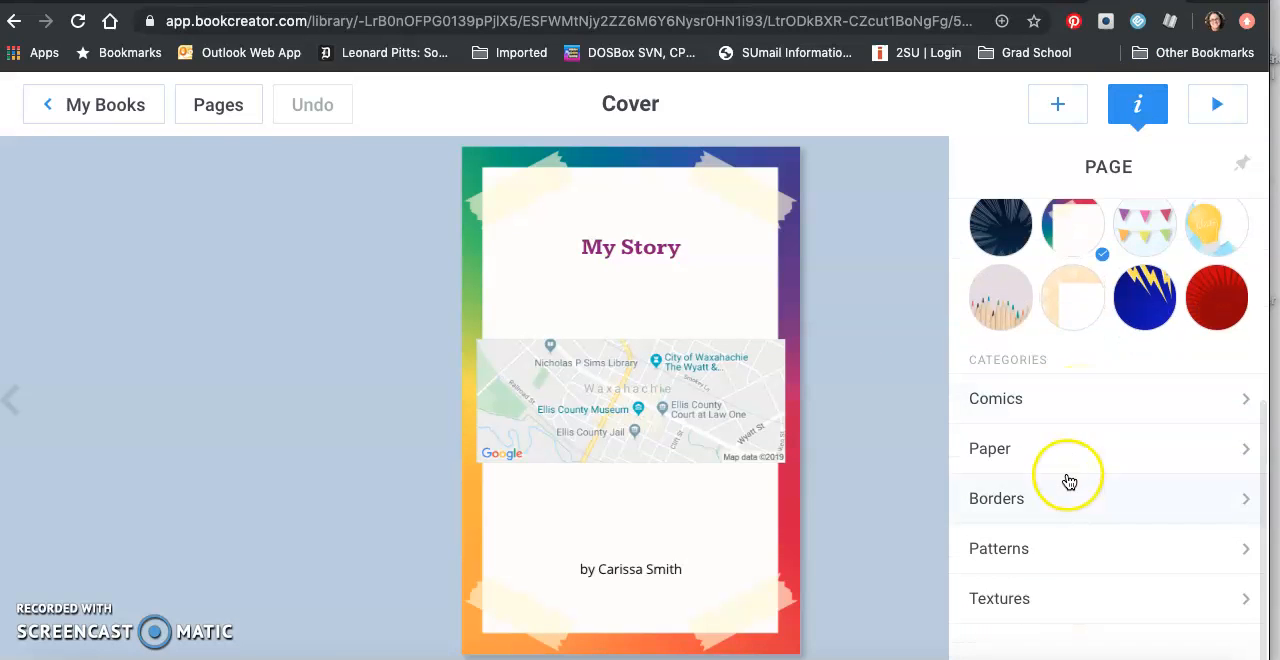
left_click(996, 498)
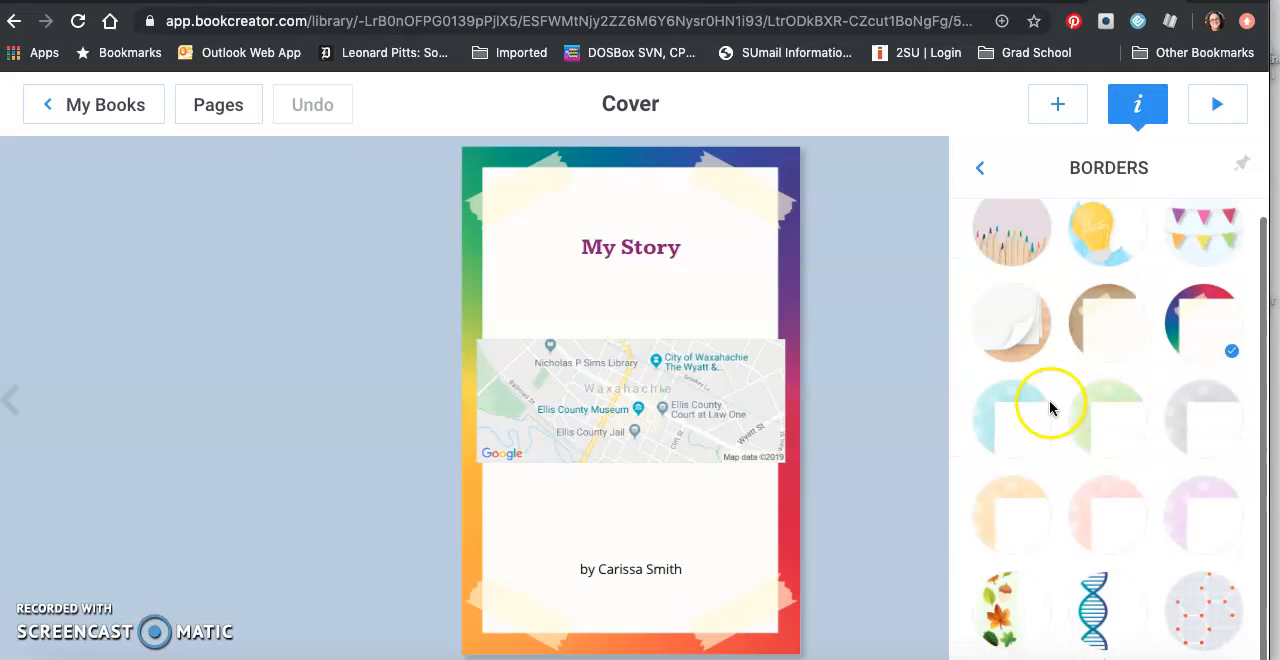
left_click(1105, 610)
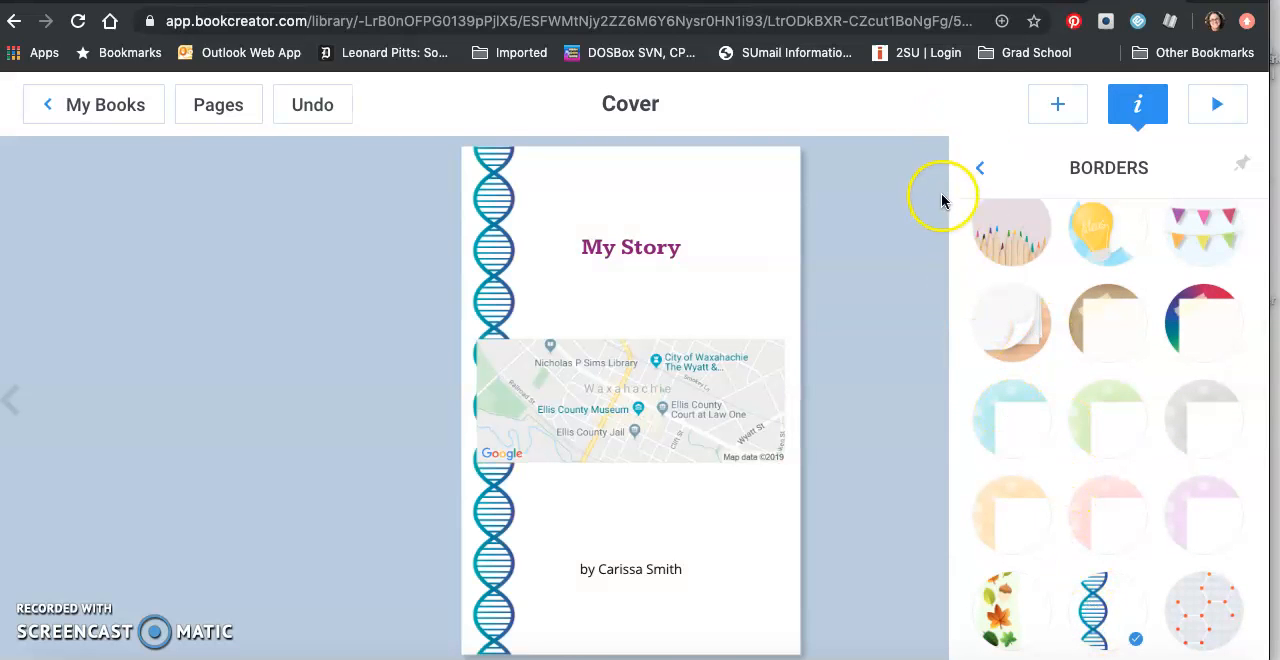
Step: Browse the Comics backgrounds, then restore the original rainbow taped border
left_click(980, 167)
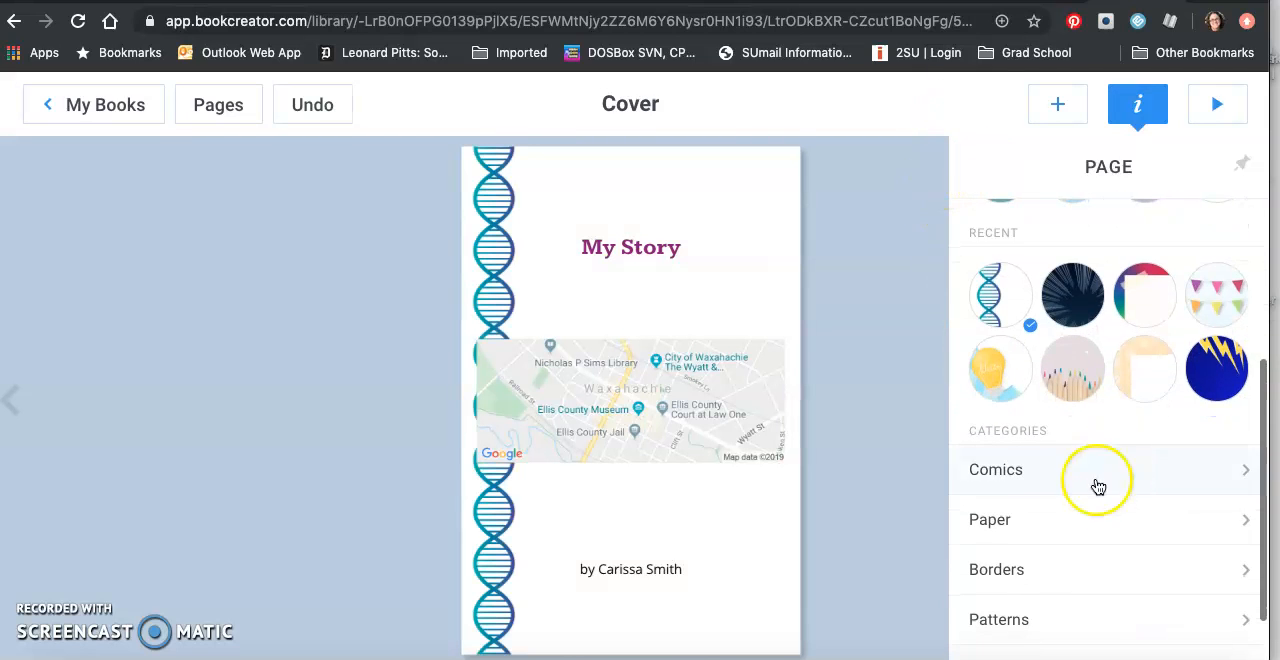
left_click(995, 469)
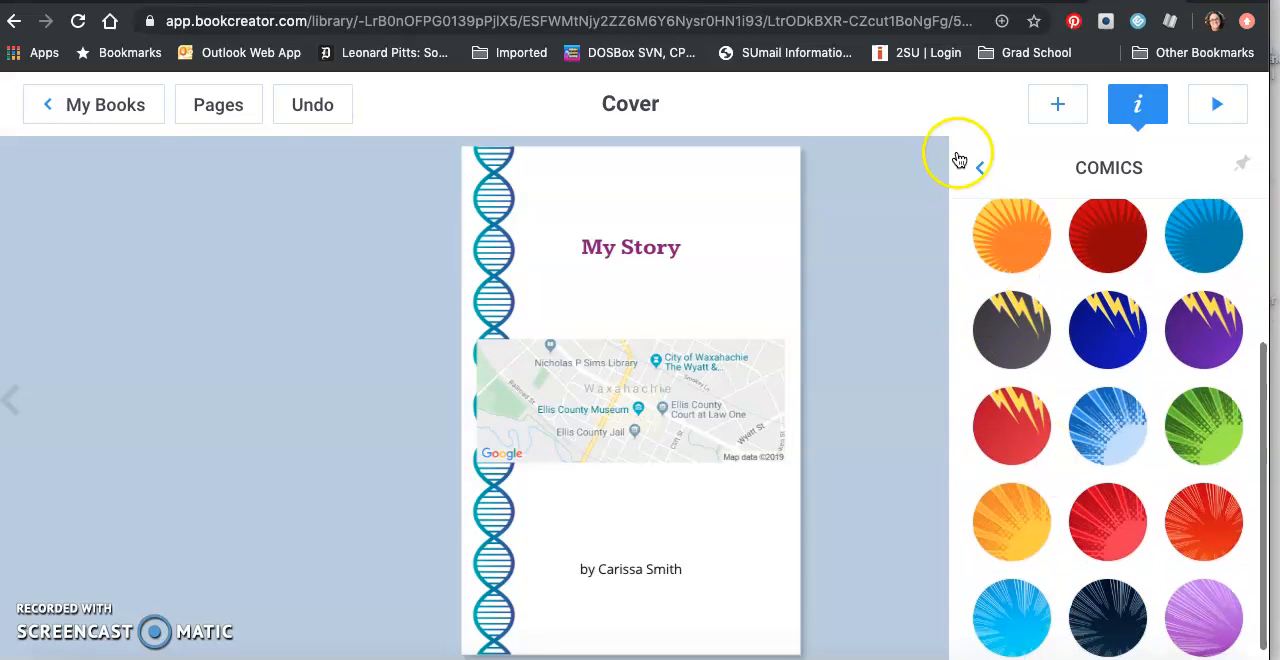
left_click(953, 167)
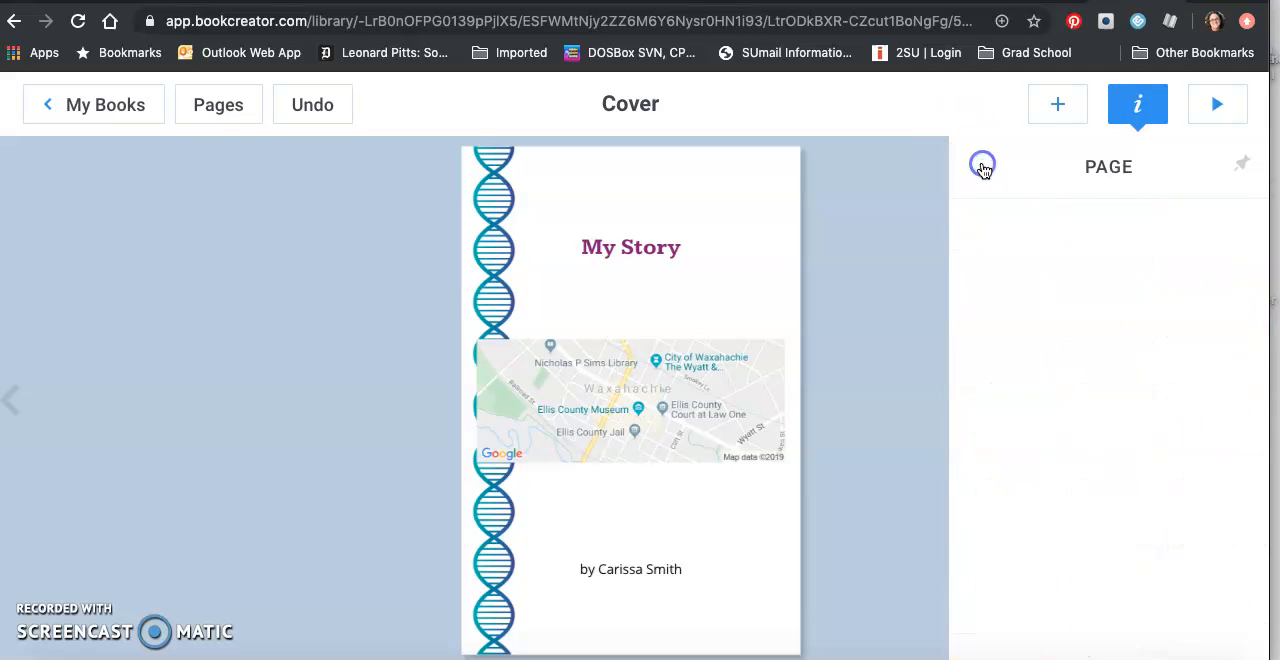
left_click(982, 166)
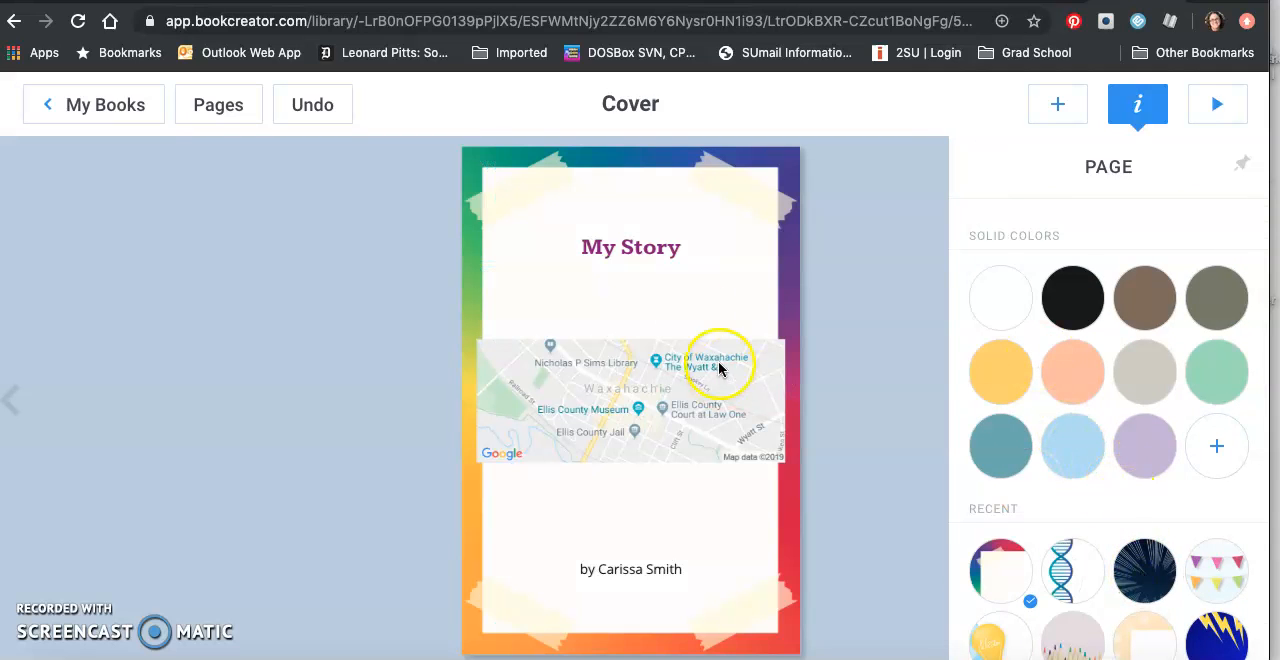
Step: Change the cover title to read 'My Story: My Life'
left_click(630, 247)
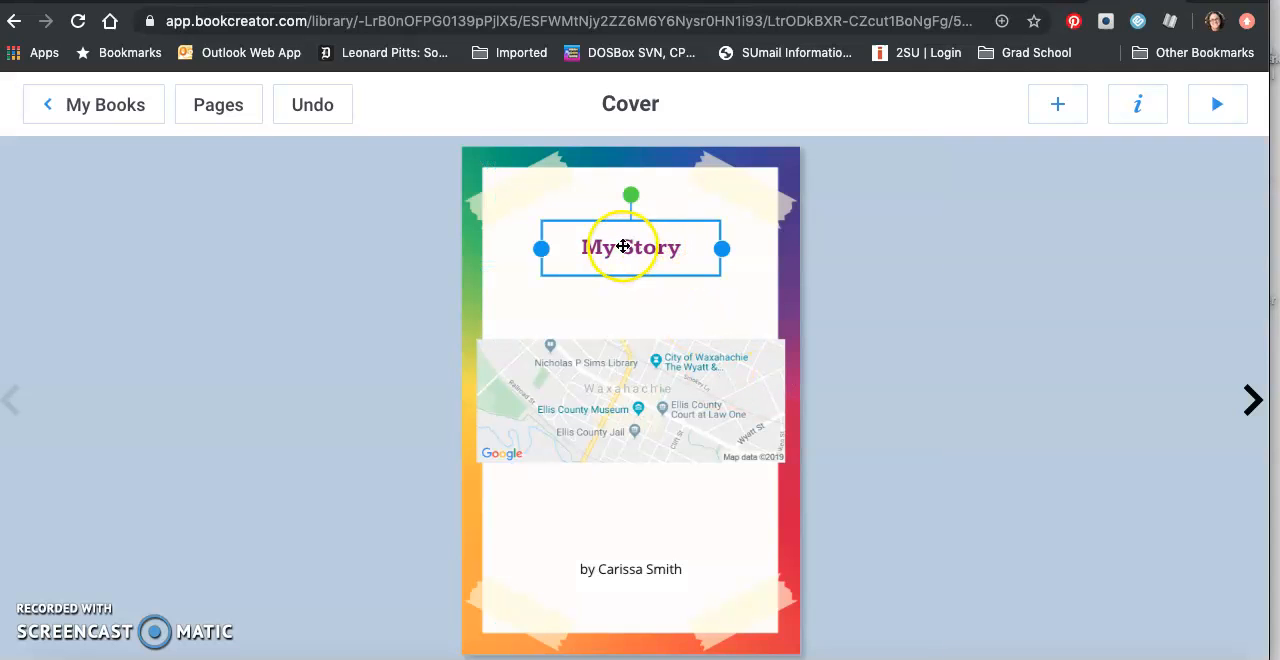
double_click(630, 247)
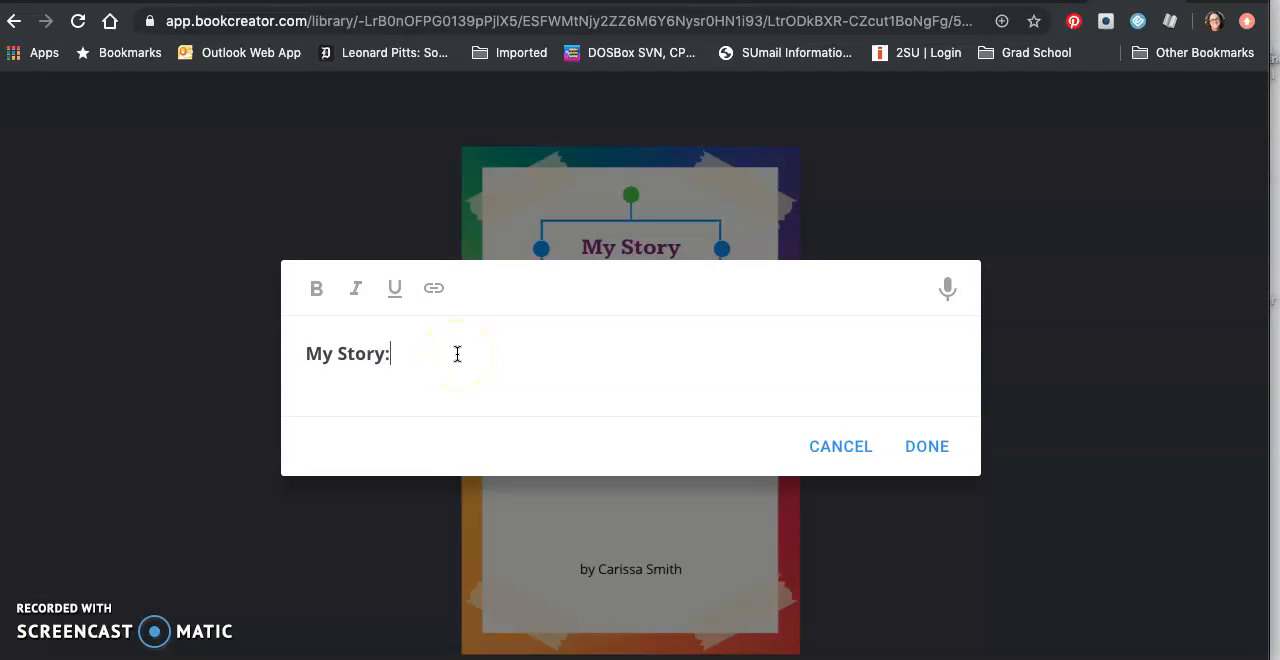
type("My Life")
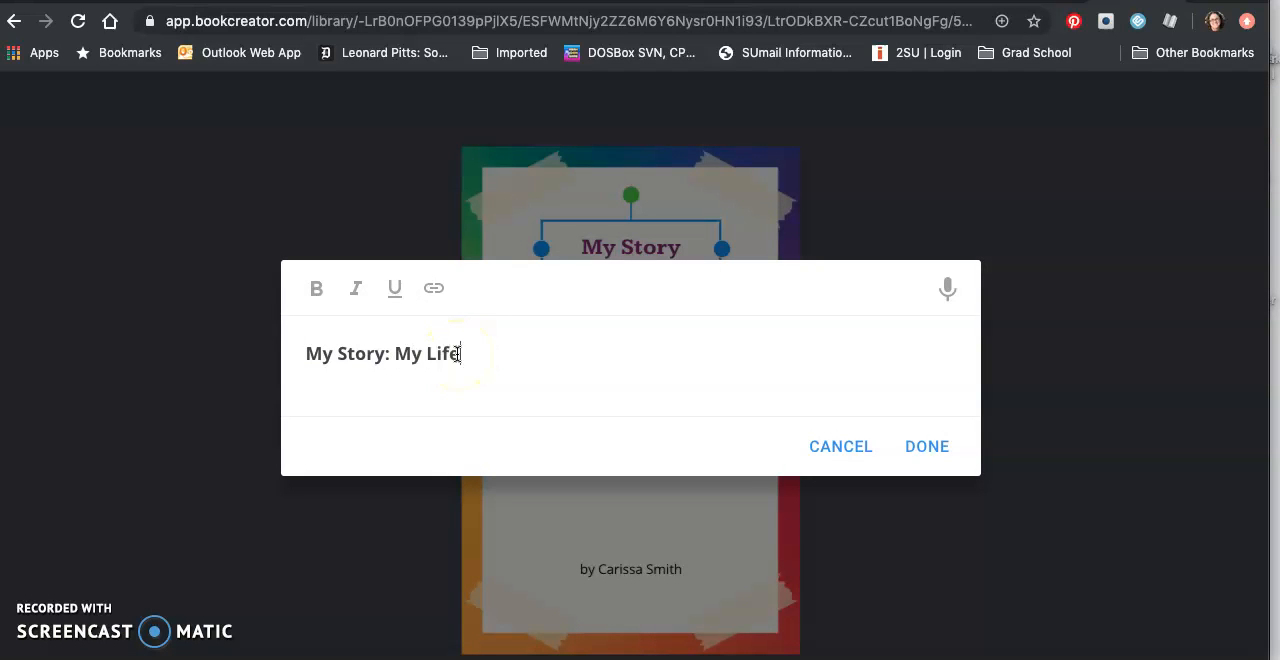
left_click(925, 446)
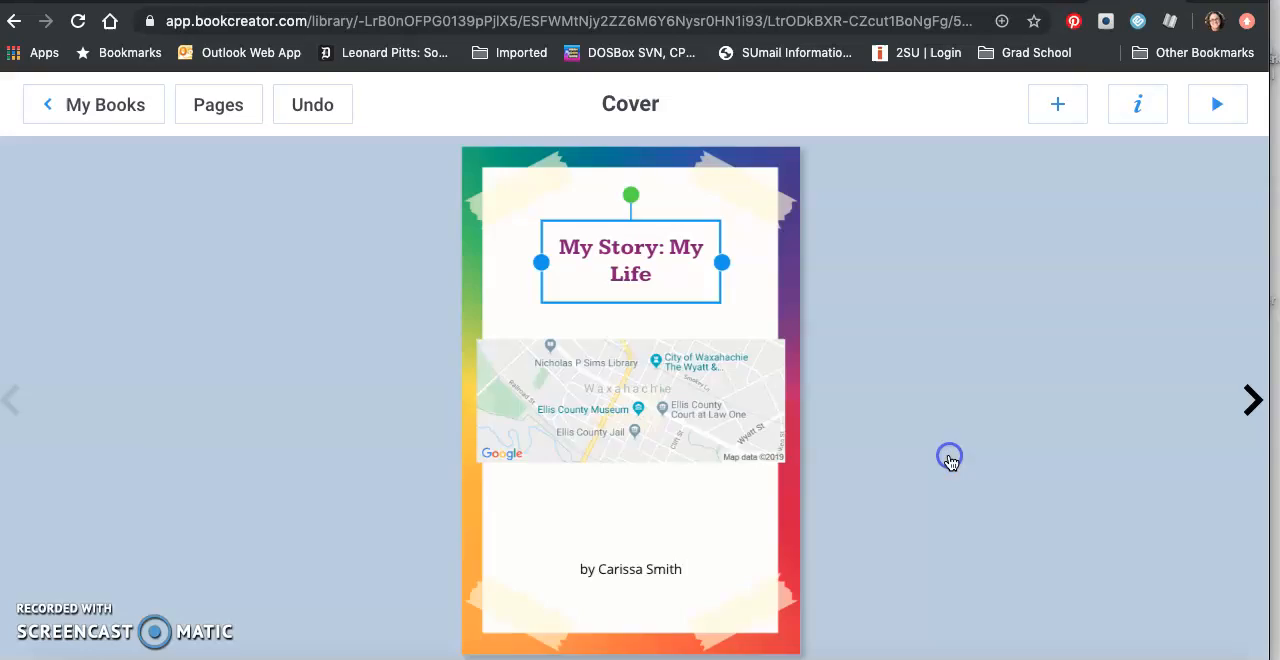
mouse_move(1138, 82)
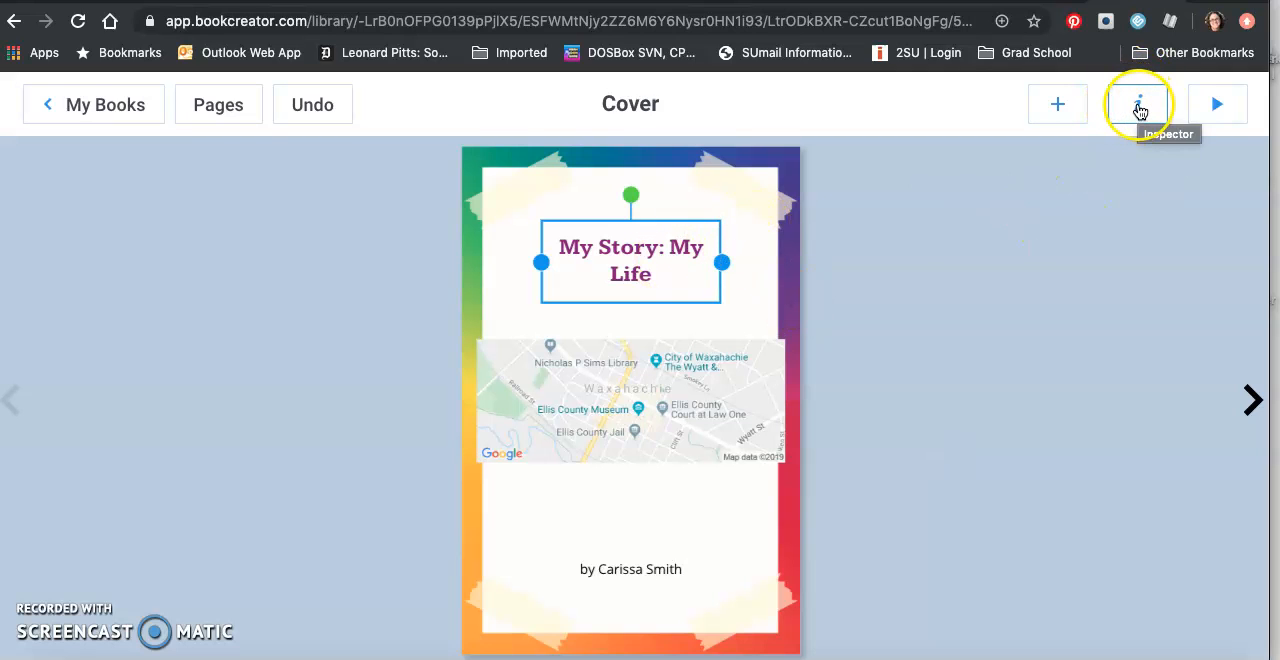
Step: Enlarge the cover title font and set it in Montserrat
left_click(1137, 104)
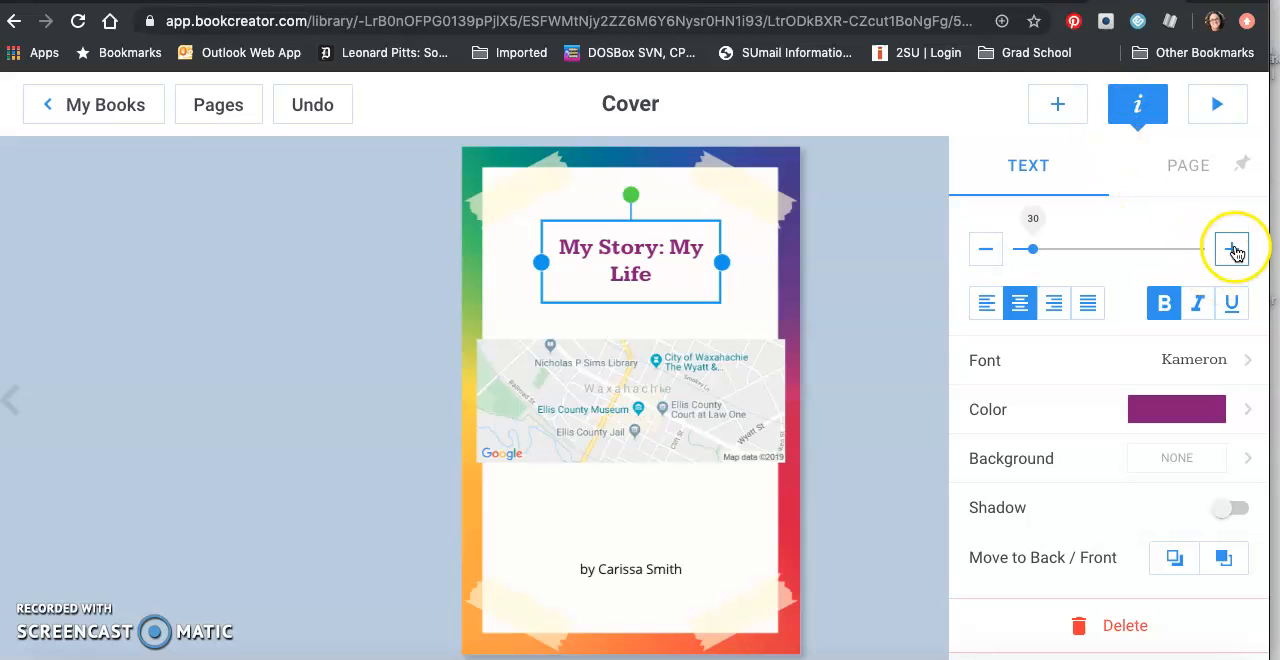
left_click(1231, 249)
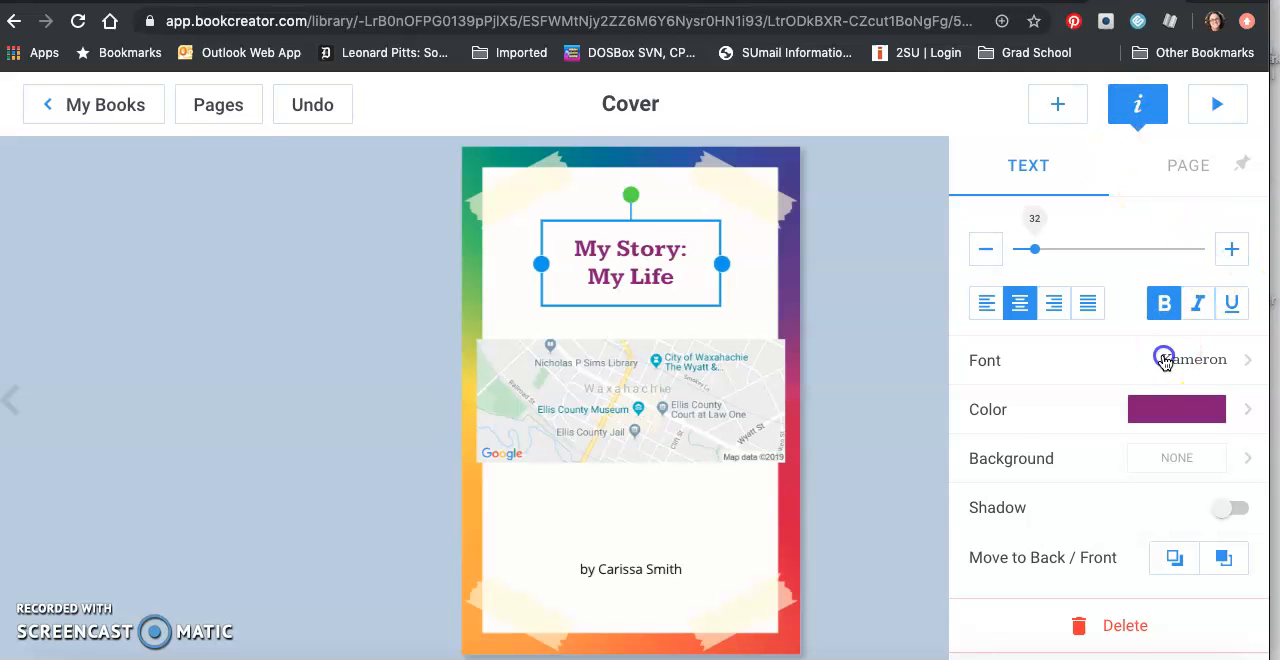
left_click(1200, 360)
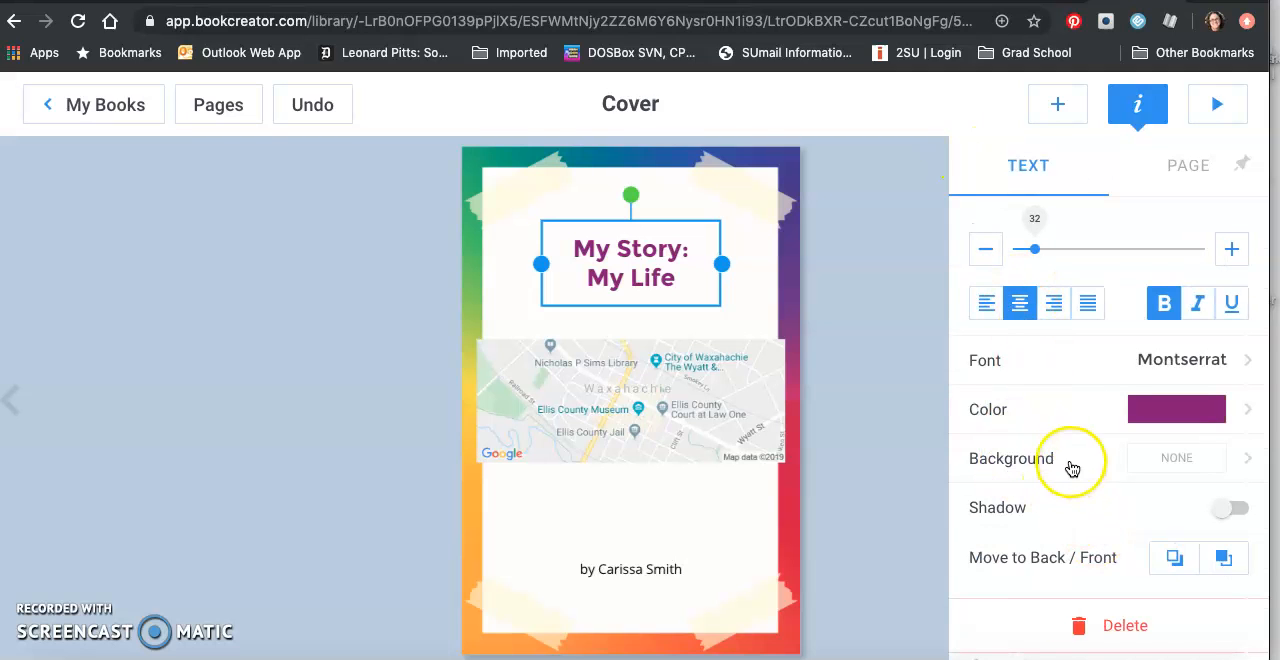
Step: Try purple, red and blue title backgrounds, then remove the background and deselect
left_click(1176, 409)
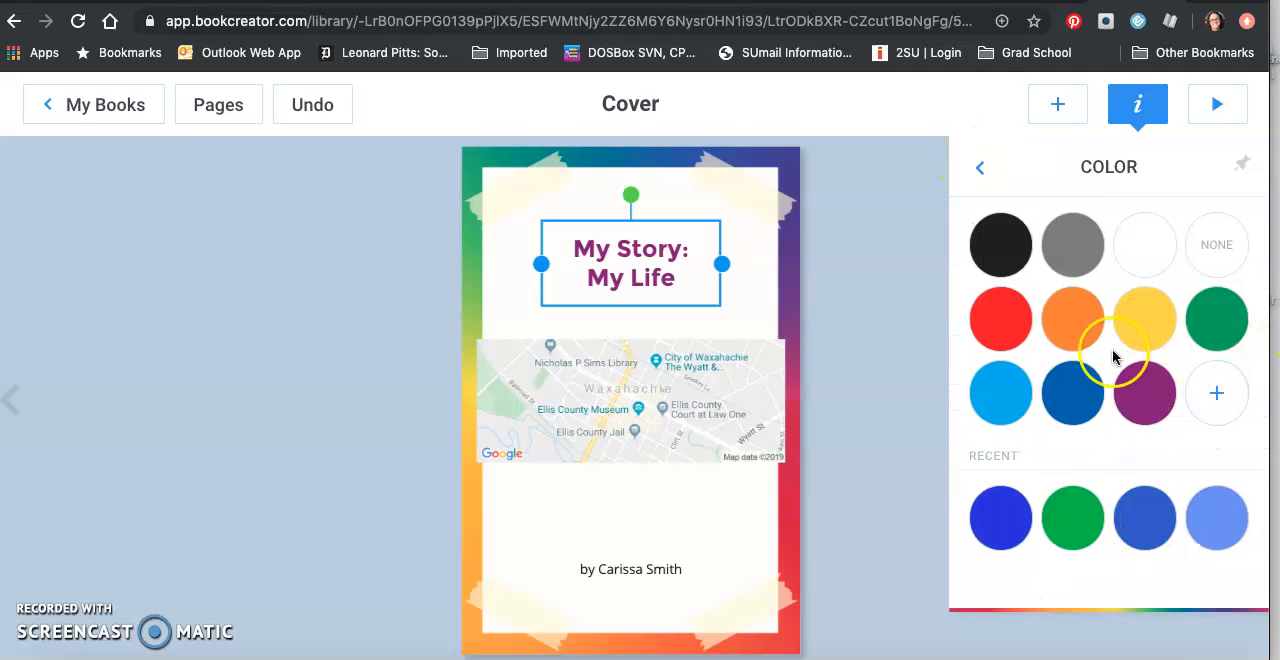
left_click(1144, 392)
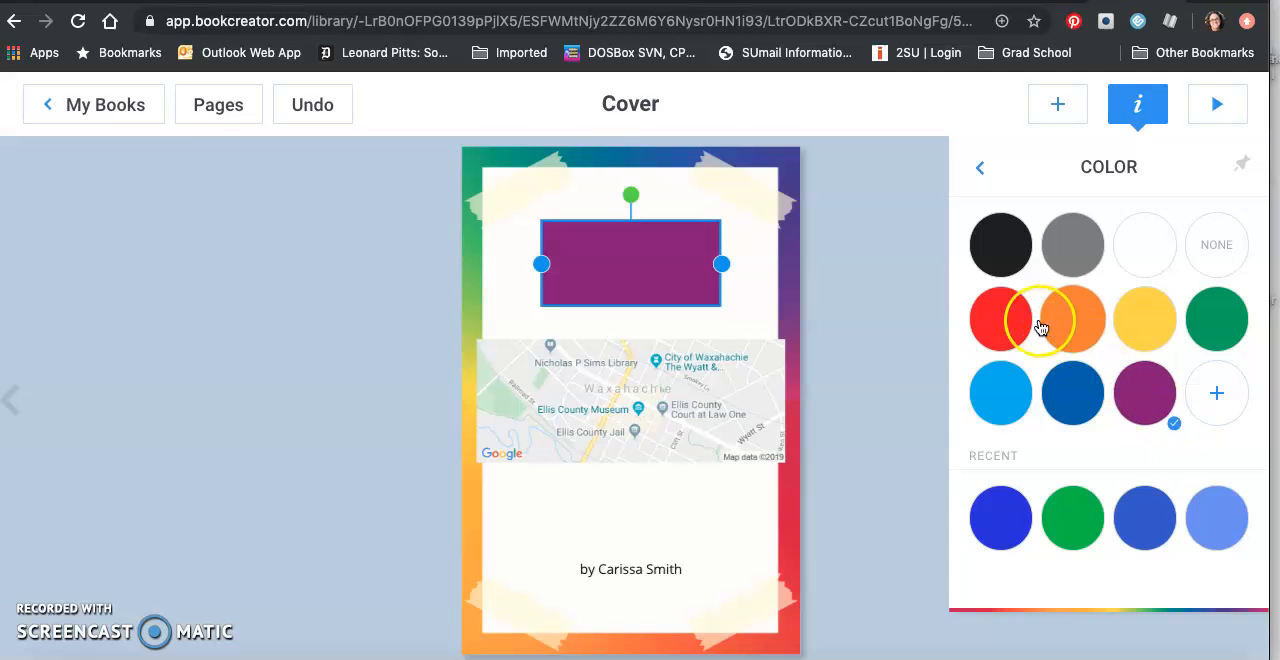
left_click(1217, 393)
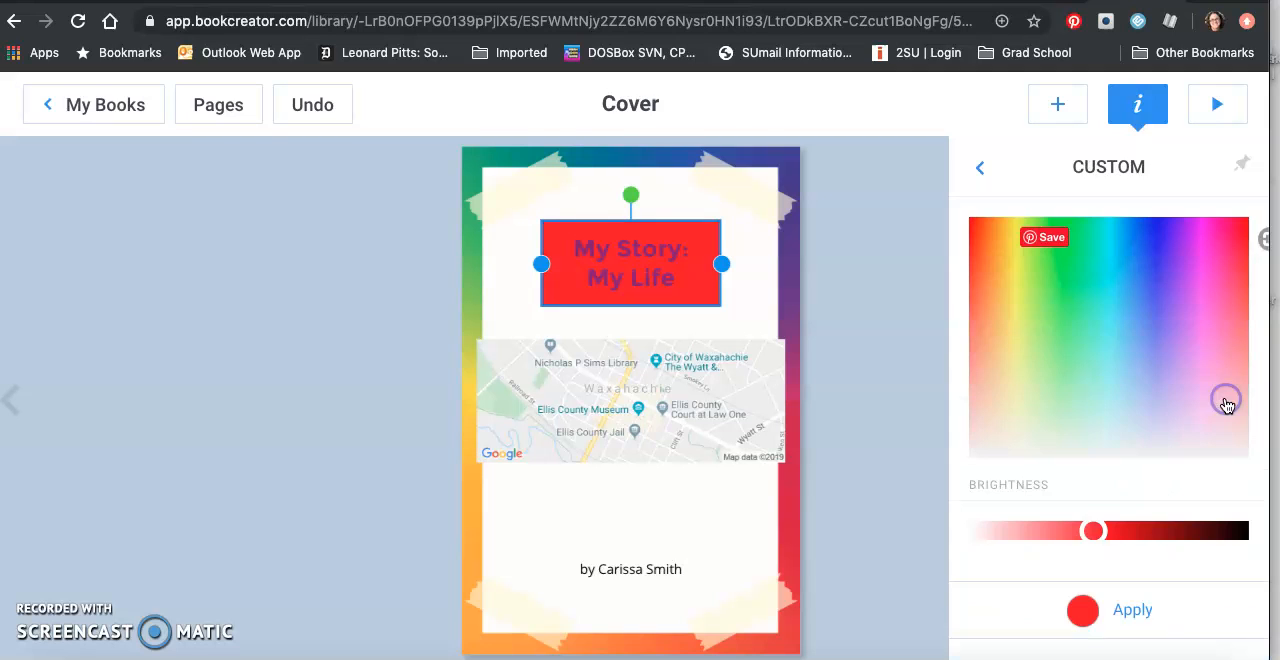
left_click(1164, 266)
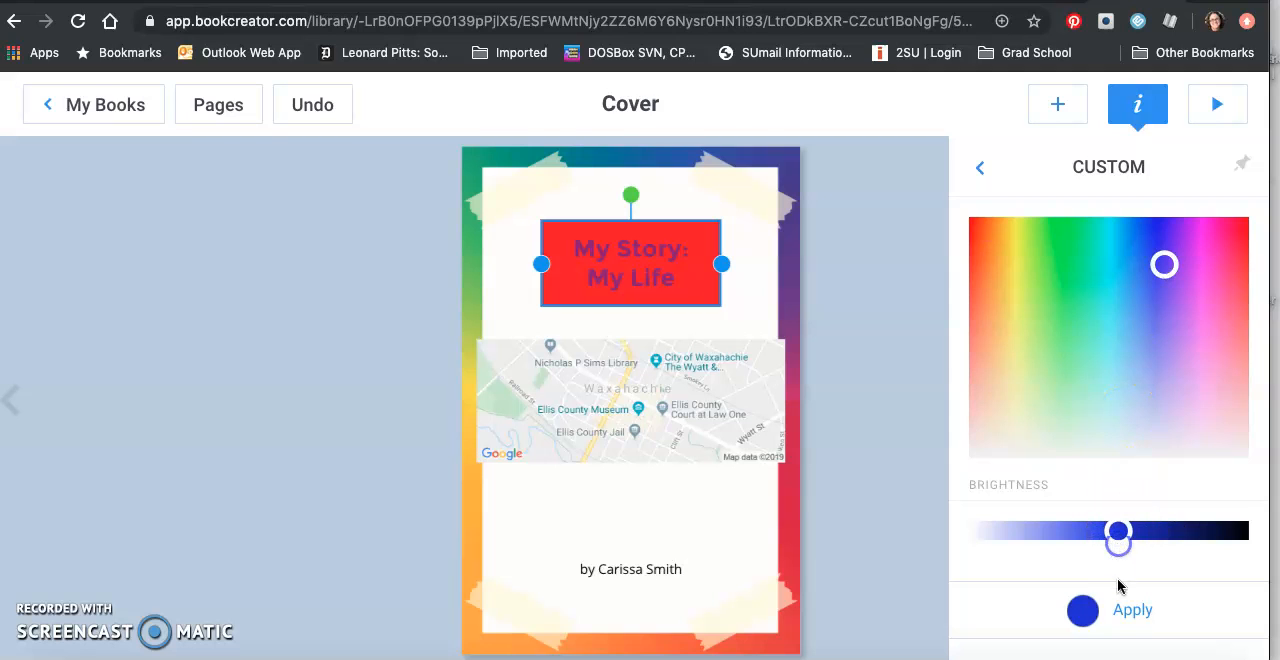
left_click(980, 167)
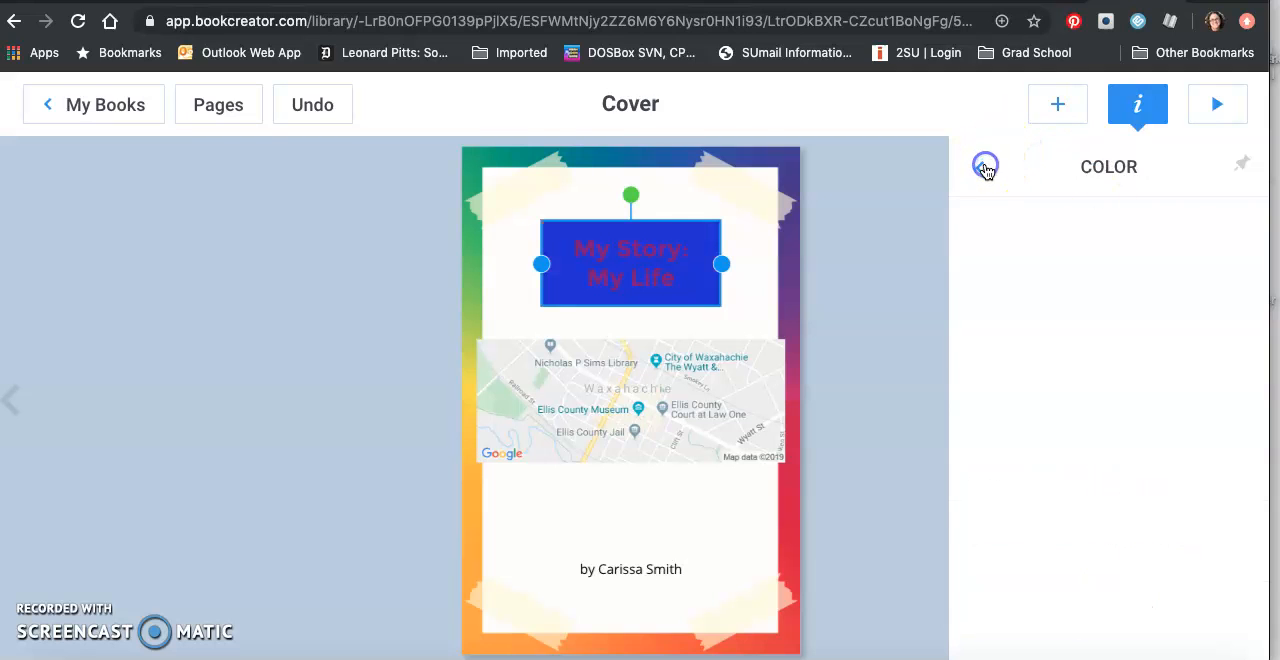
left_click(985, 166)
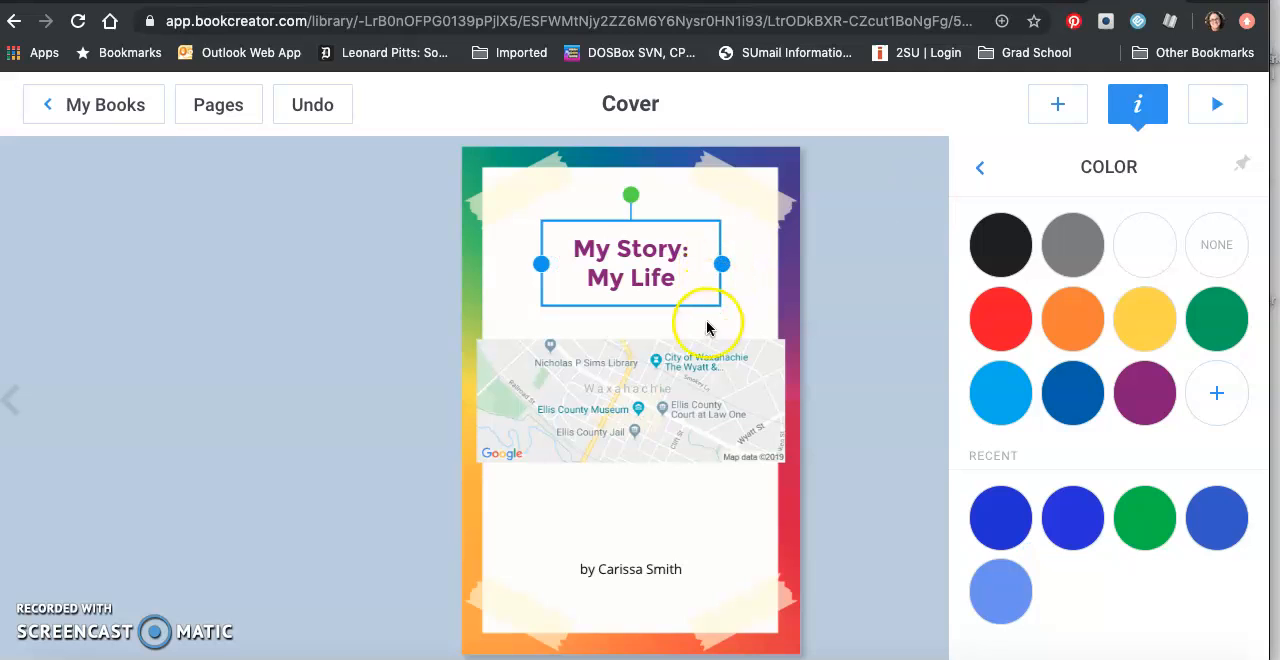
left_click(903, 193)
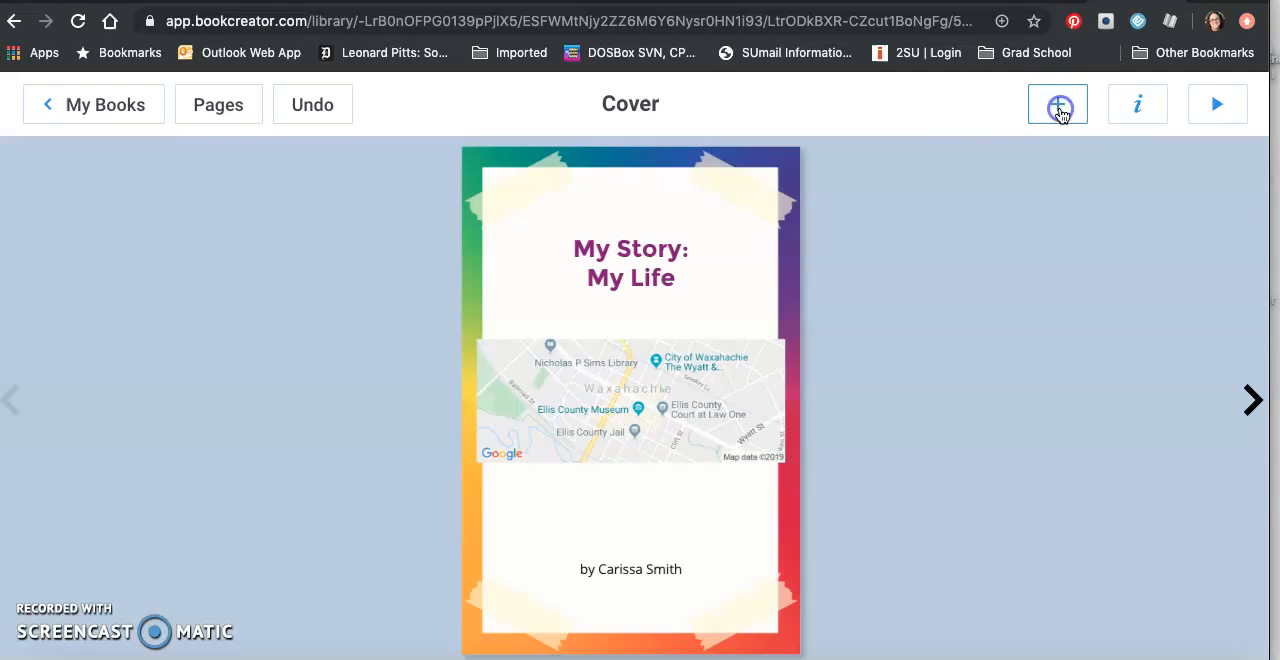
Step: Search Maps for Waxahachie, TX and insert that map onto the cover
left_click(1057, 104)
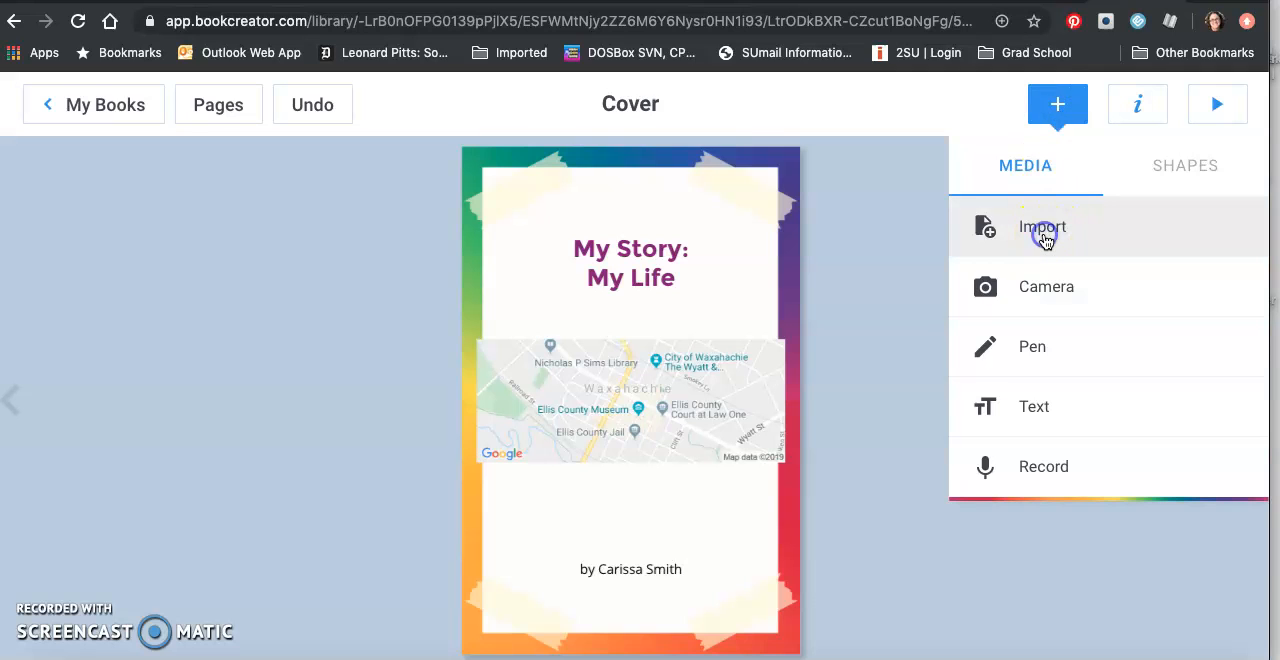
left_click(1042, 226)
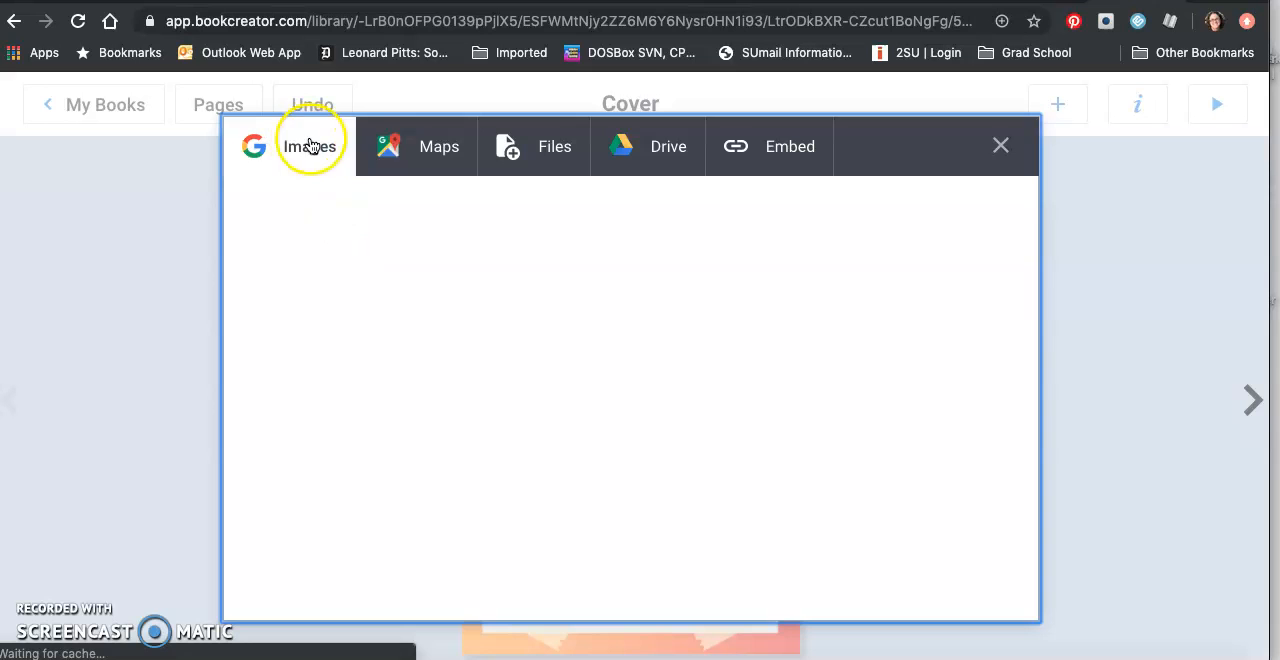
left_click(438, 146)
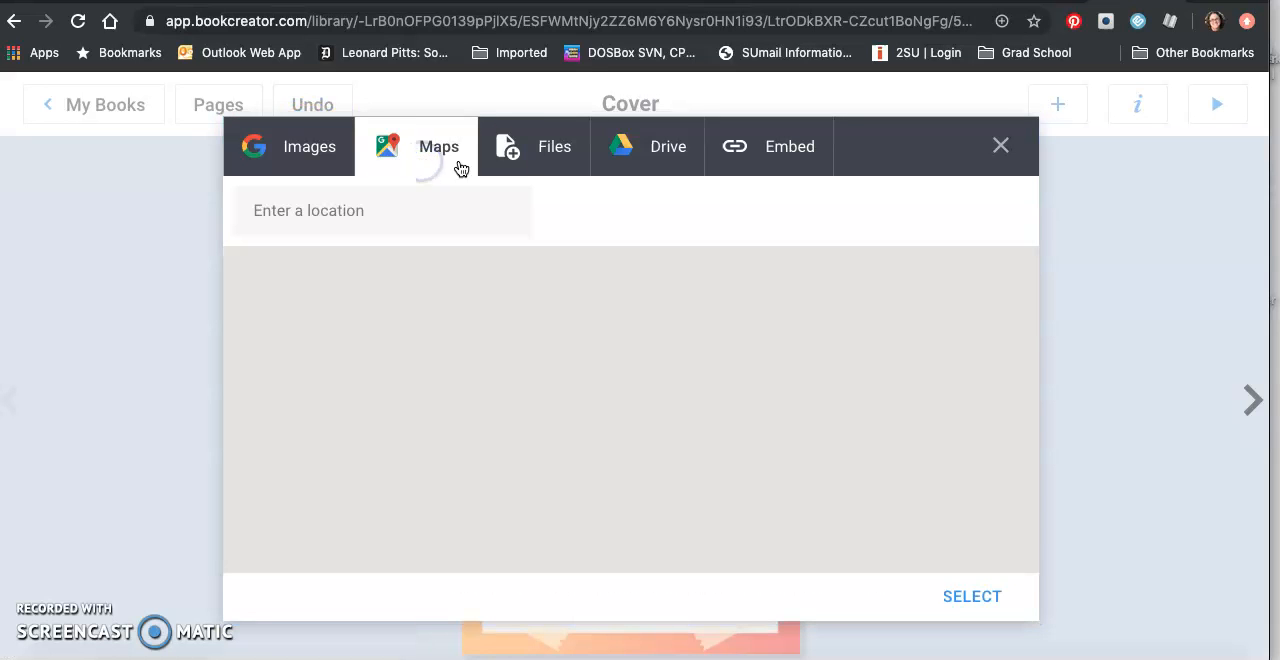
left_click(438, 146)
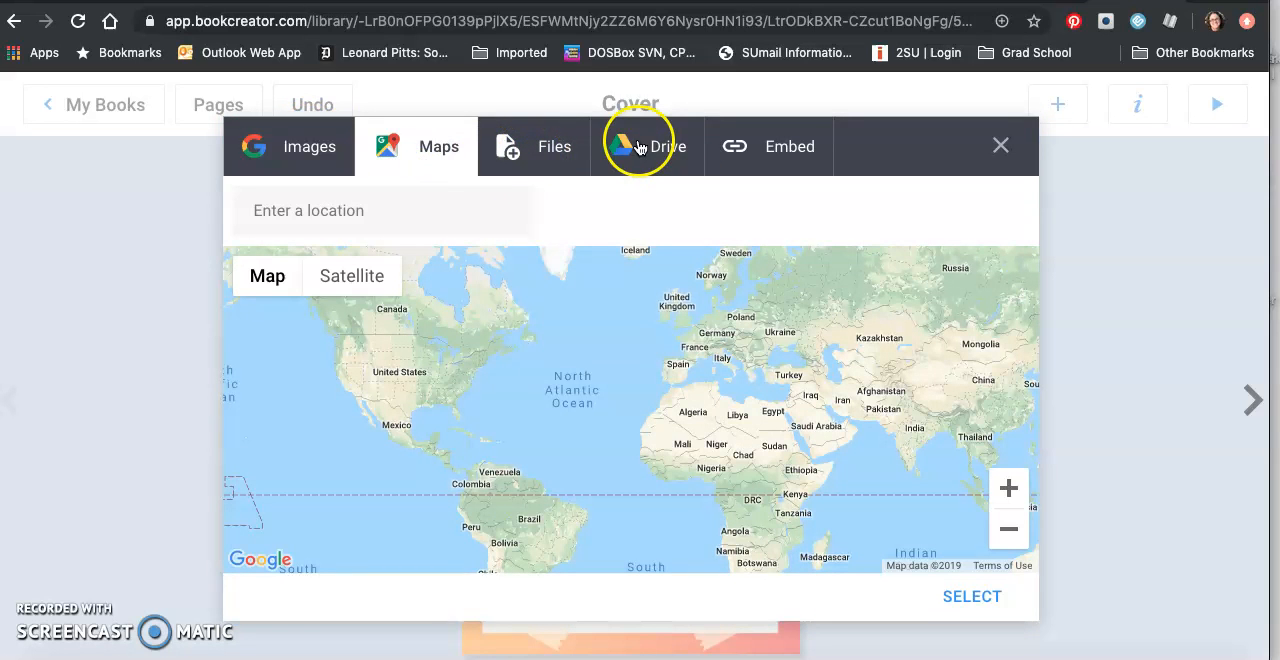
mouse_move(405, 178)
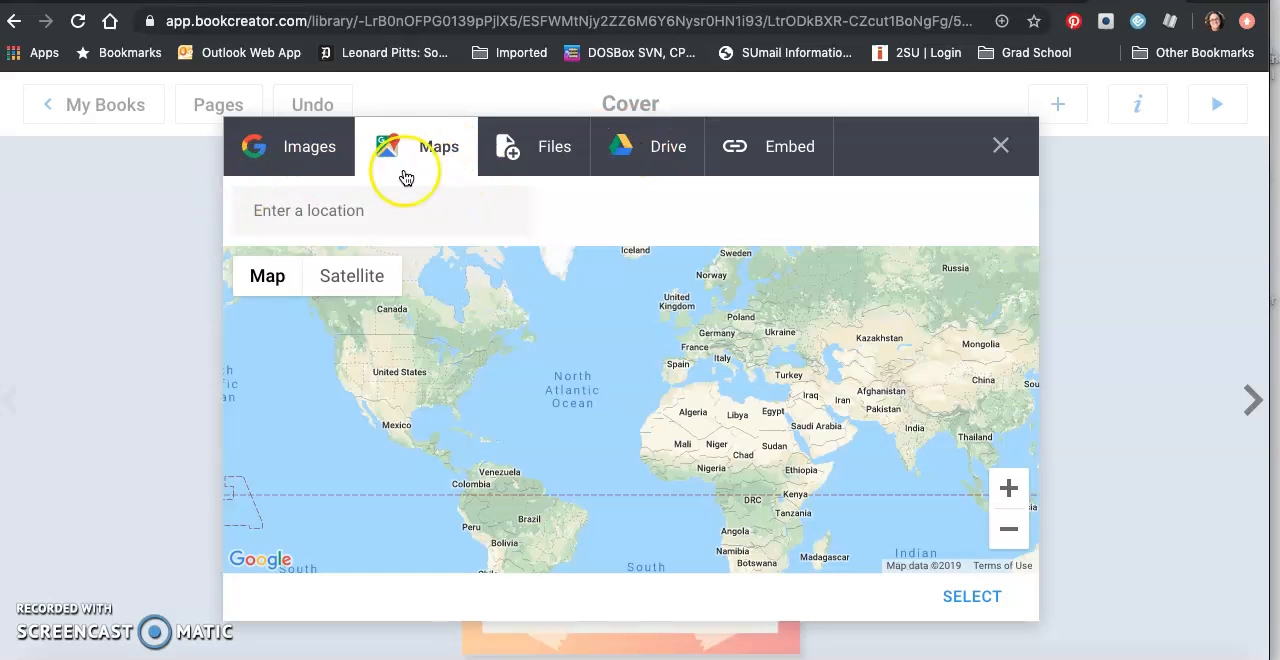
left_click(554, 146)
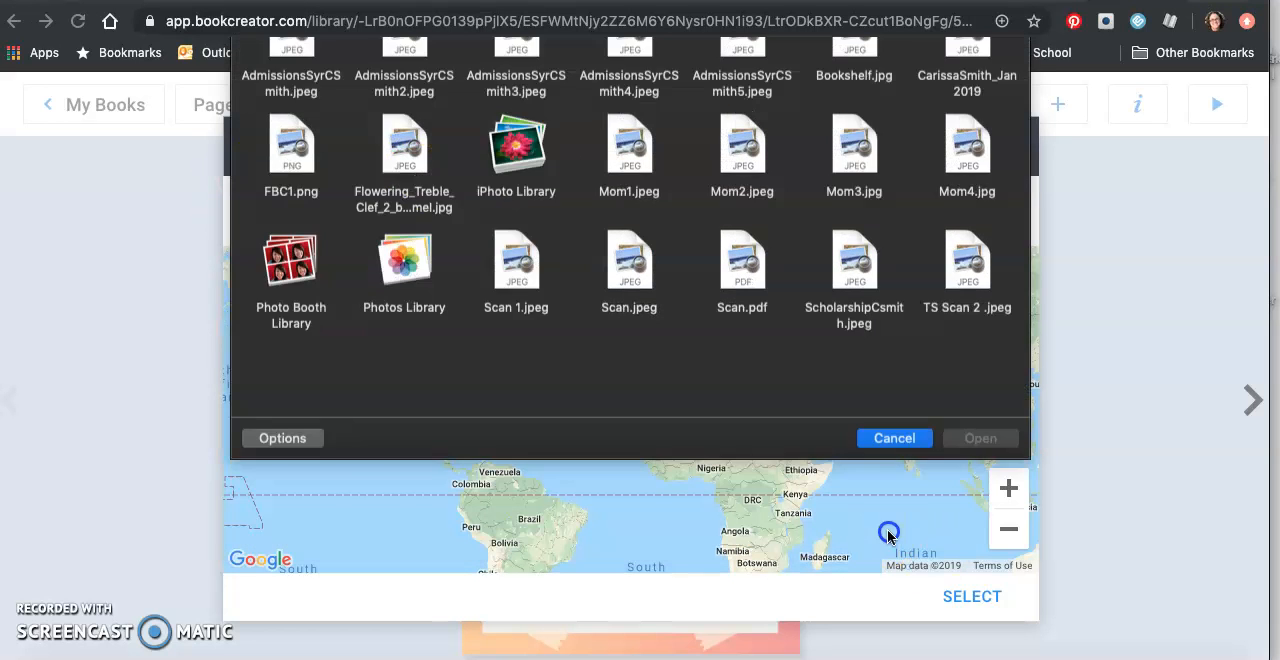
left_click(893, 438)
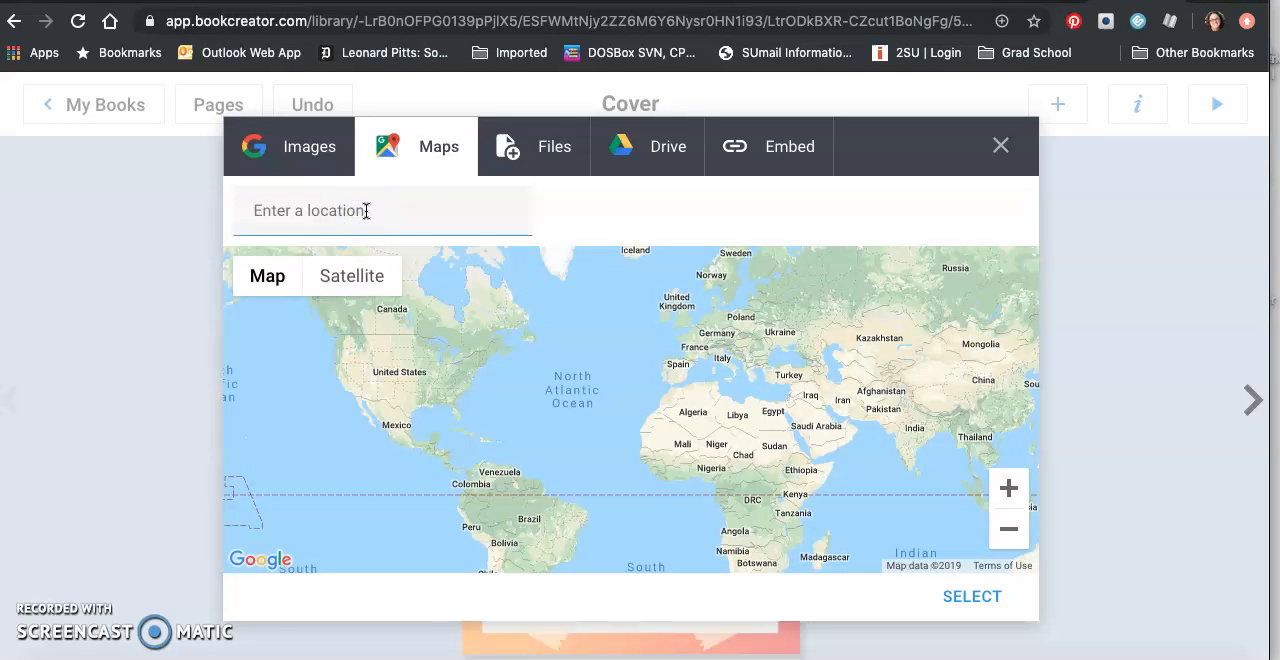
type("Waxah")
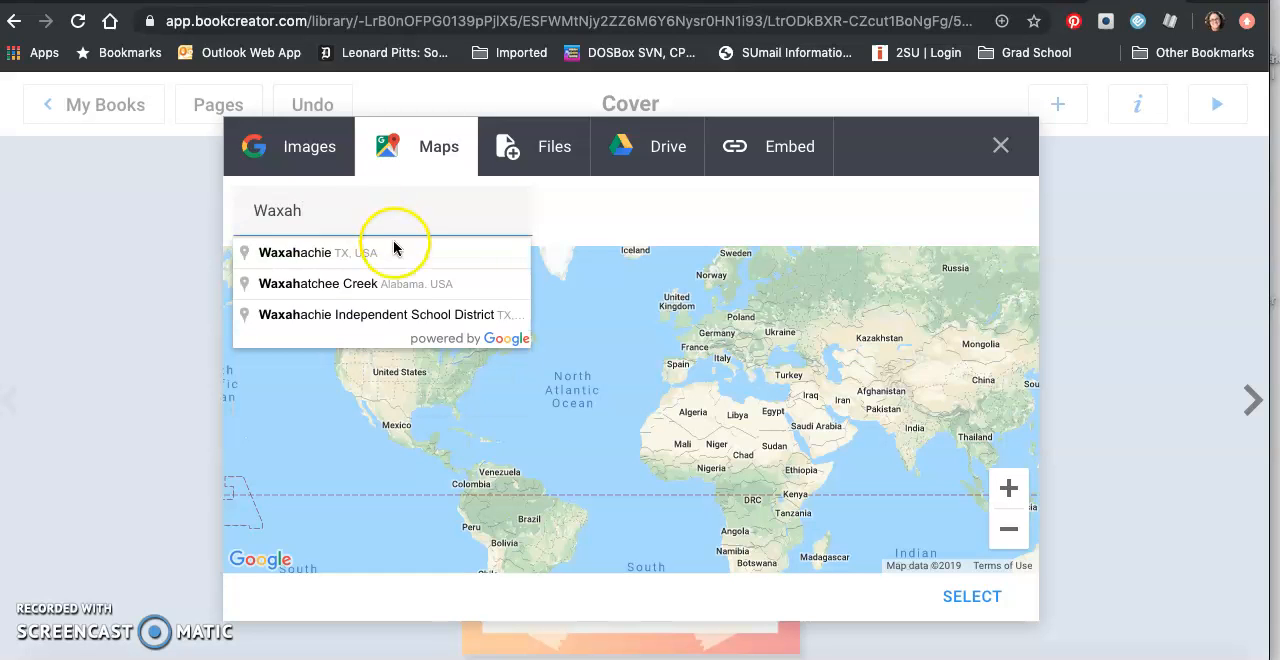
left_click(317, 252)
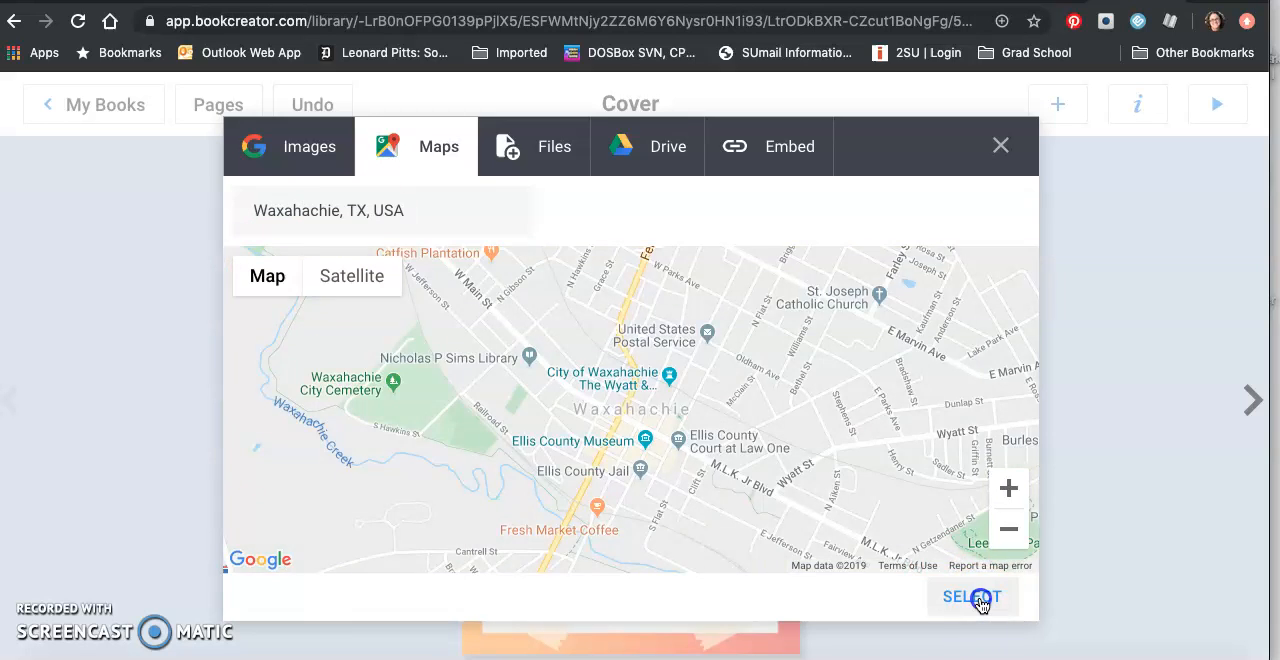
left_click(972, 597)
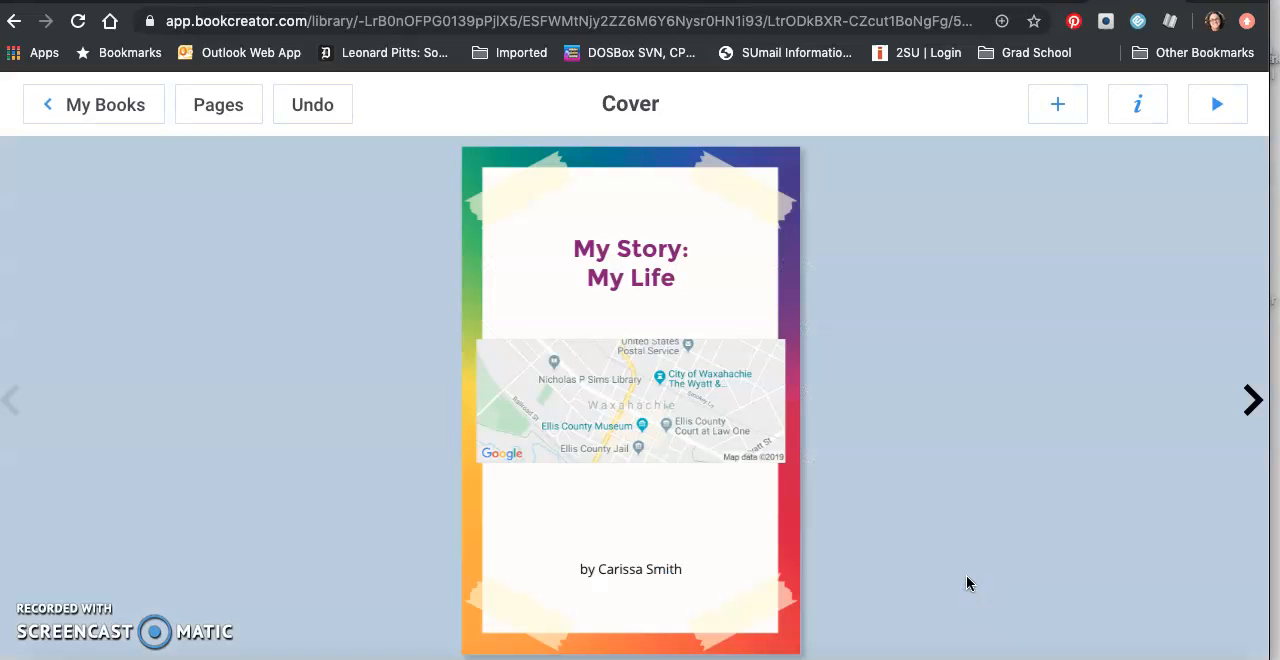
mouse_move(1251, 410)
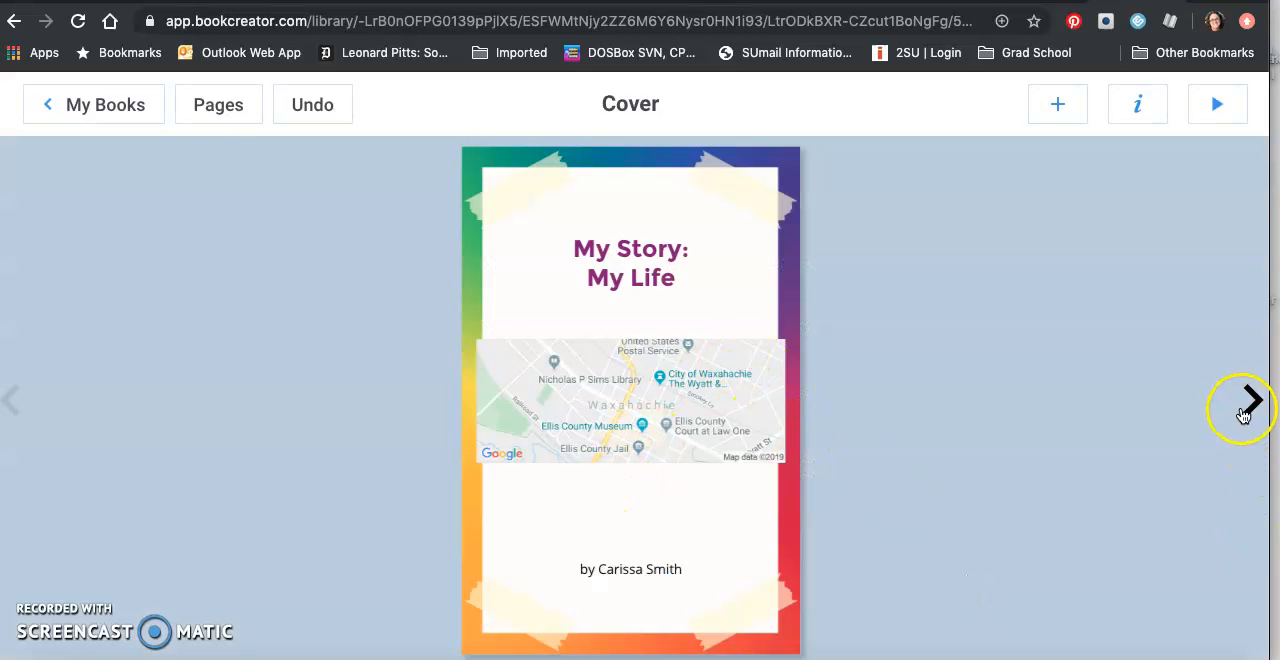
Step: On pages 2–3, import Mom2.jpeg from the computer and move it bottom-left
left_click(1242, 410)
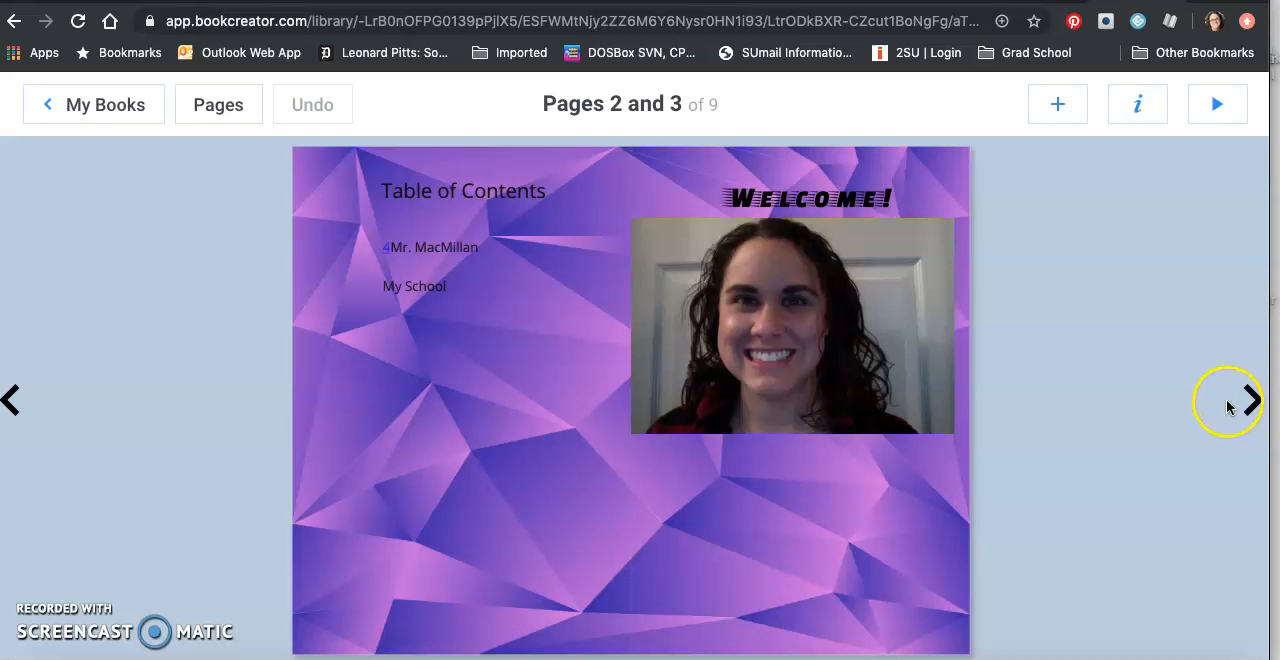
mouse_move(488, 238)
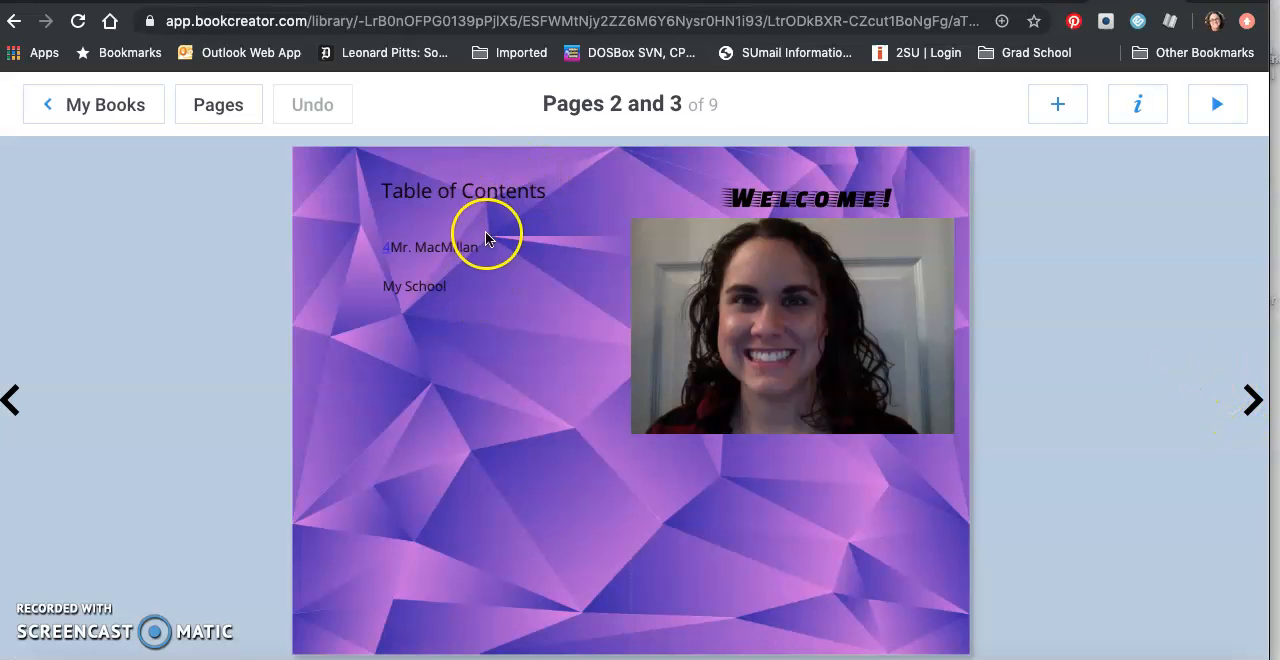
mouse_move(490, 192)
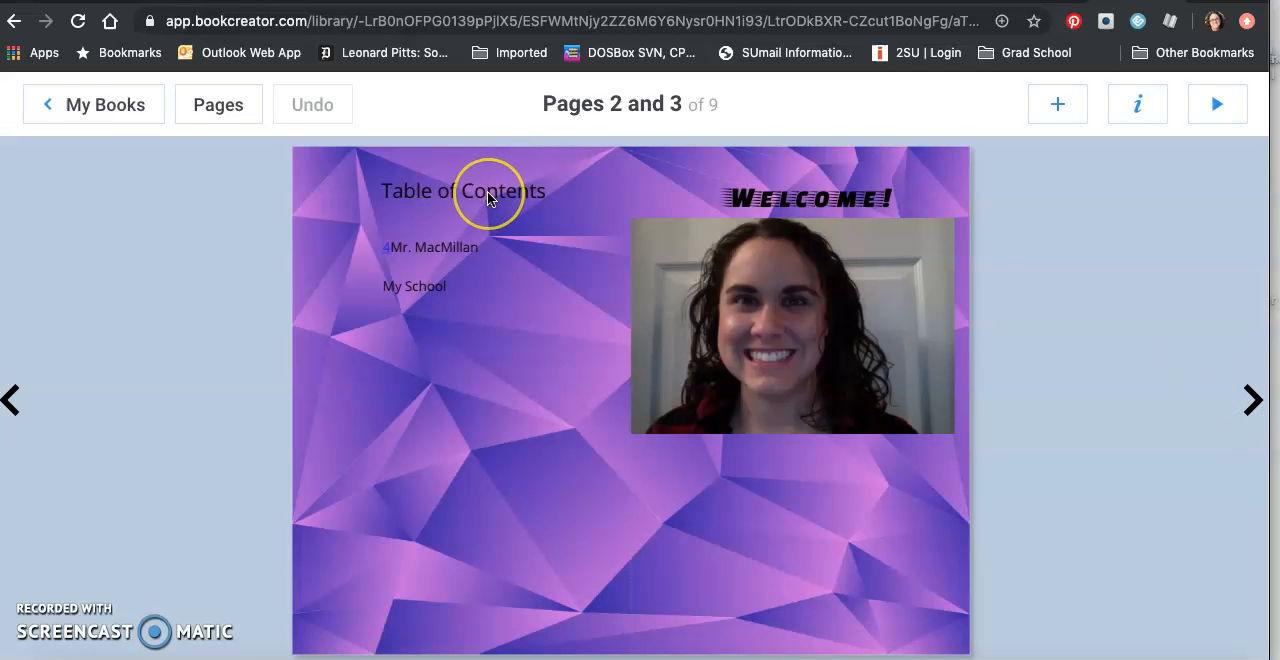
mouse_move(808, 310)
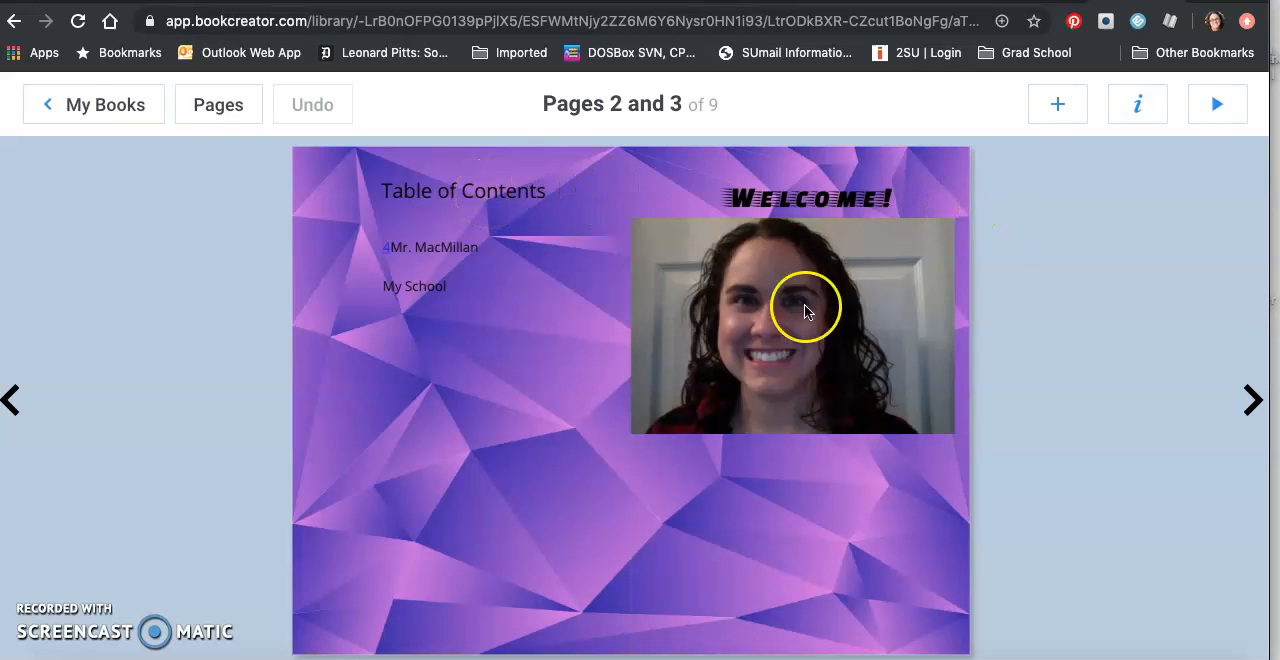
left_click(792, 327)
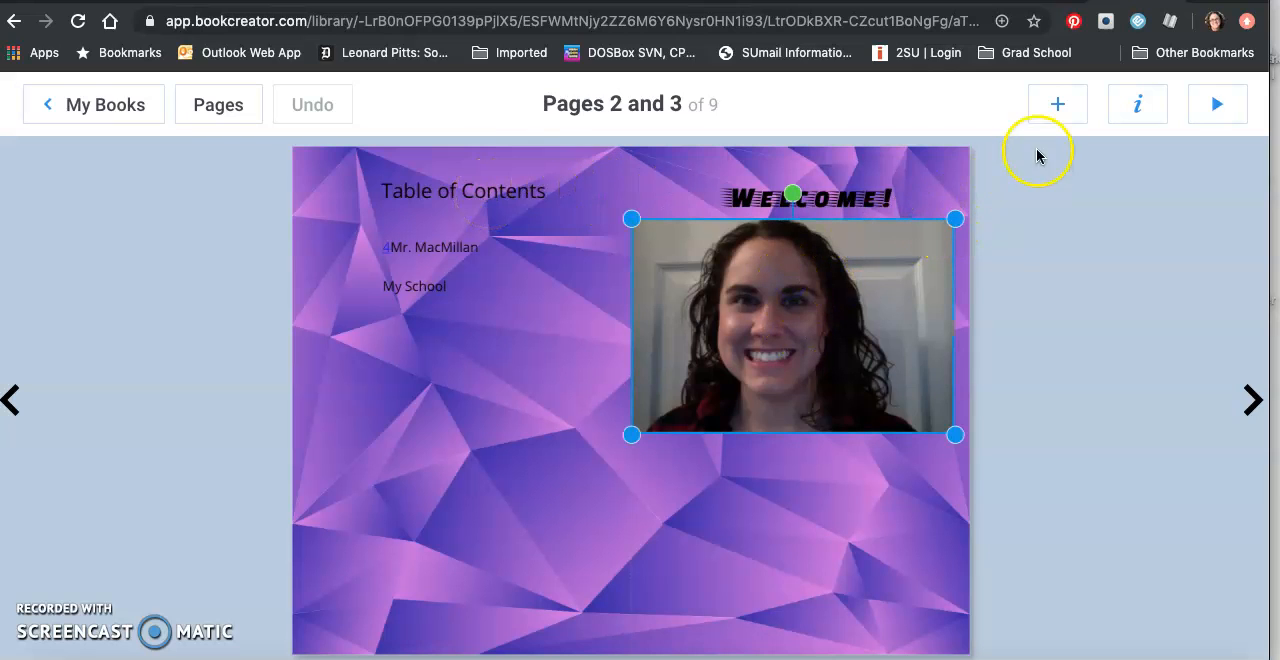
left_click(1057, 104)
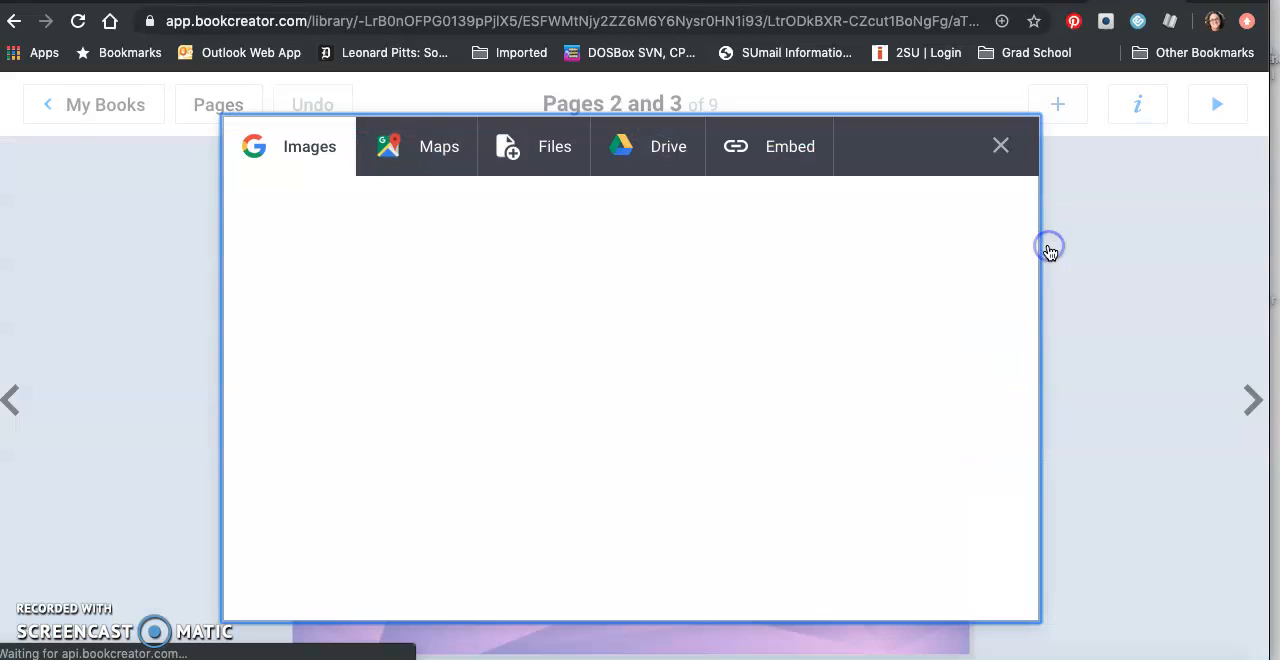
left_click(309, 146)
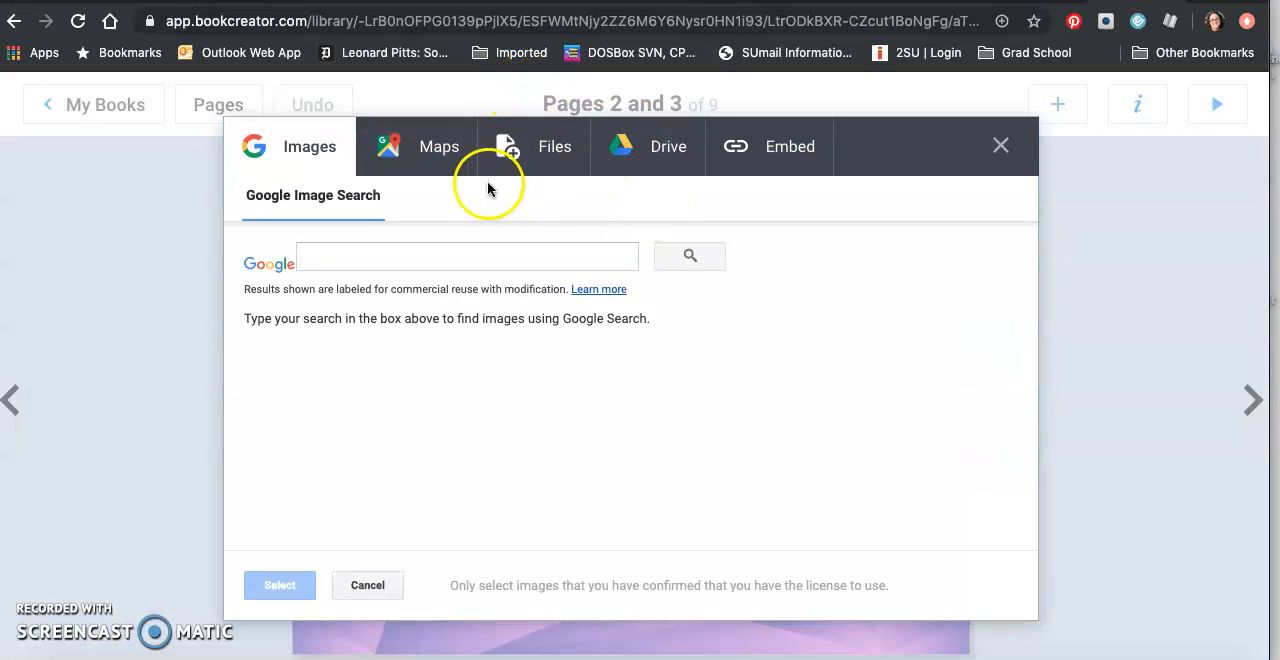
left_click(554, 146)
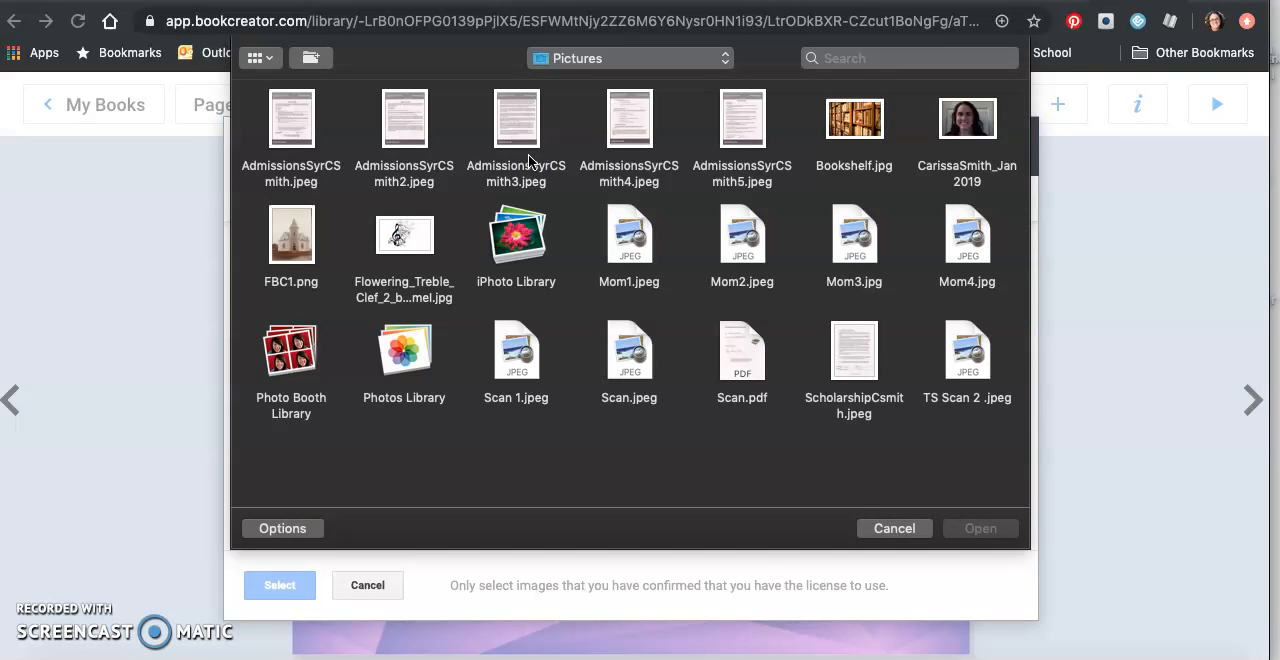
left_click(742, 230)
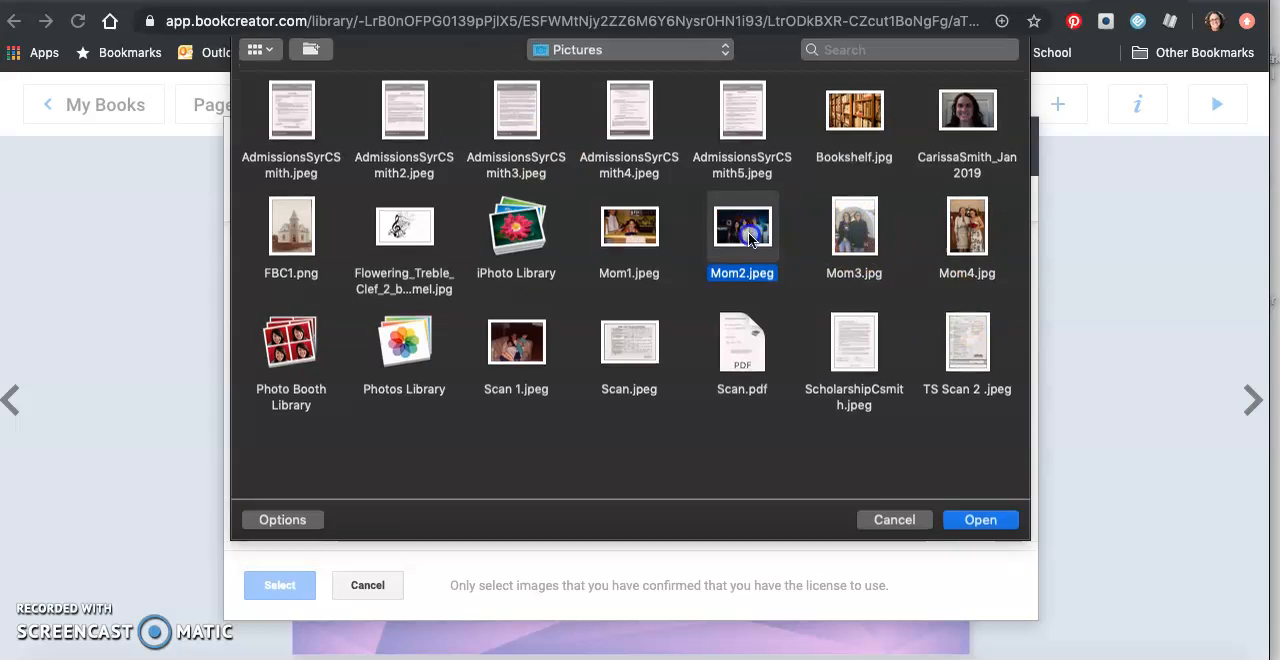
left_click(979, 519)
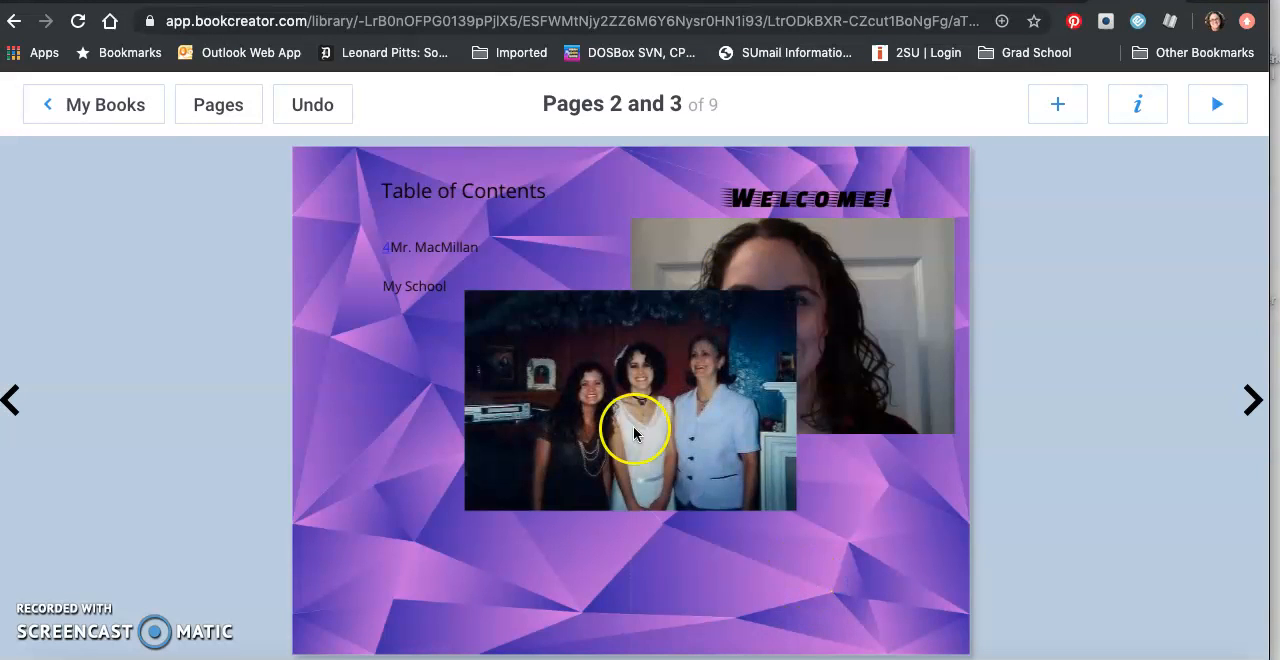
left_click_drag(633, 430, 465, 525)
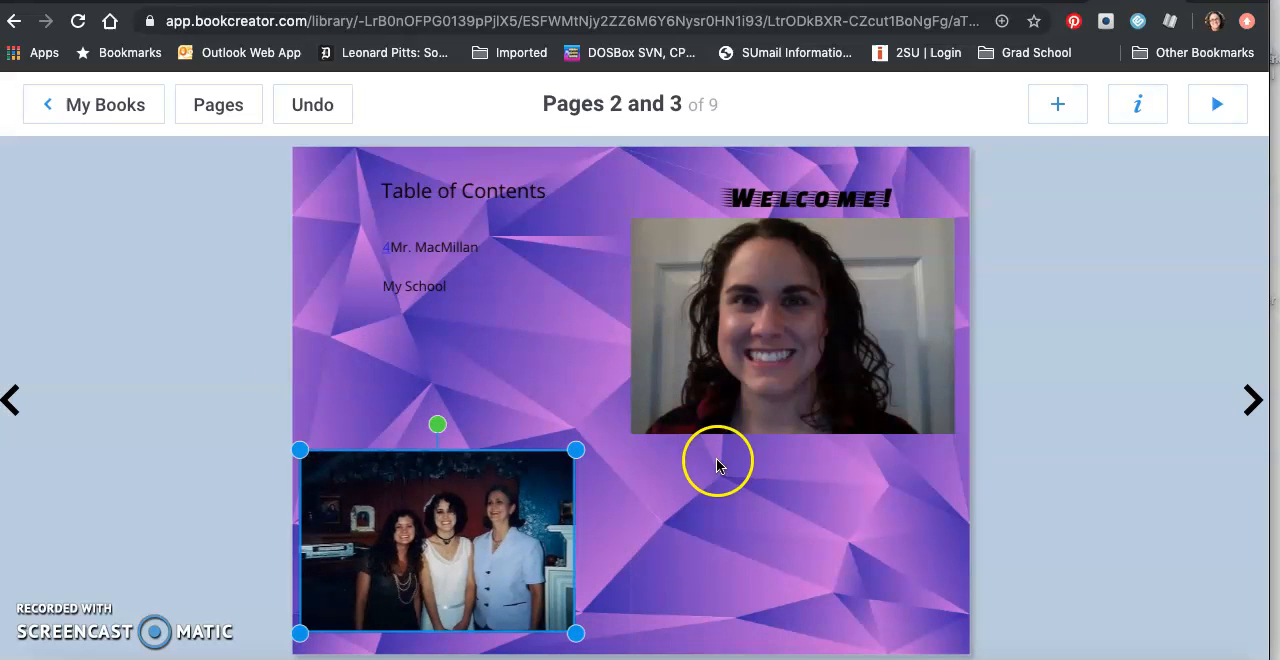
Step: Record a short voice clip, place its speaker icon below the portrait, then turn to pages 4–5
left_click(1057, 104)
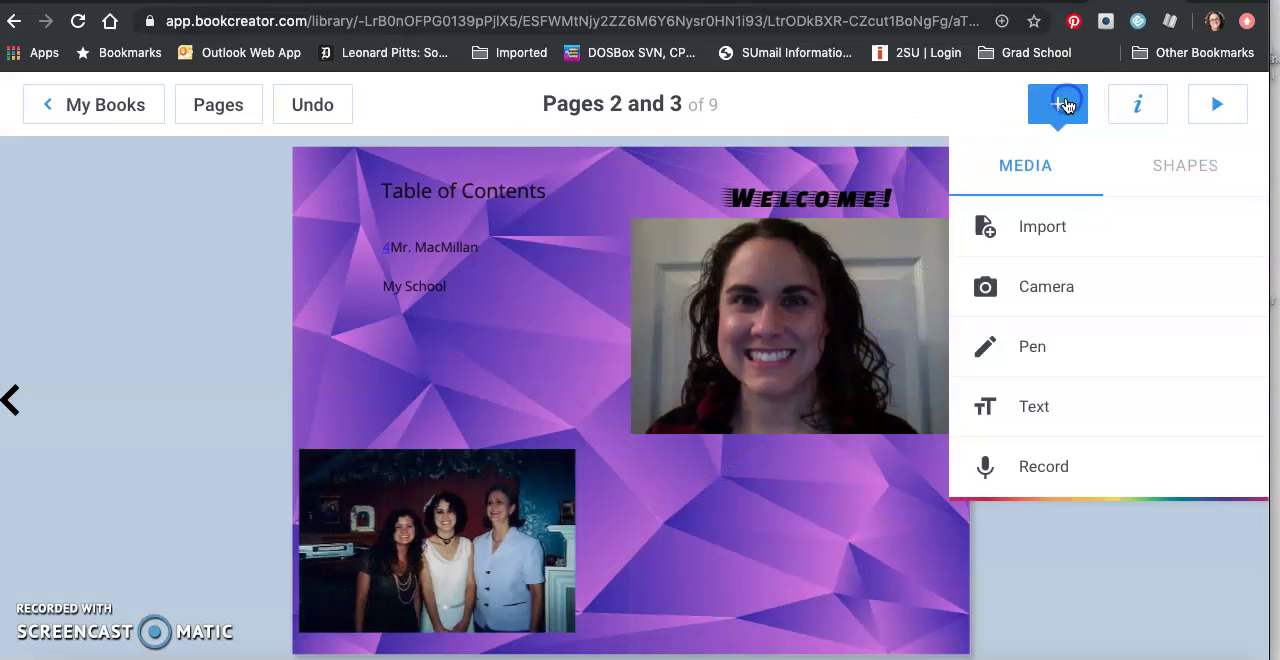
mouse_move(1043, 467)
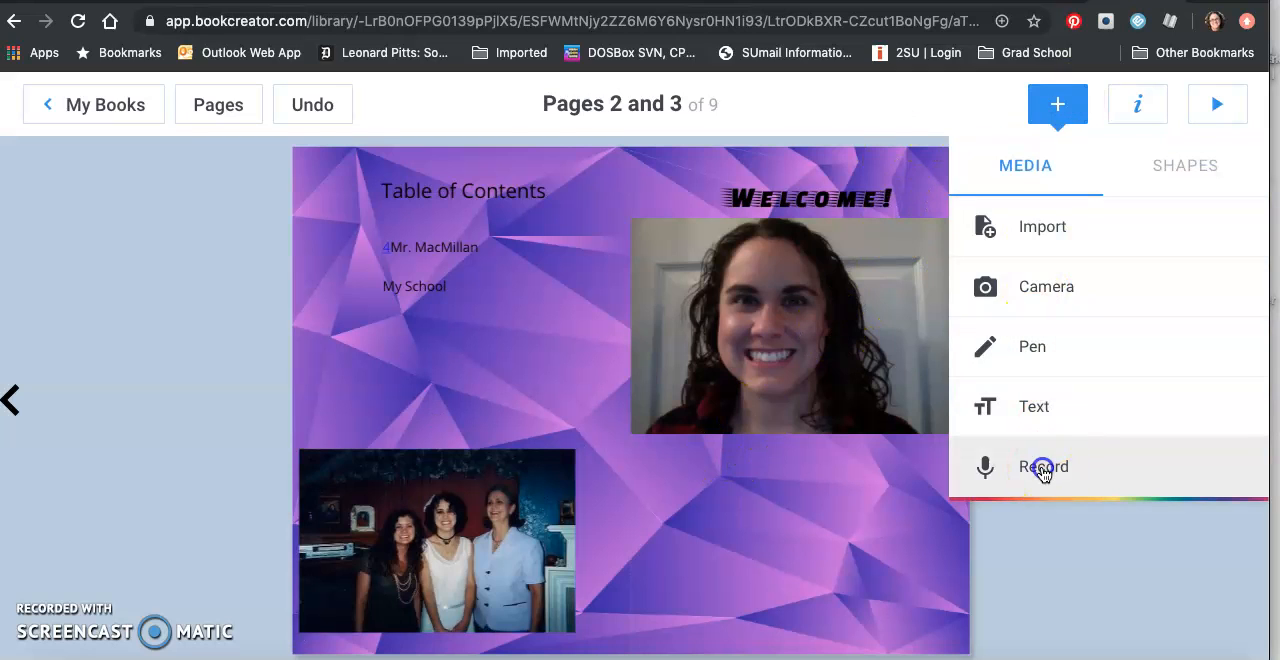
left_click(1043, 467)
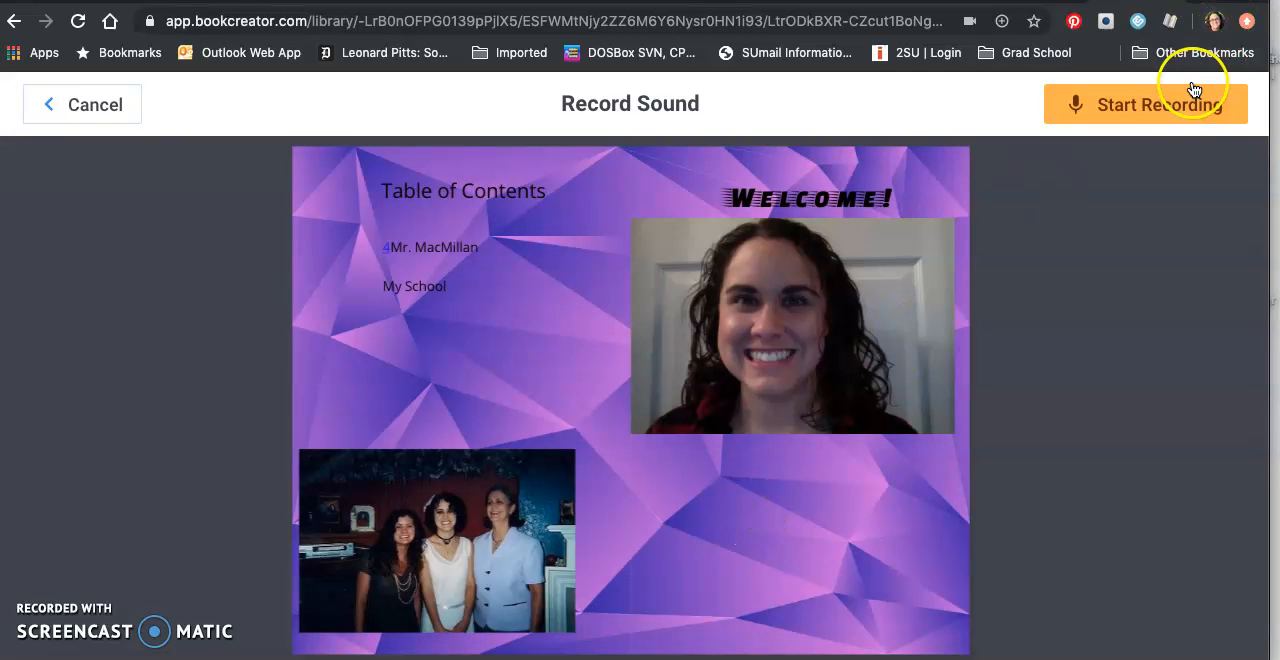
left_click(1146, 104)
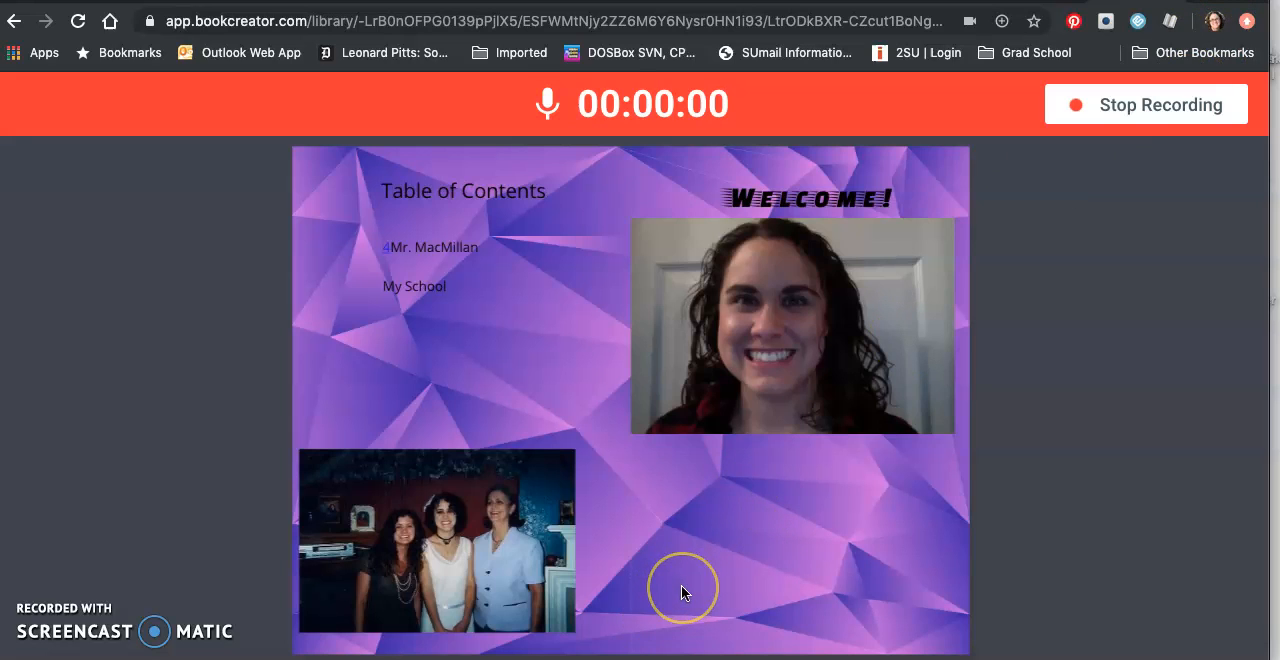
mouse_move(703, 557)
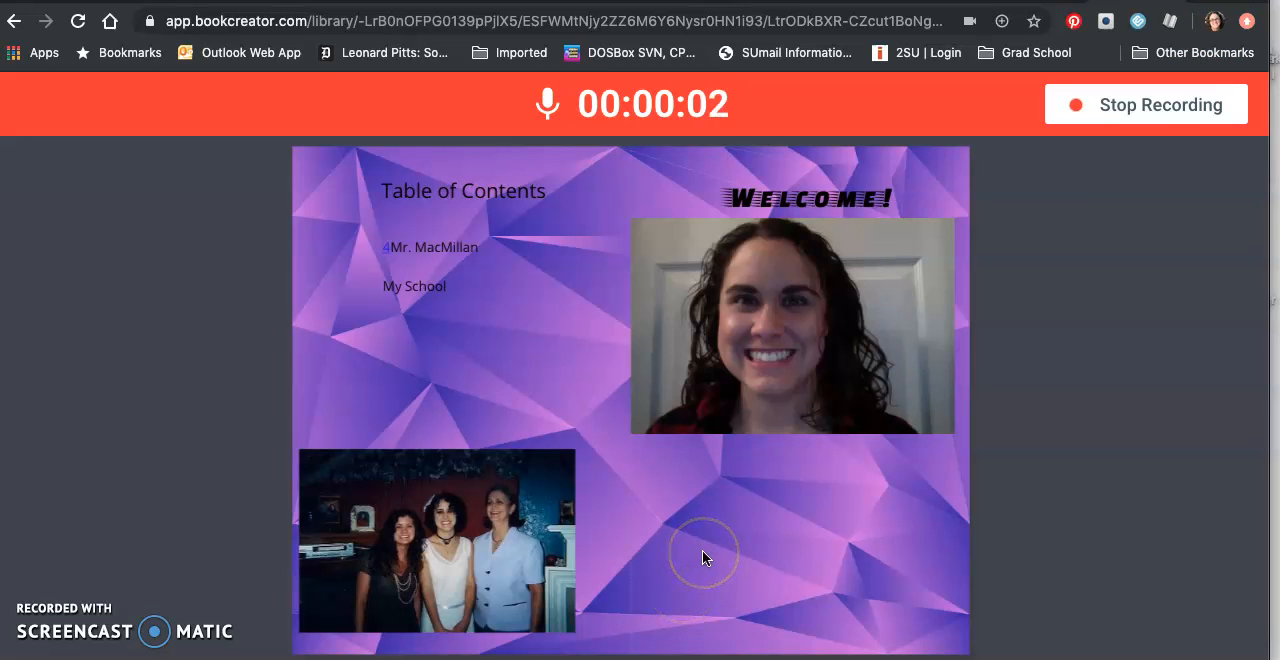
mouse_move(1131, 104)
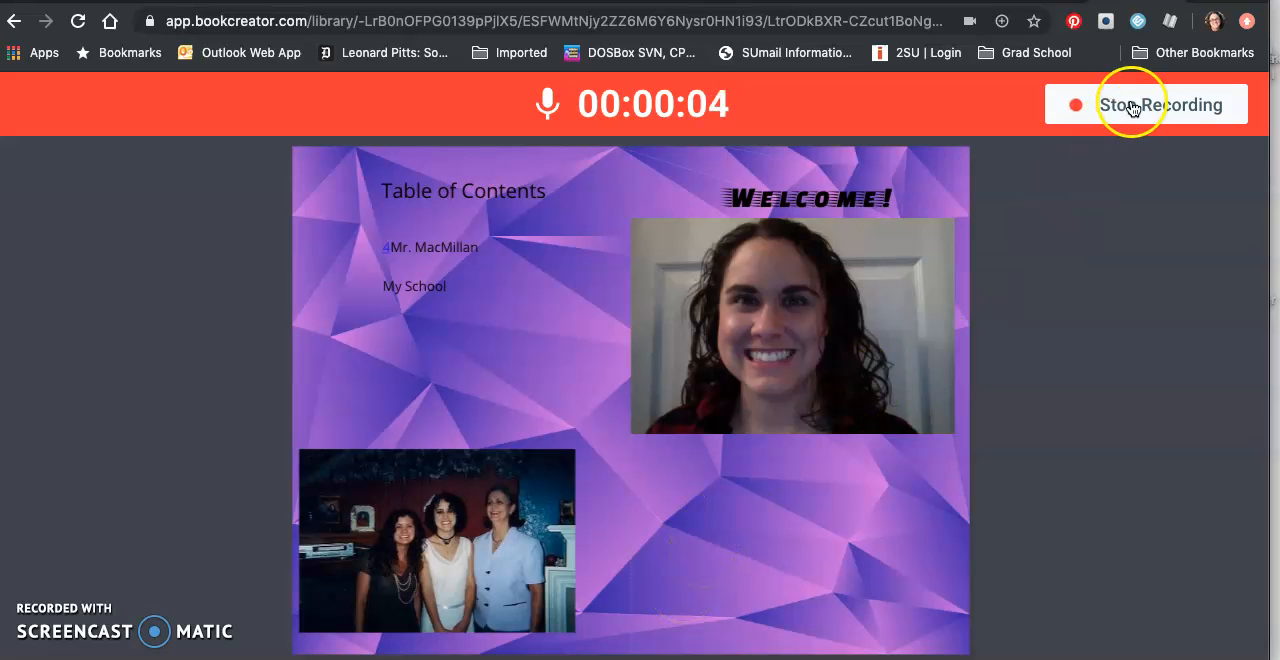
left_click(1161, 104)
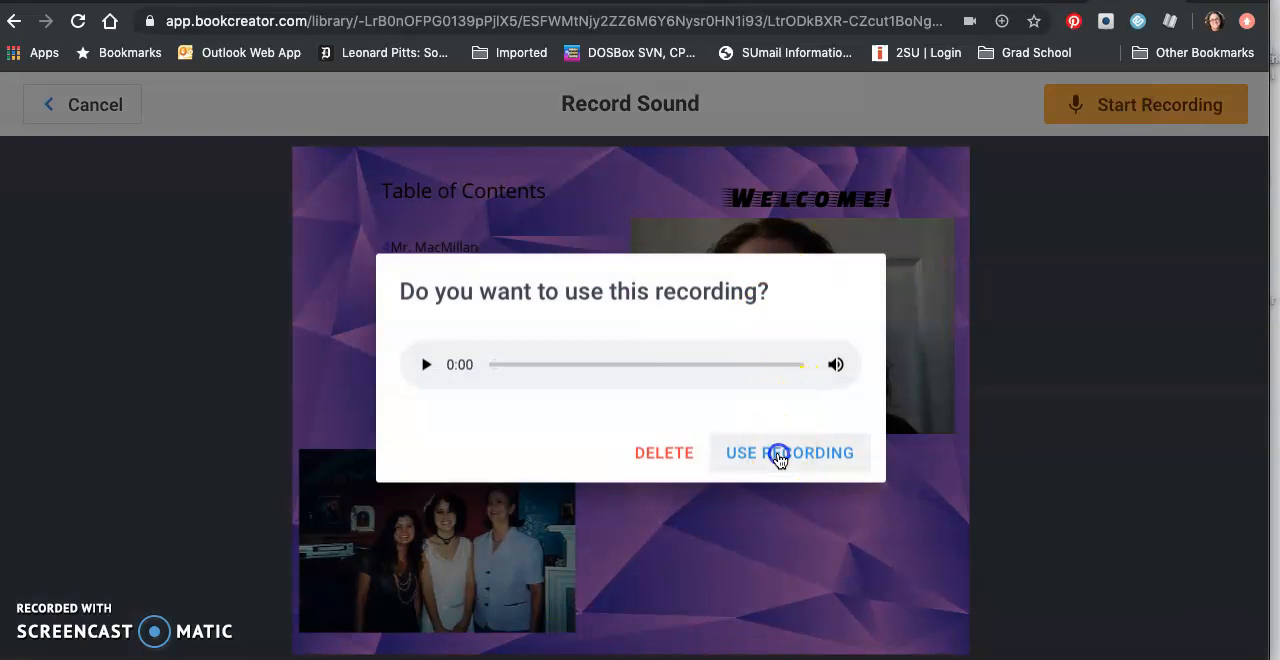
left_click(789, 452)
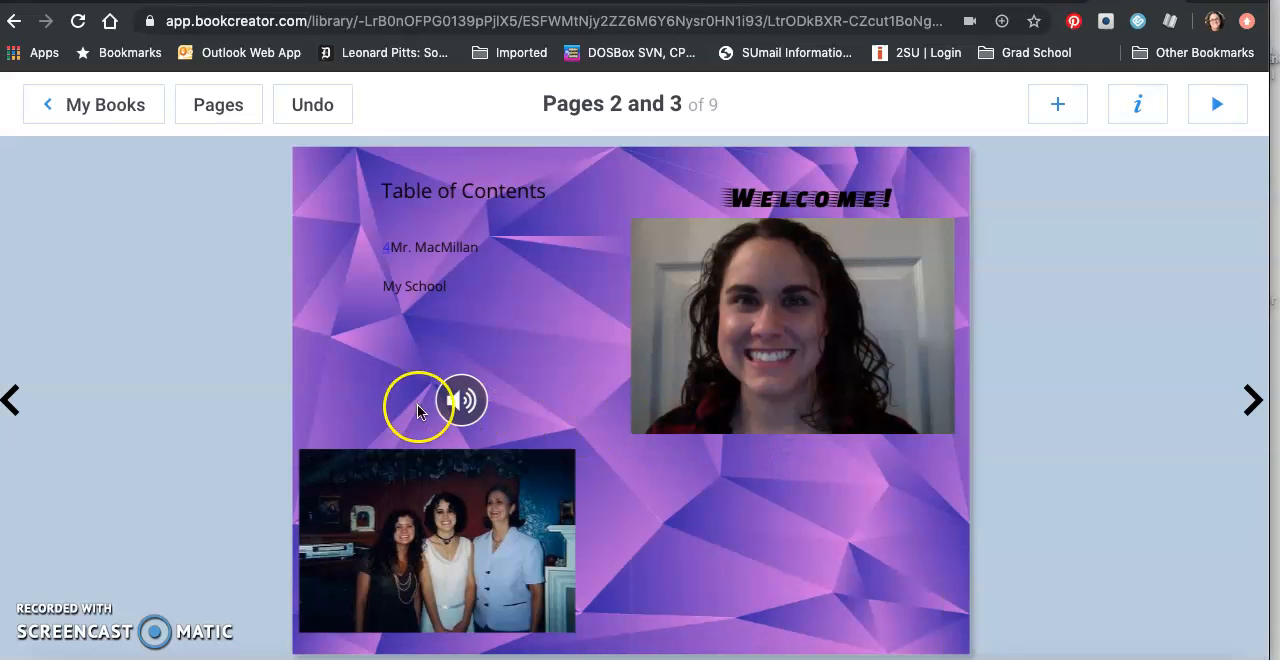
left_click_drag(463, 402, 792, 537)
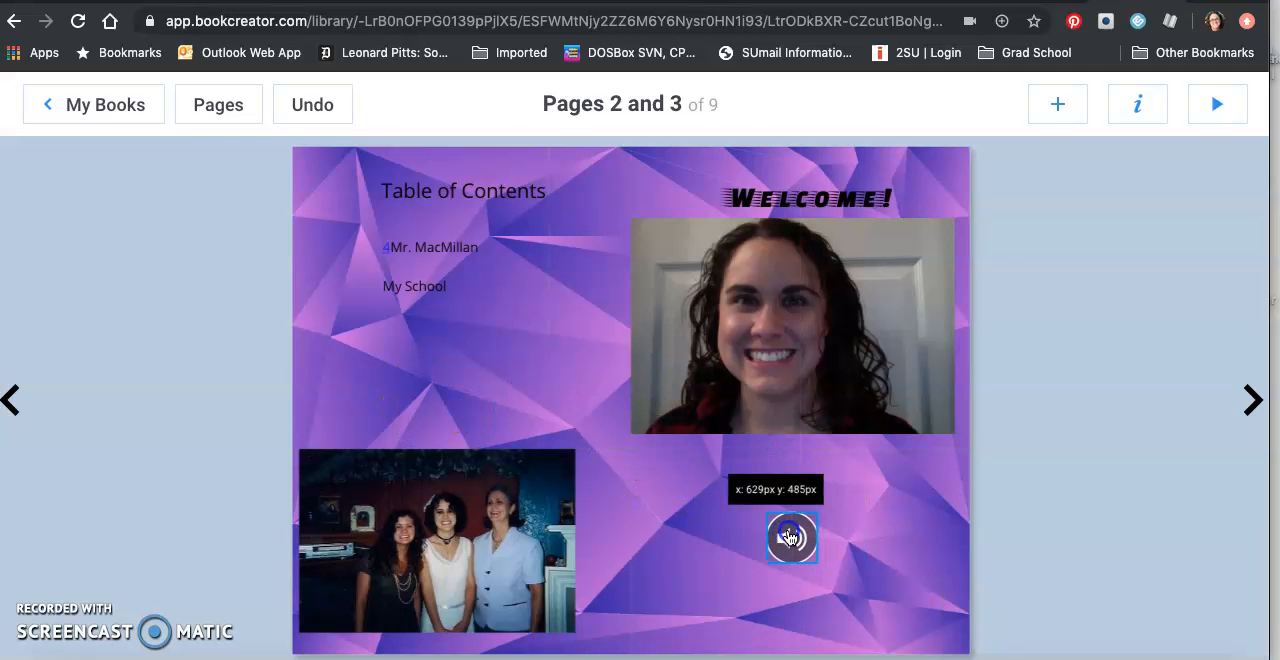
left_click(1251, 400)
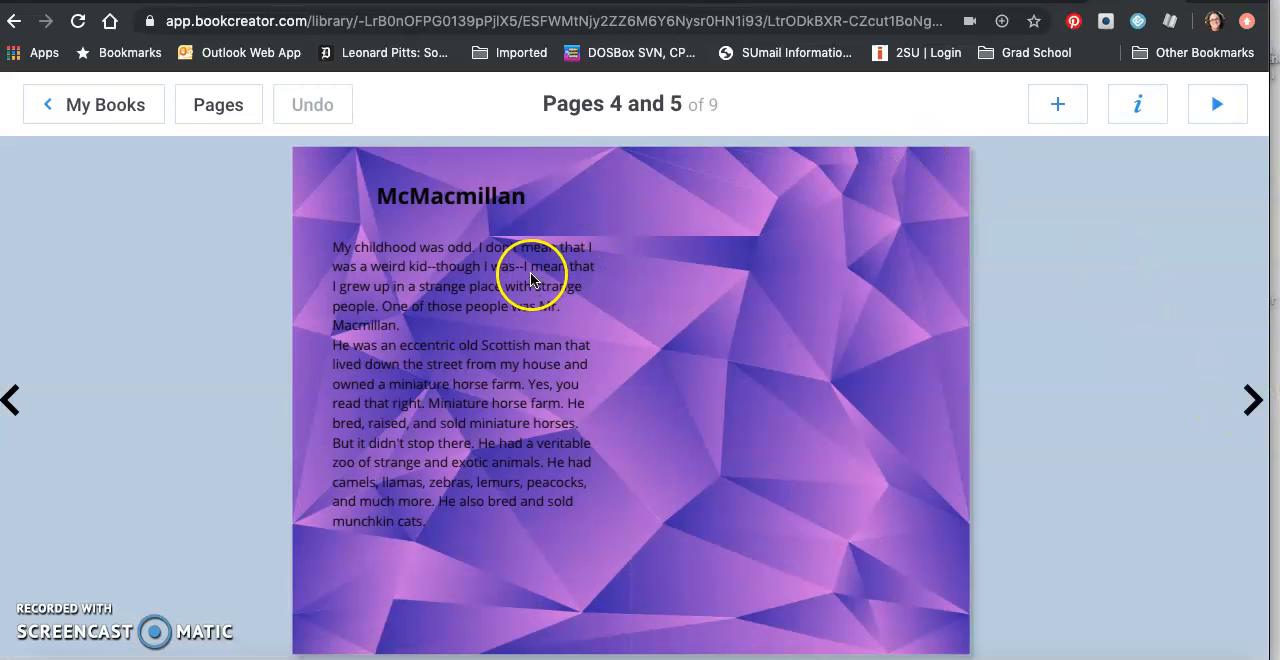
mouse_move(438, 222)
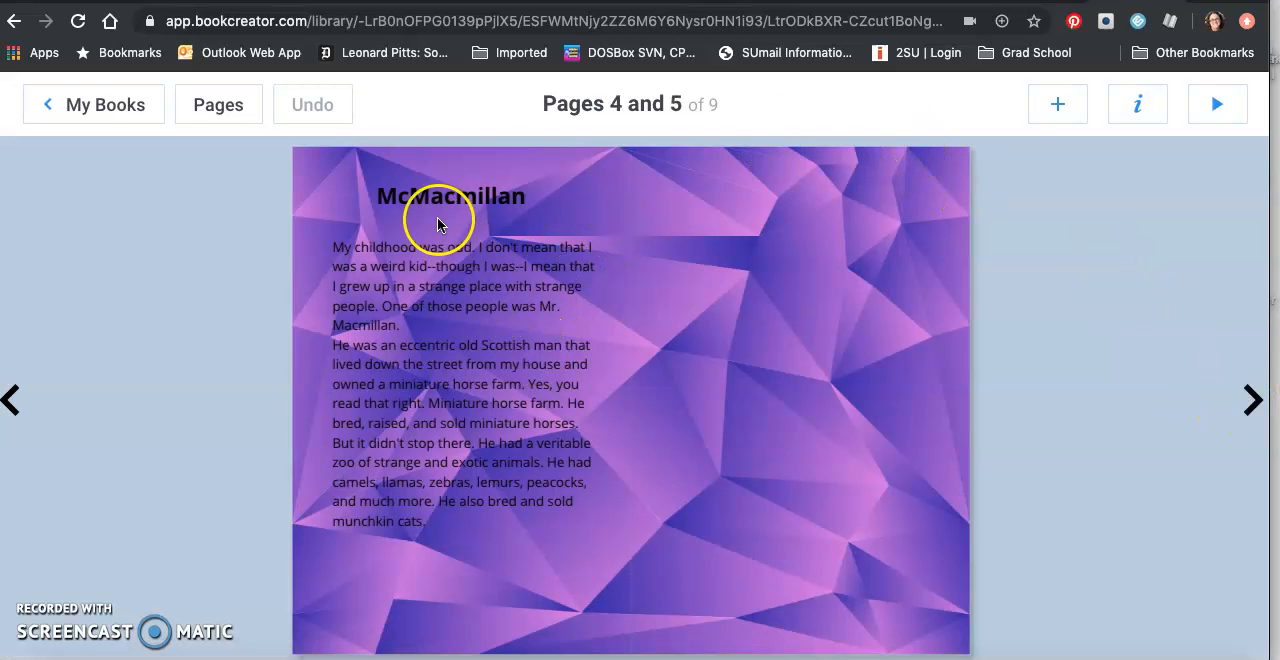
mouse_move(430, 228)
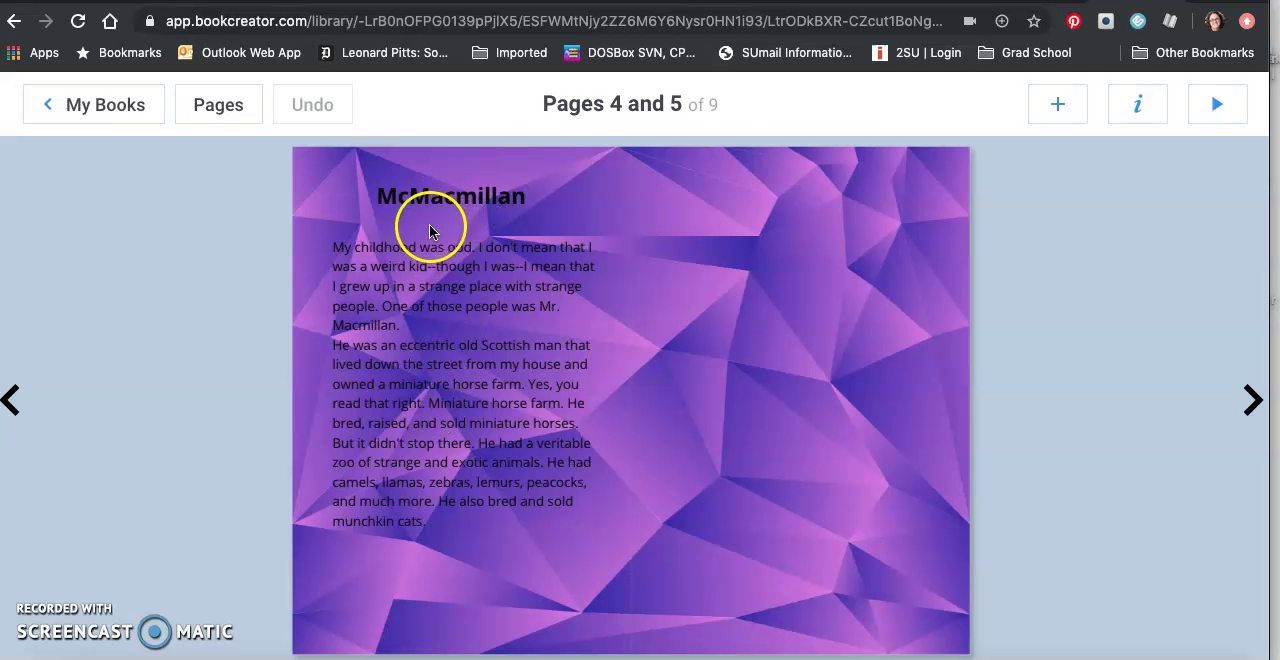
mouse_move(407, 205)
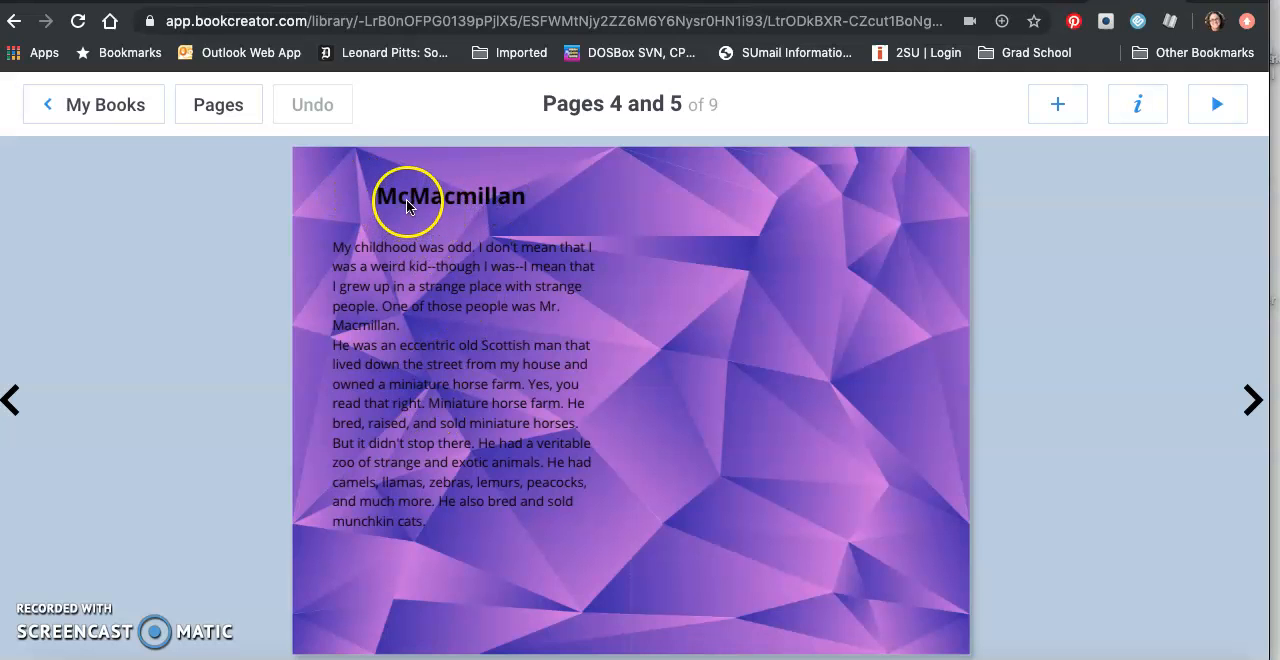
Step: Correct the page 4 heading from 'McMacmillan' to 'Mr. Macmillan'
double_click(450, 195)
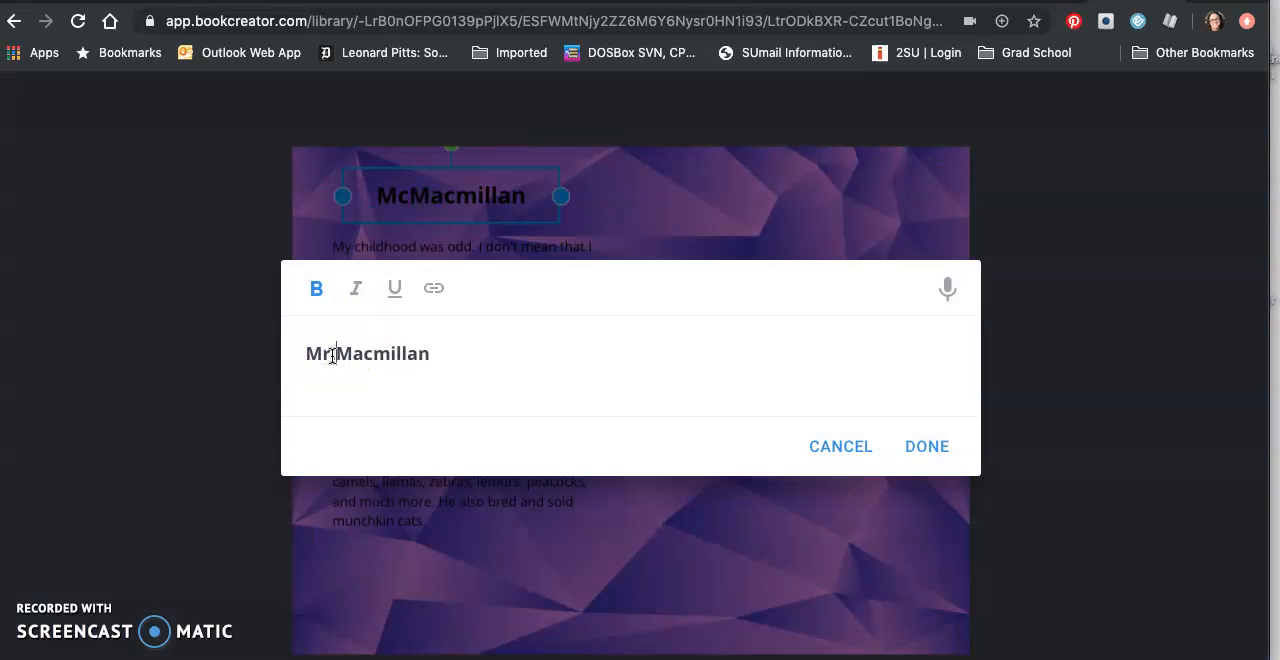
left_click(925, 446)
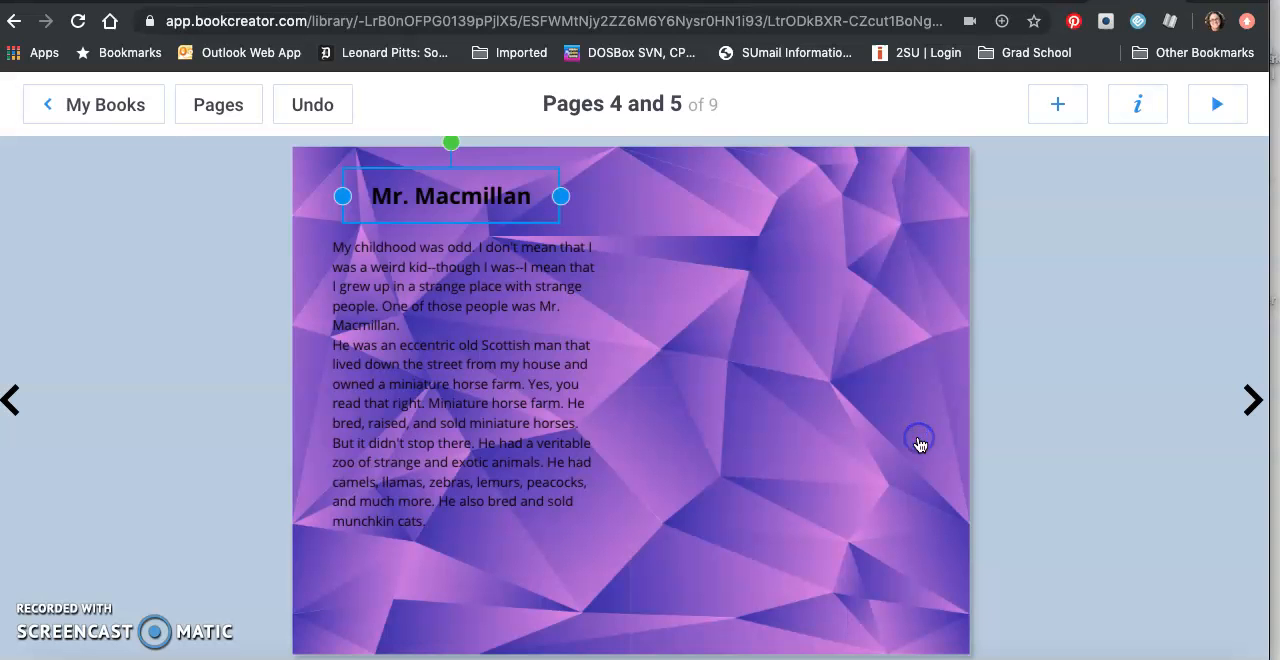
mouse_move(1015, 190)
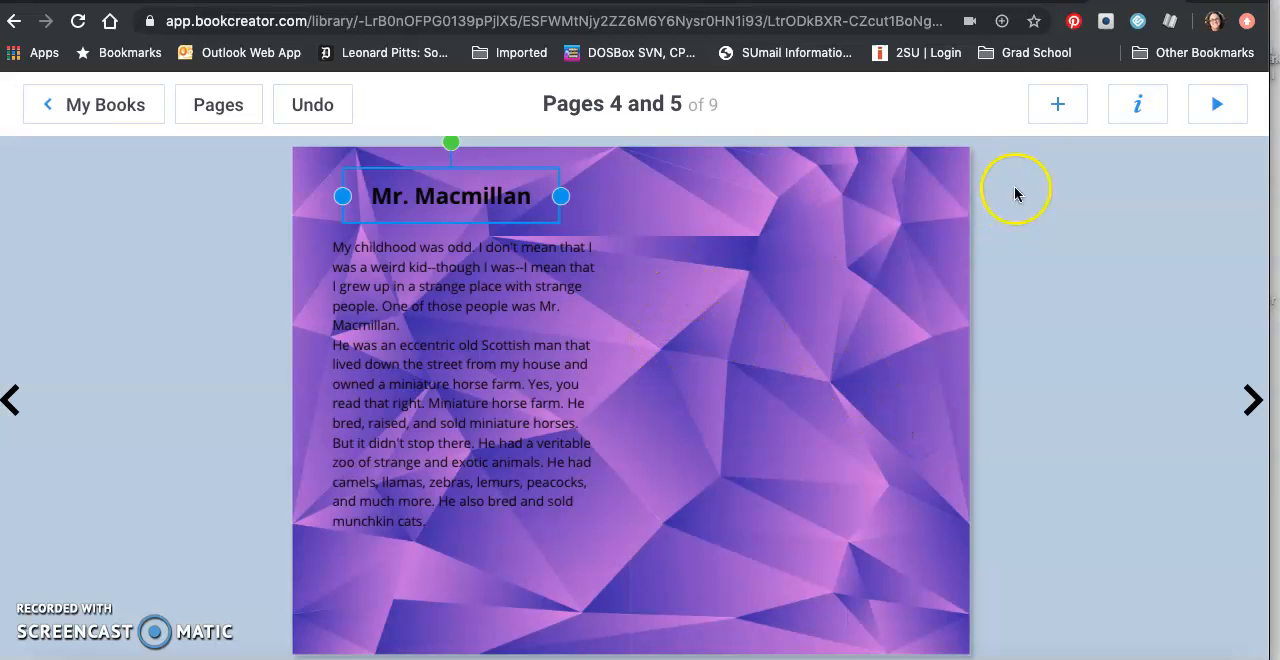
Step: Insert a grey-and-white cat photo from Google Images onto page 5 and select it for resizing
left_click(1057, 104)
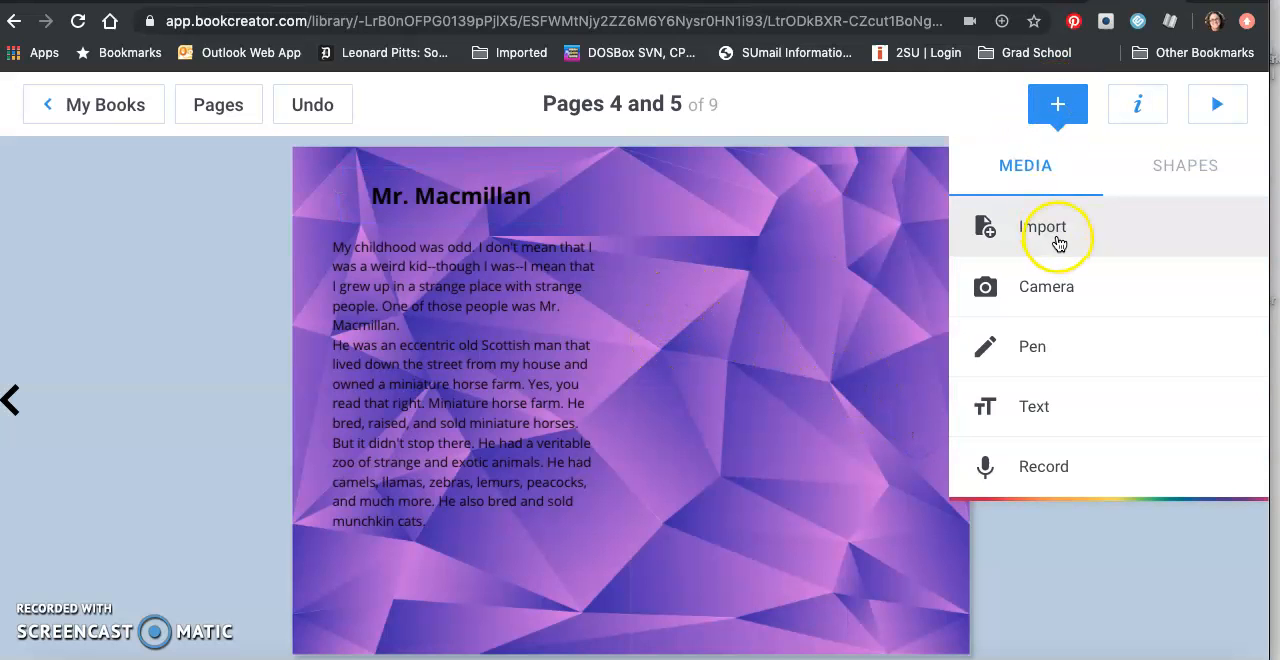
left_click(1043, 226)
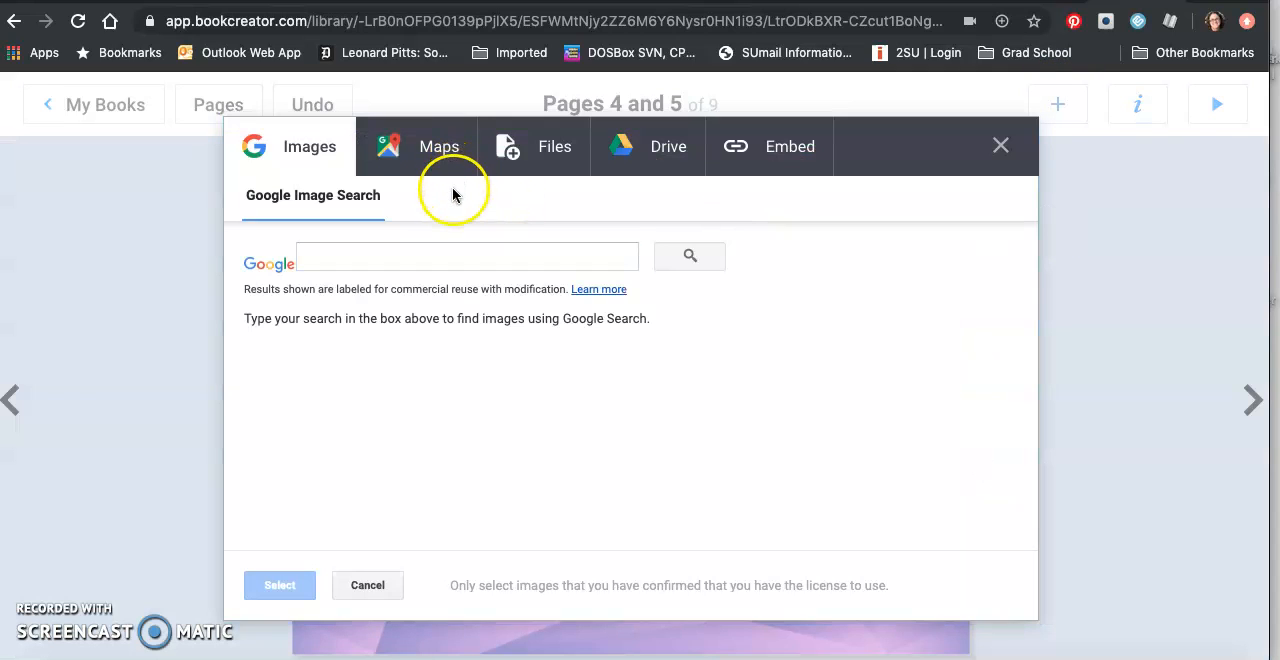
left_click(465, 256)
type("cat")
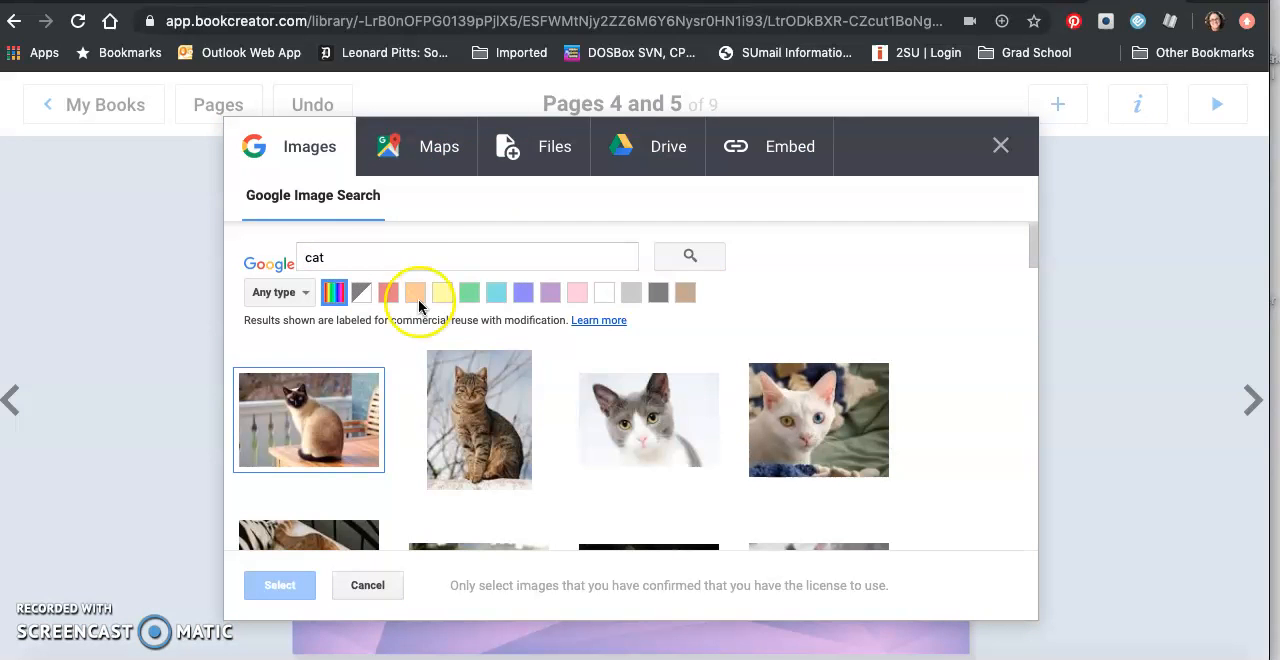
left_click(648, 419)
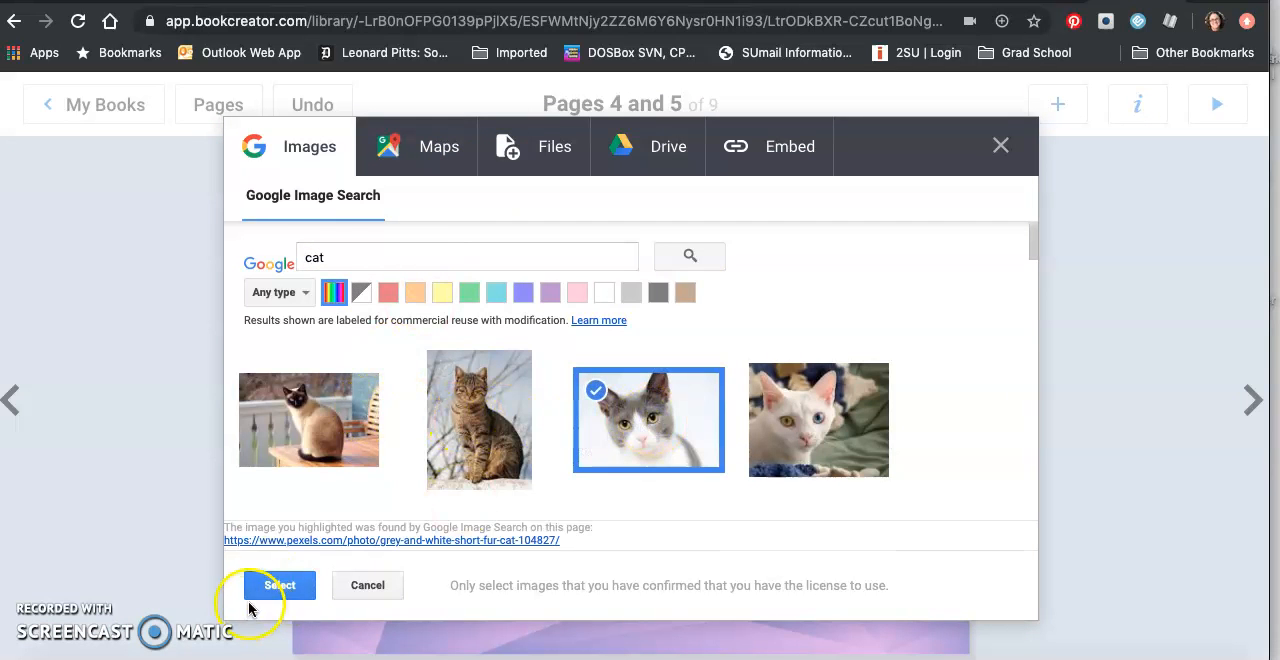
left_click(279, 585)
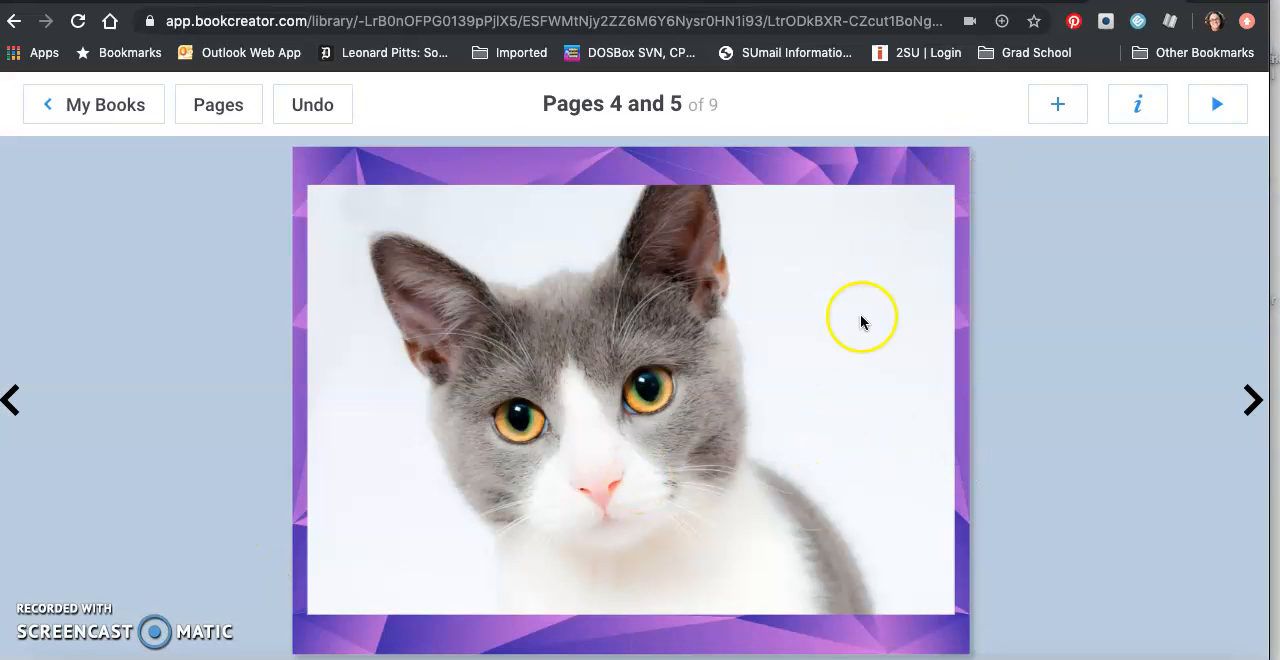
mouse_move(502, 213)
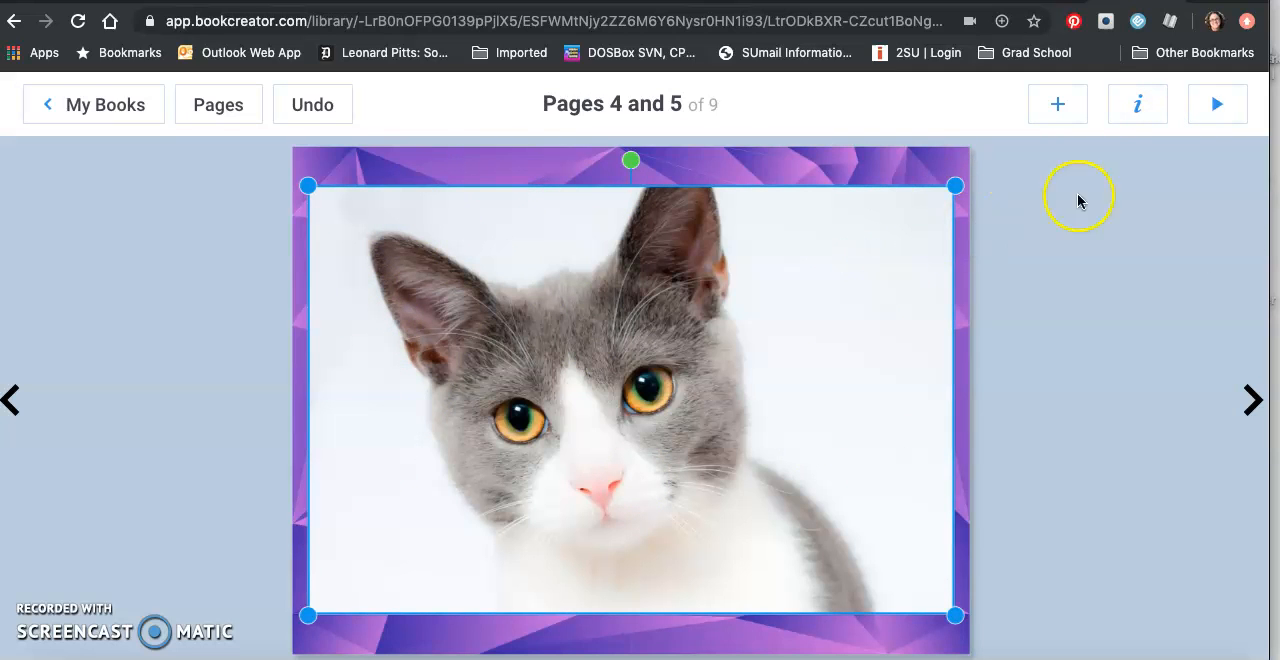
left_click(1137, 103)
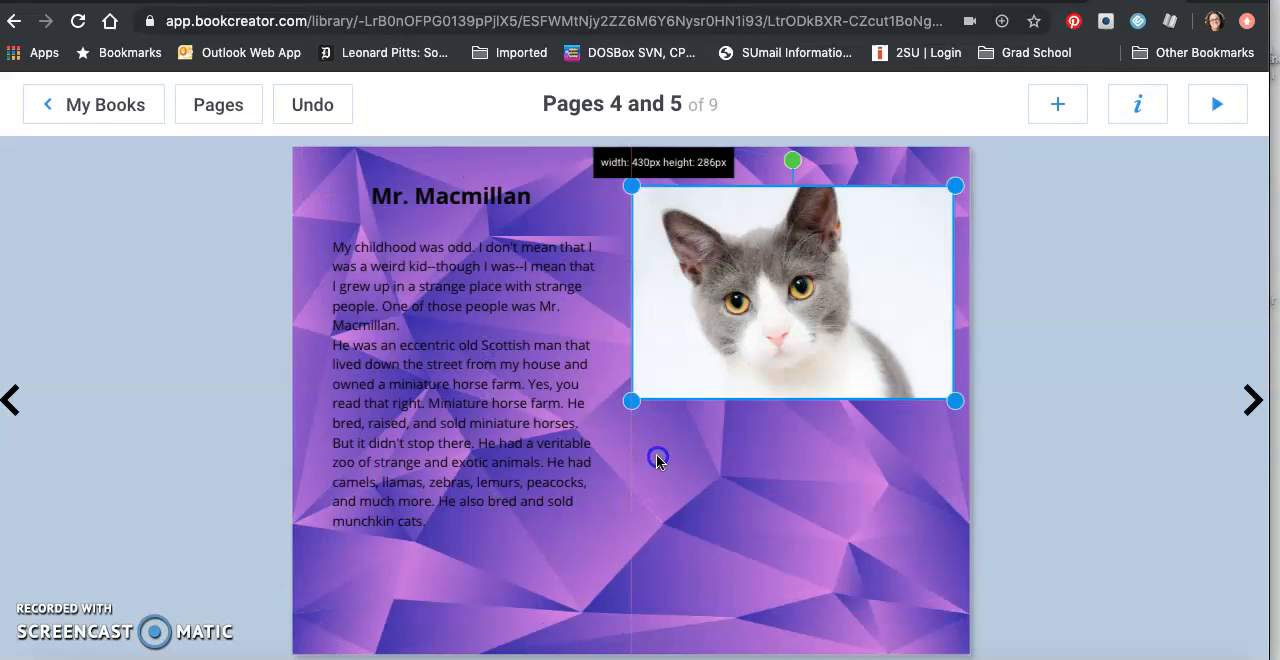
mouse_move(1253, 400)
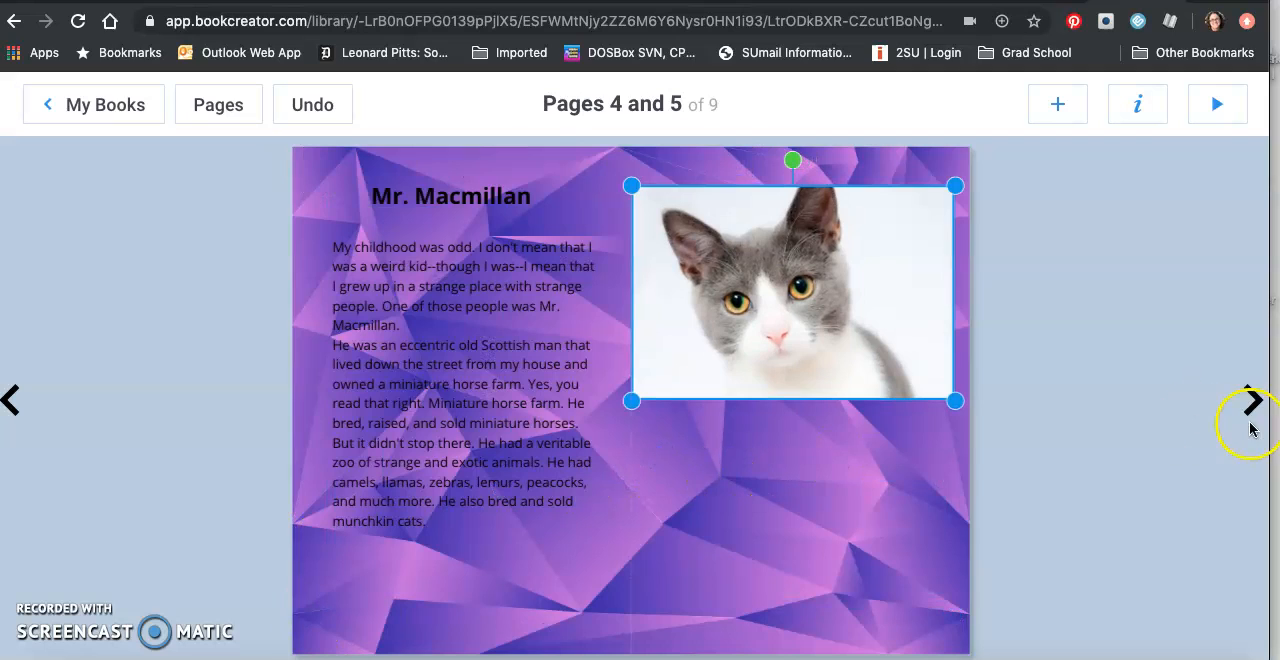
Step: On pages 6–7, add a house emoji found by searching 'home' with the pen tool
left_click(1252, 400)
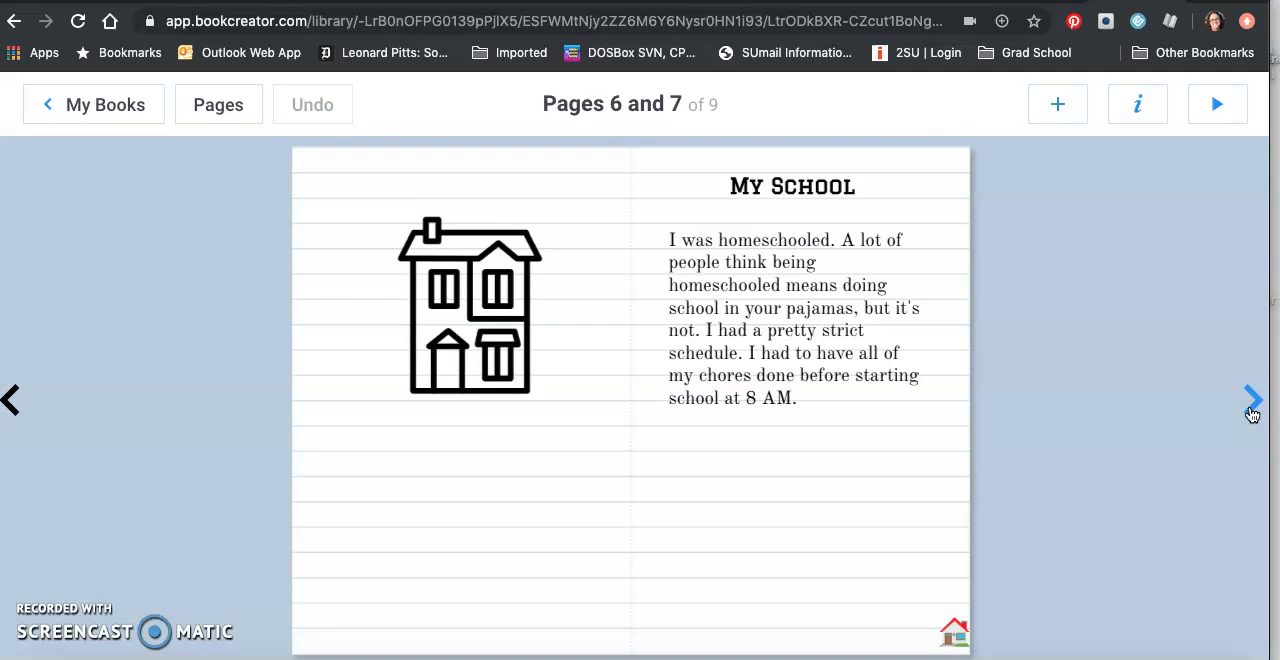
mouse_move(907, 560)
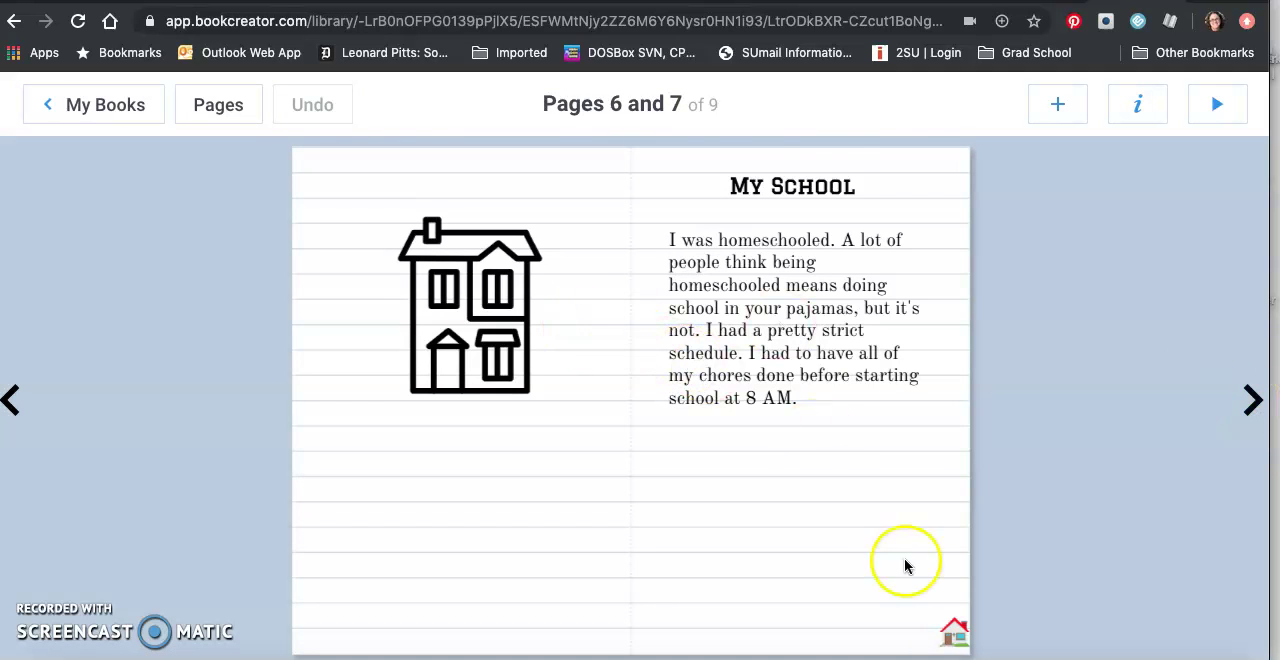
mouse_move(947, 535)
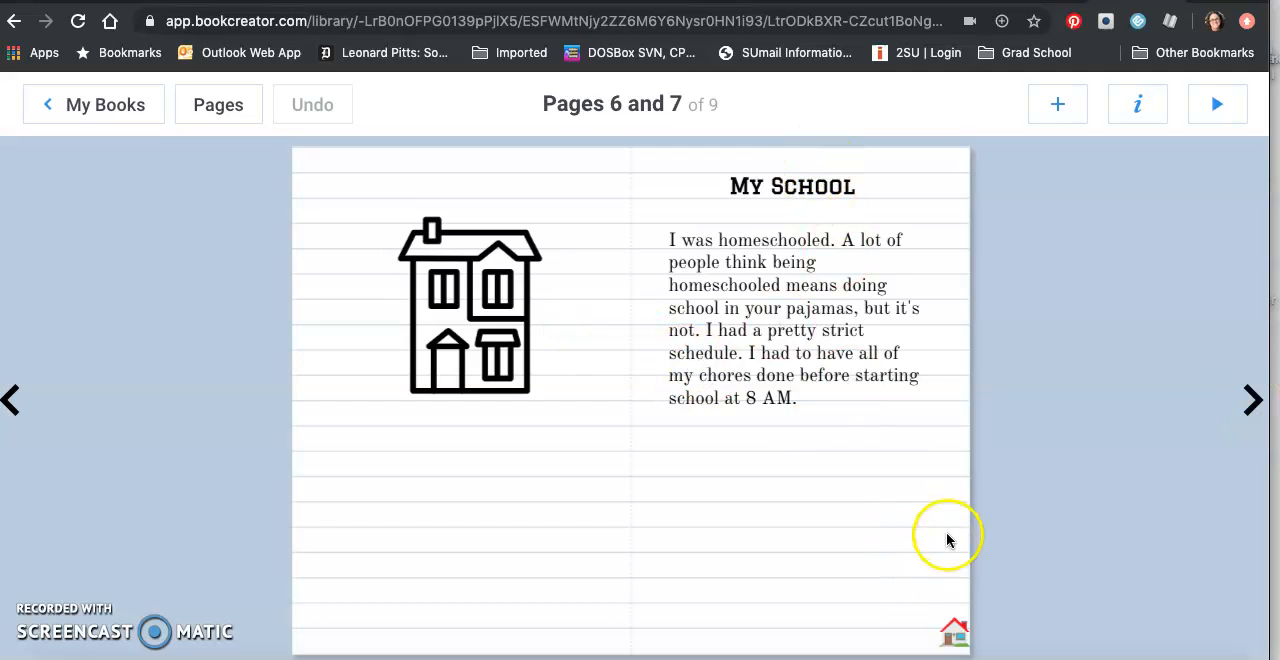
mouse_move(1030, 147)
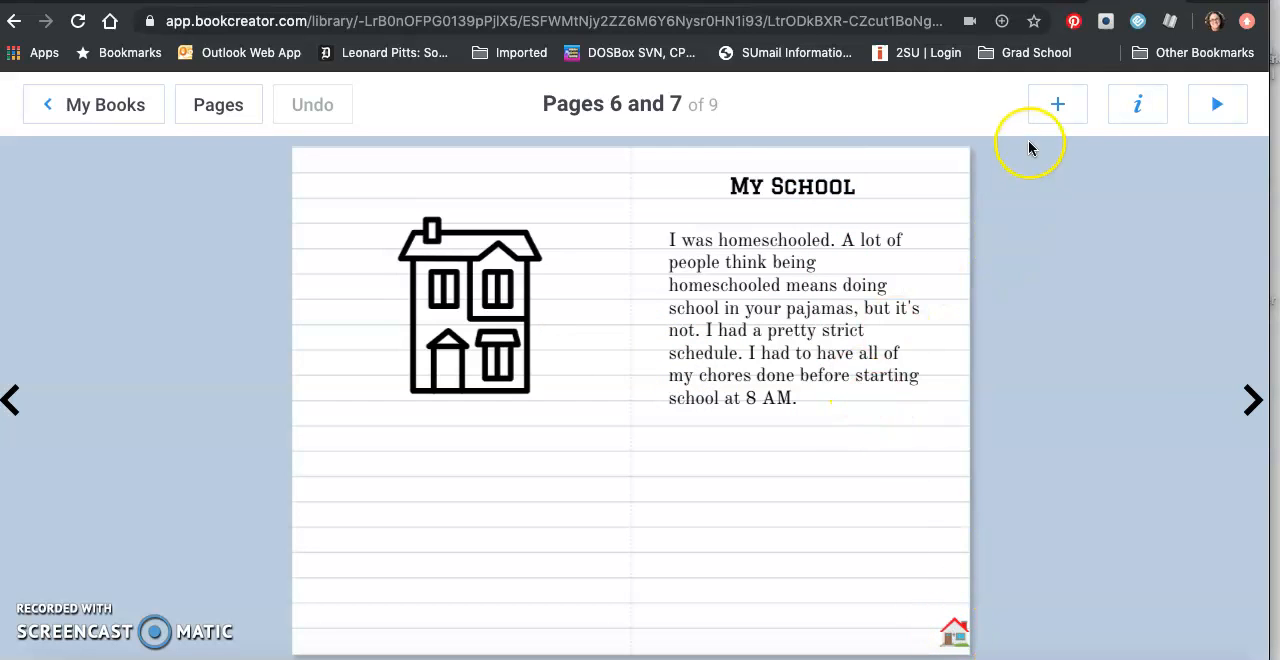
left_click(1057, 104)
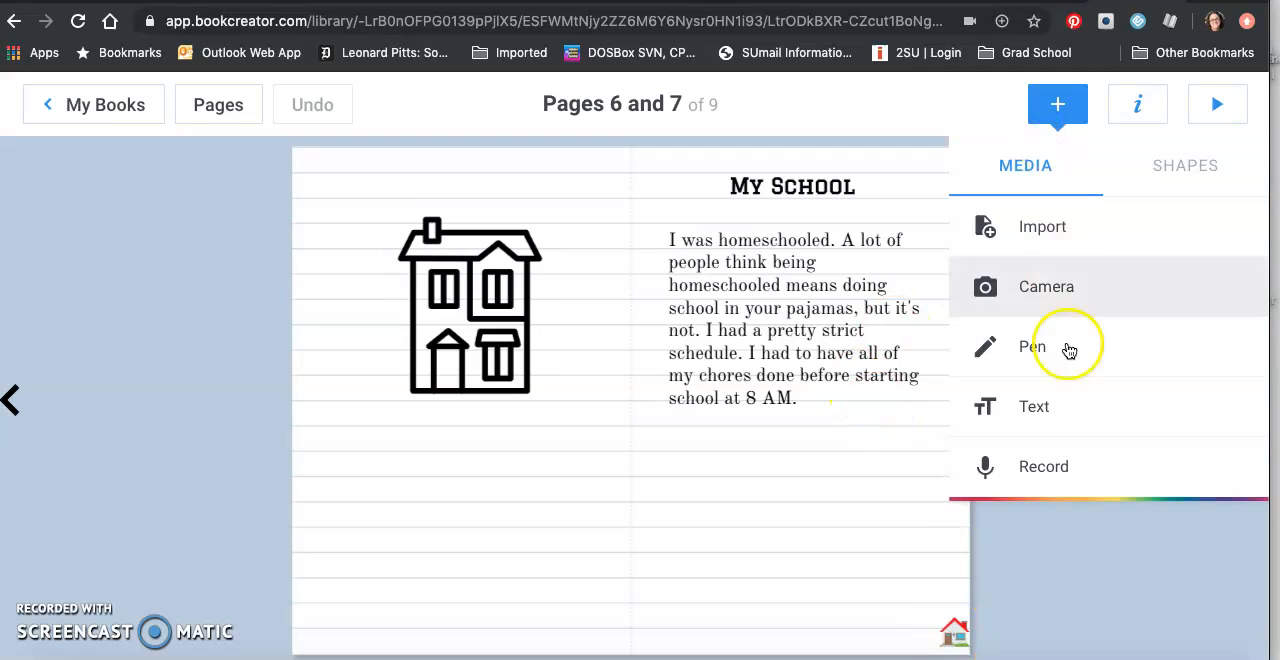
left_click(1033, 346)
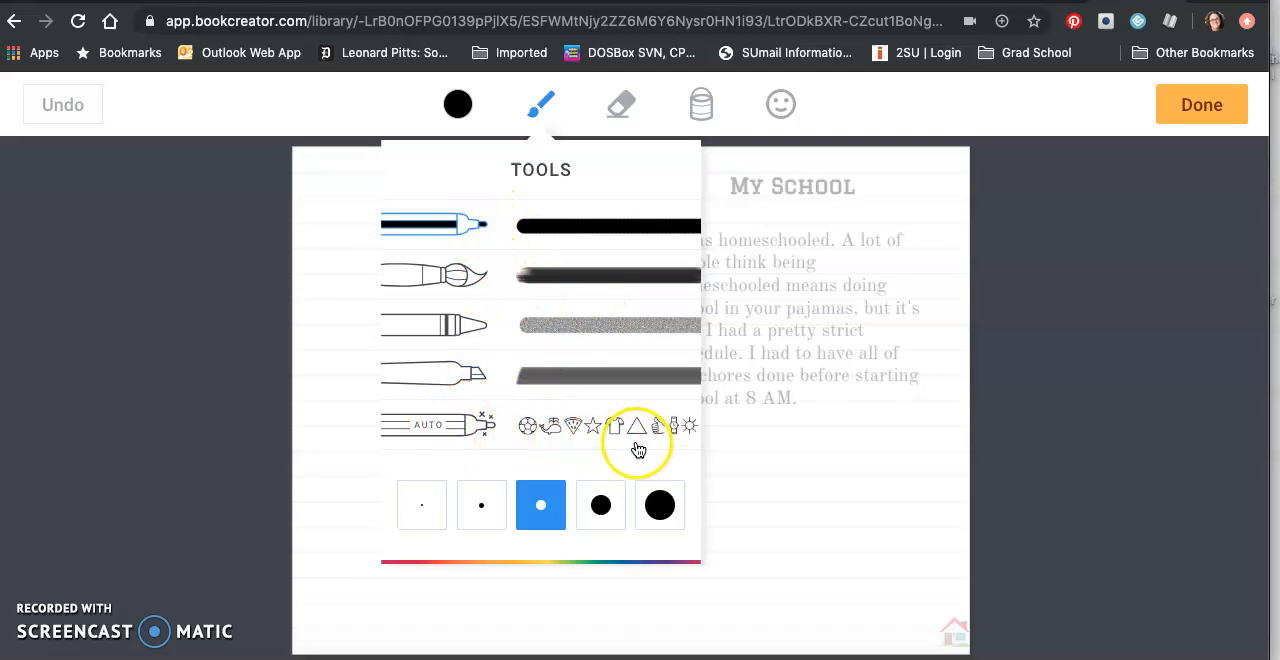
mouse_move(795, 68)
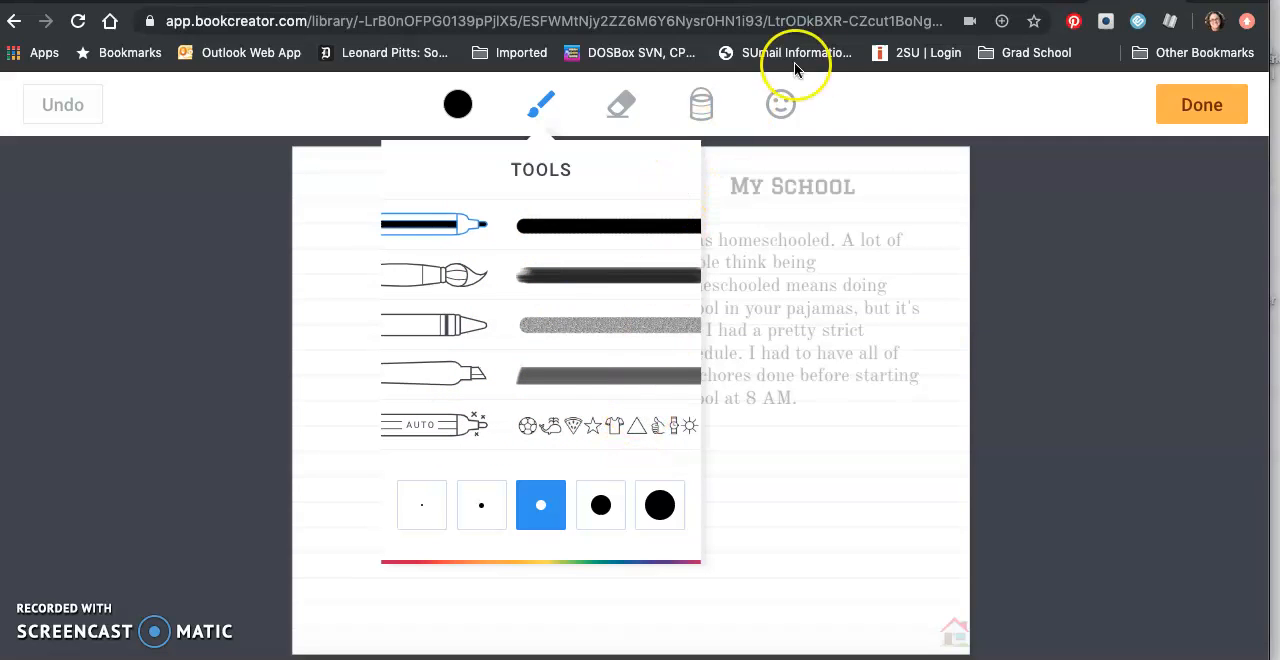
left_click(781, 104)
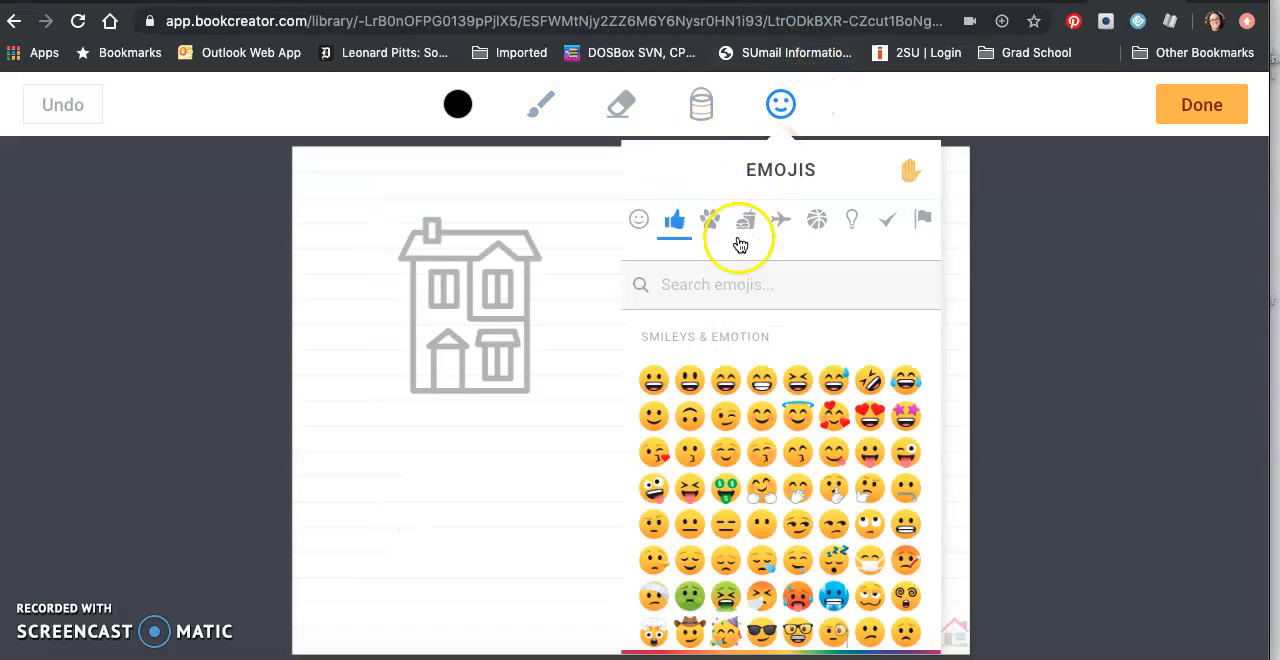
type("home")
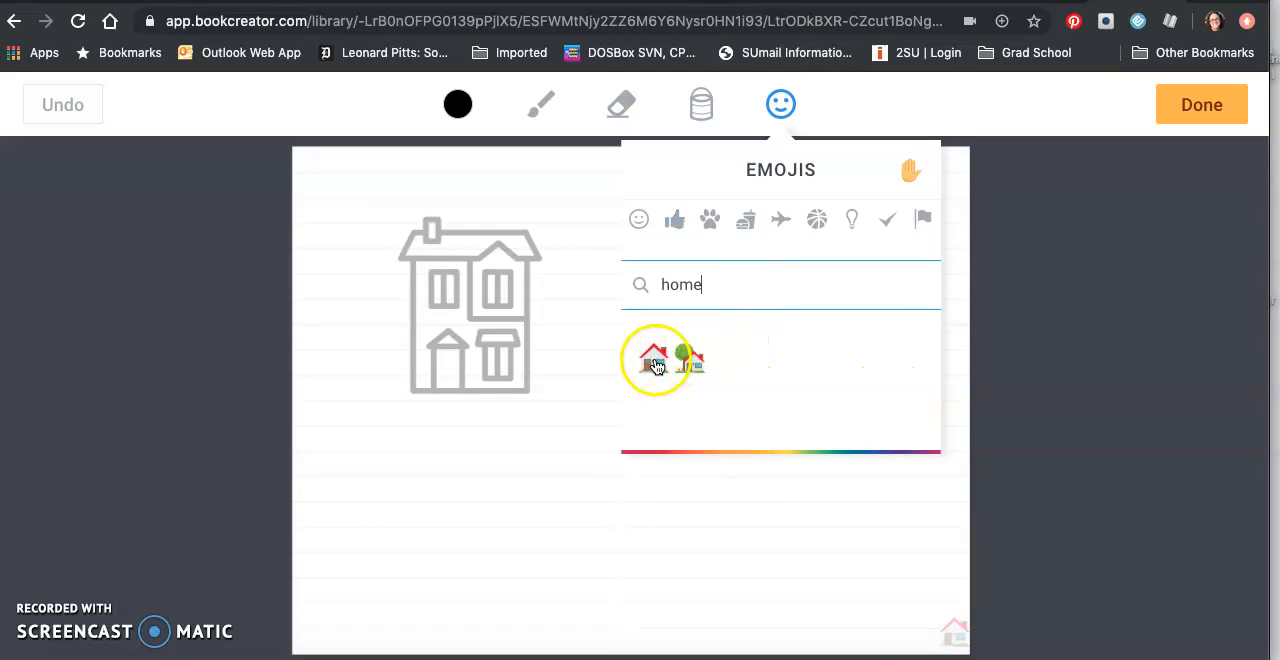
left_click(654, 358)
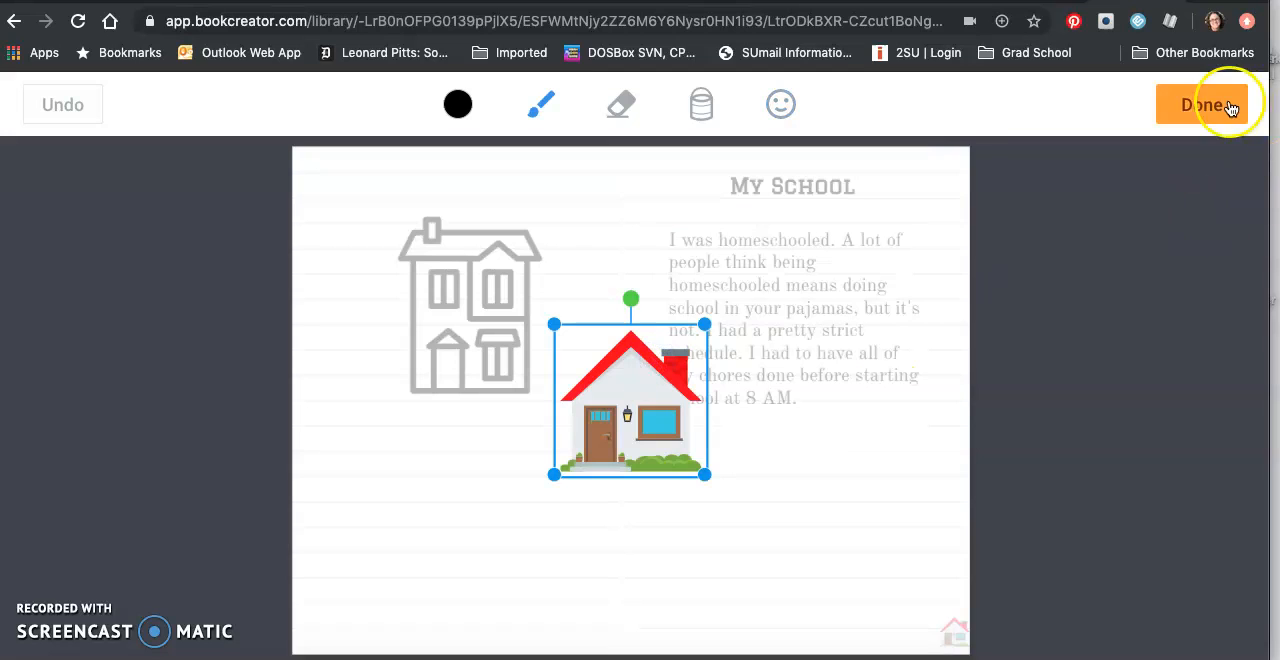
left_click(1204, 104)
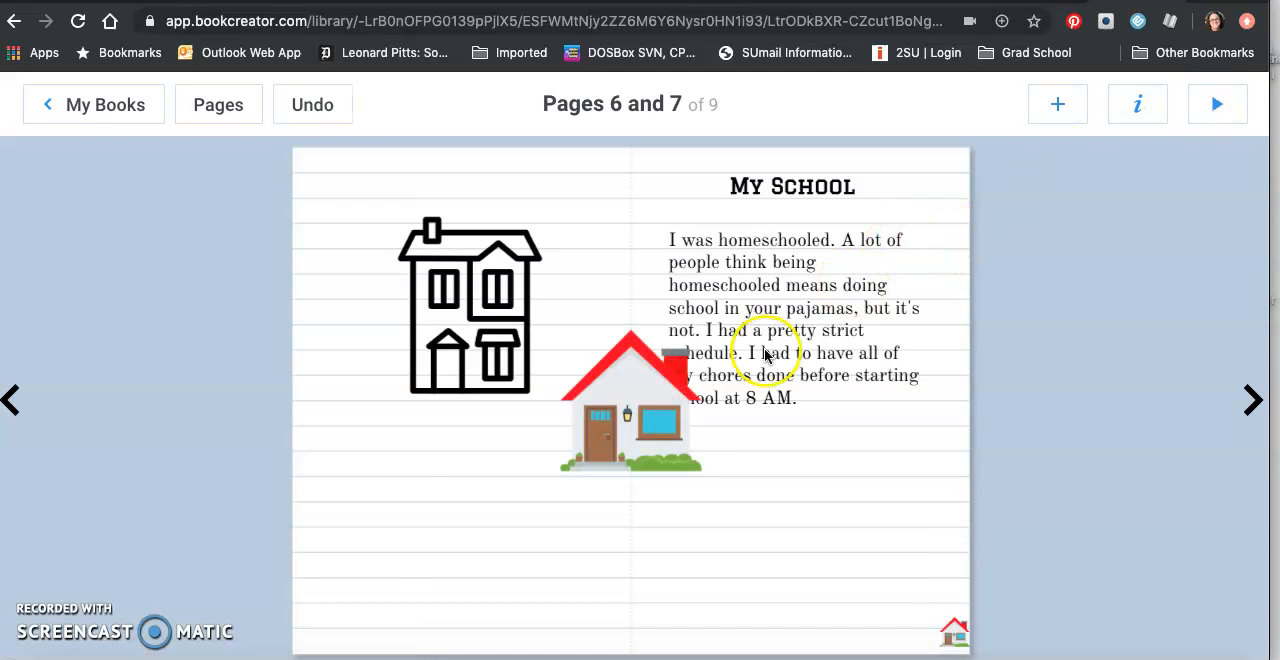
Step: Move the house emoji below the My School text and hyperlink it to page 2
left_click_drag(630, 400, 666, 495)
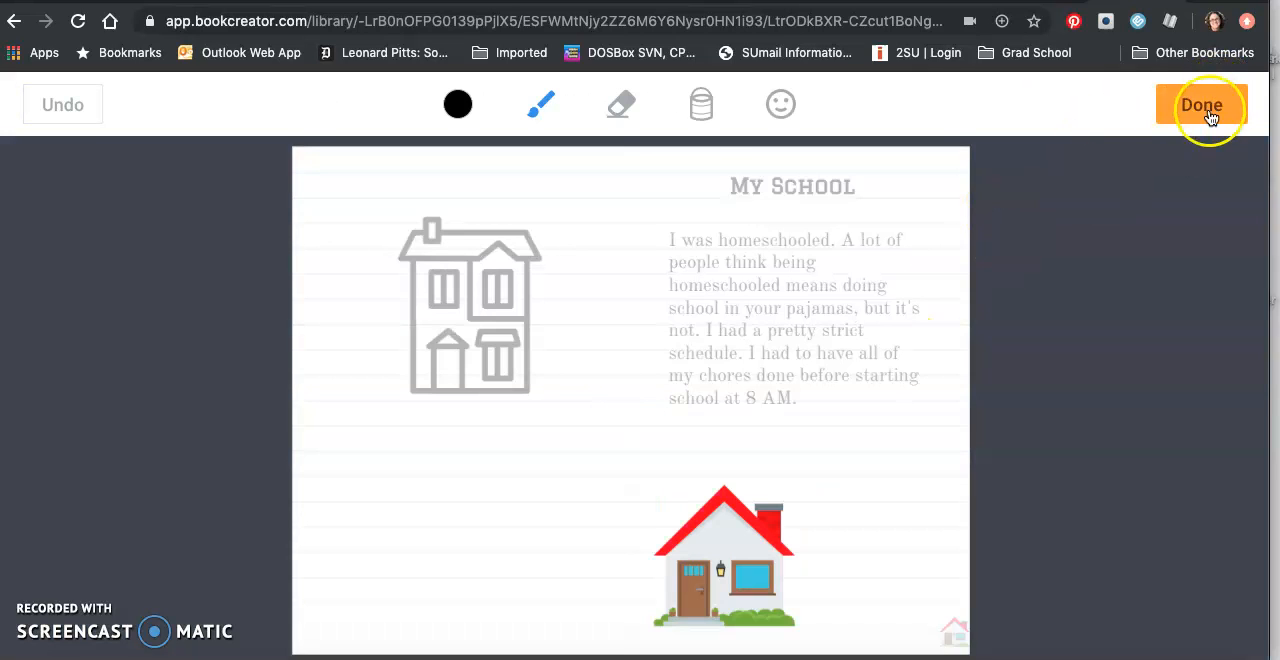
left_click(1202, 104)
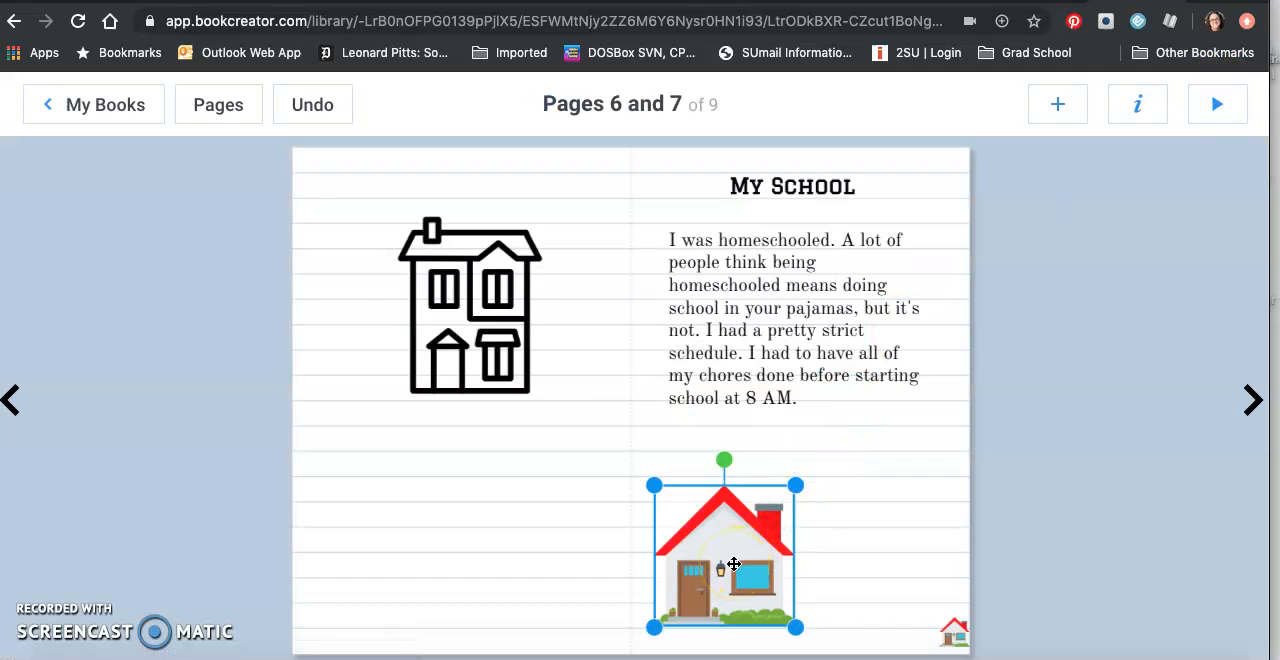
left_click(729, 565)
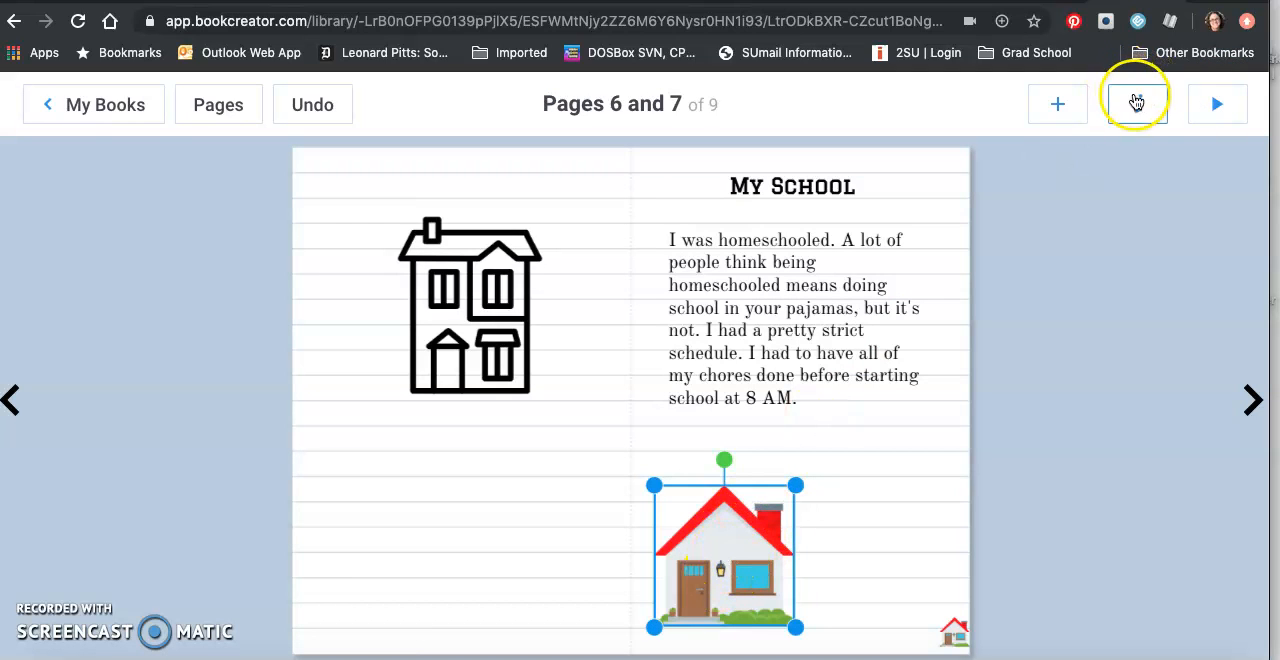
left_click(1137, 103)
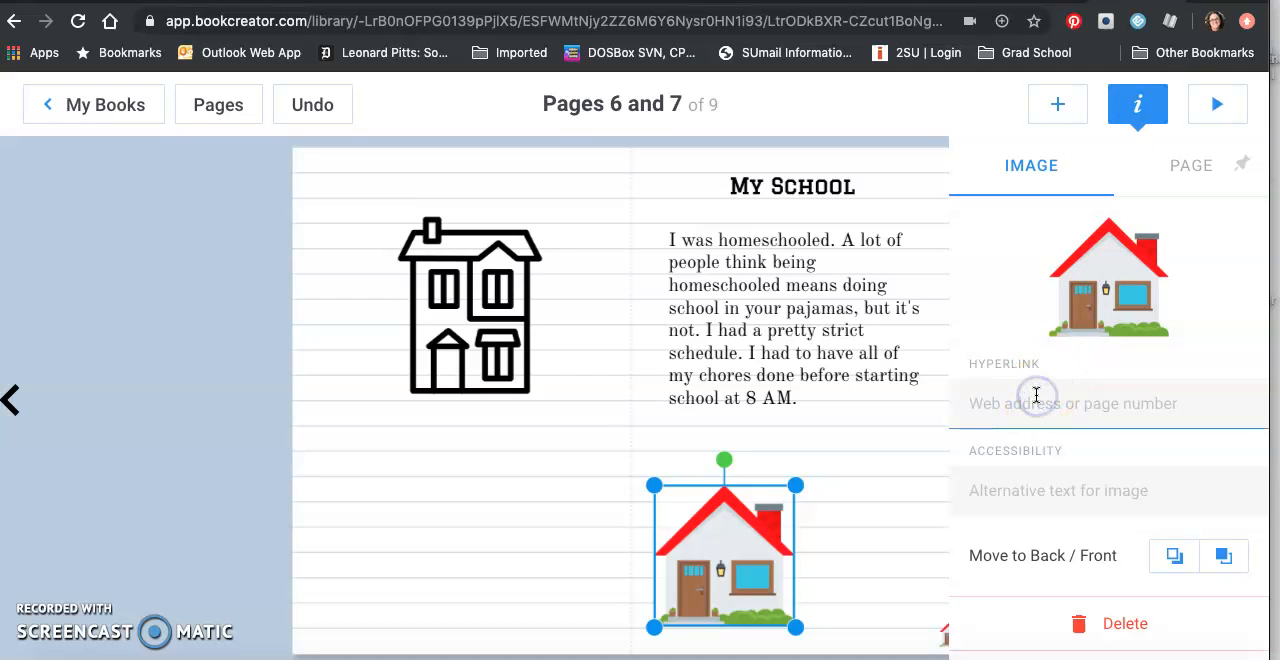
type("2")
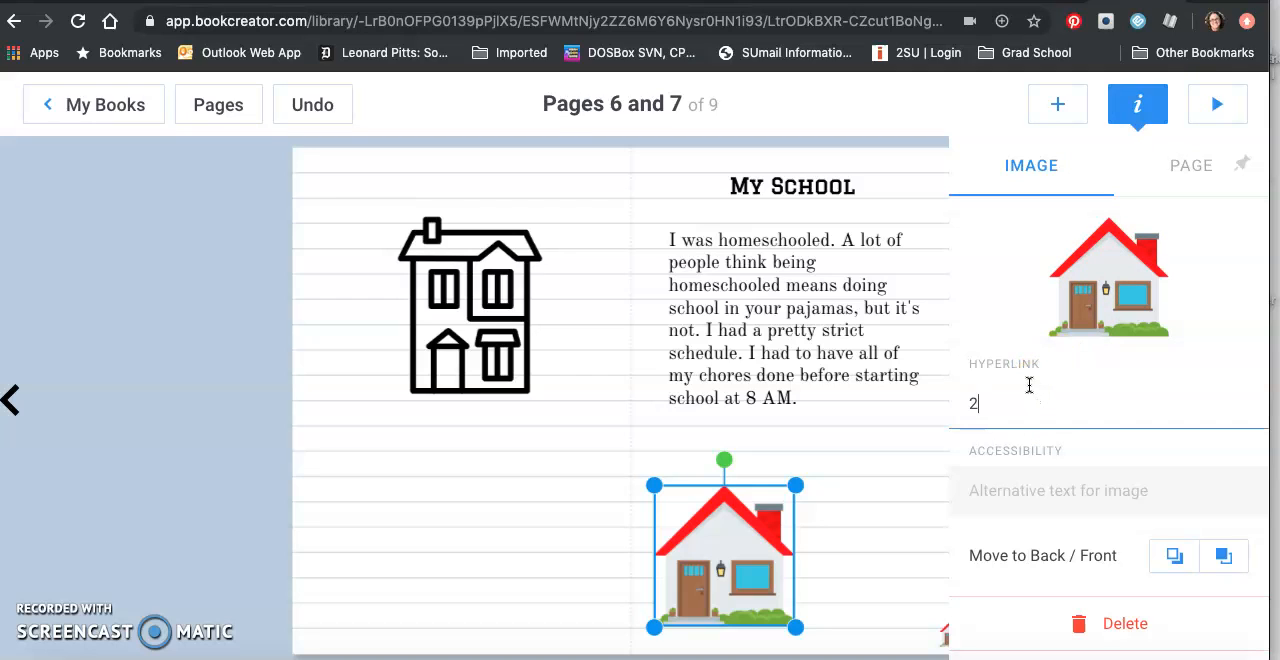
mouse_move(1193, 158)
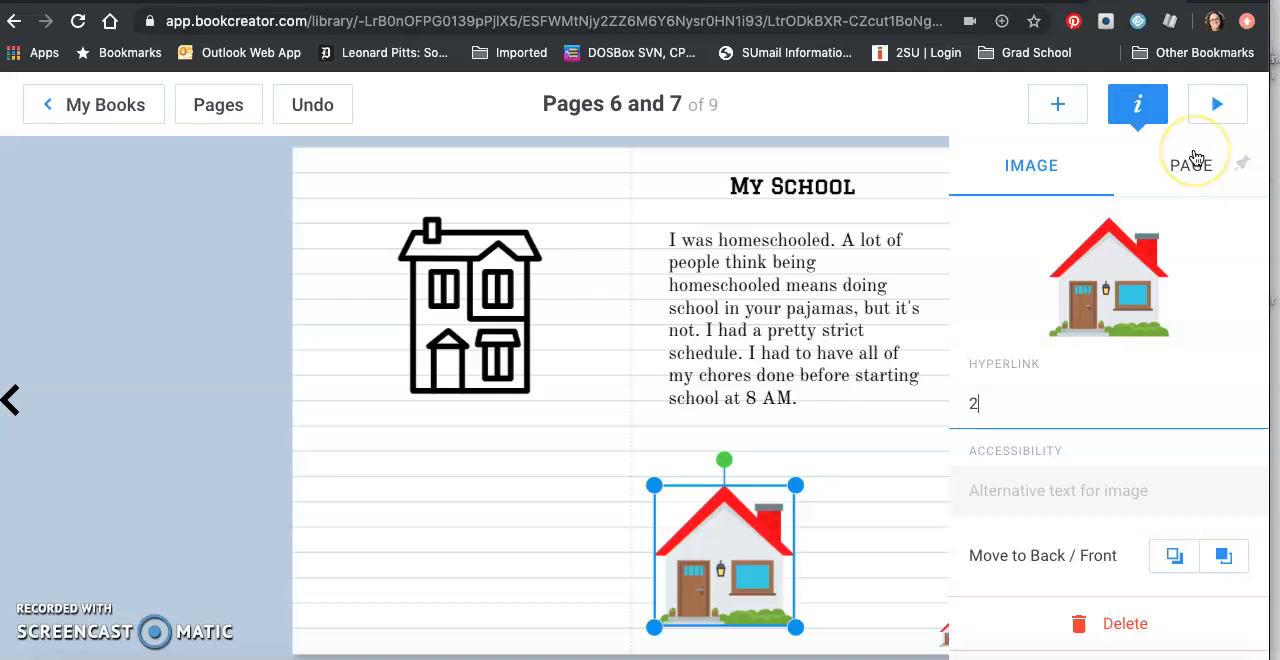
left_click(1137, 104)
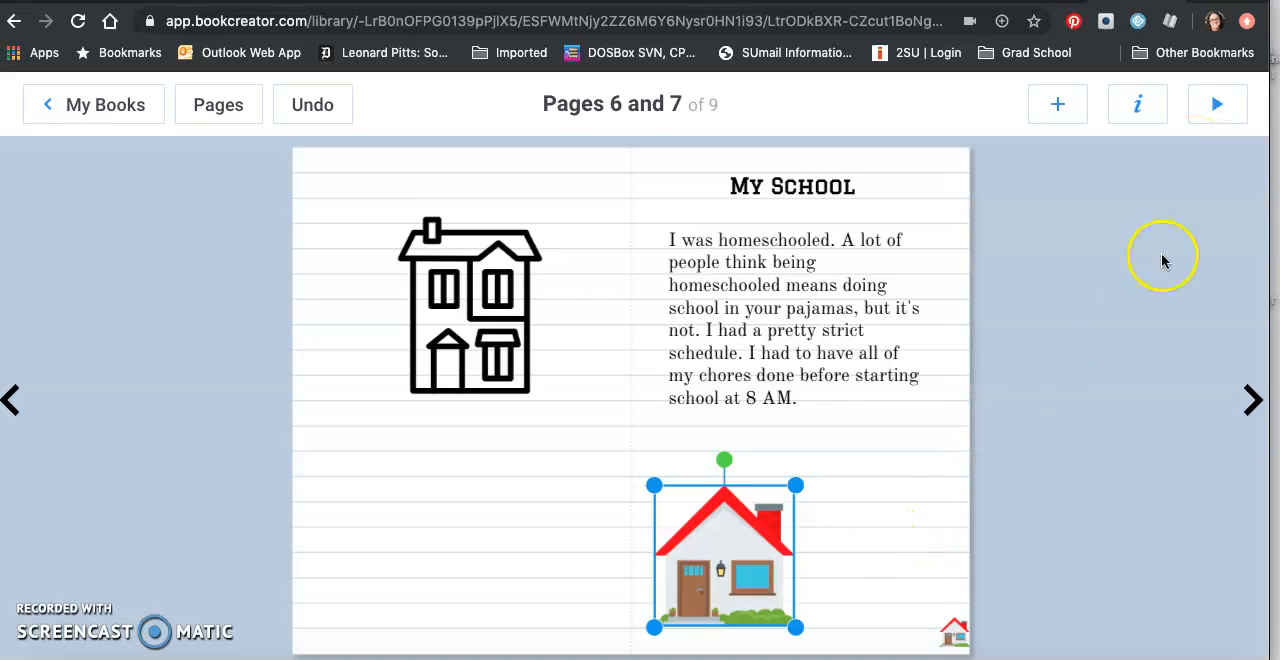
mouse_move(1217, 104)
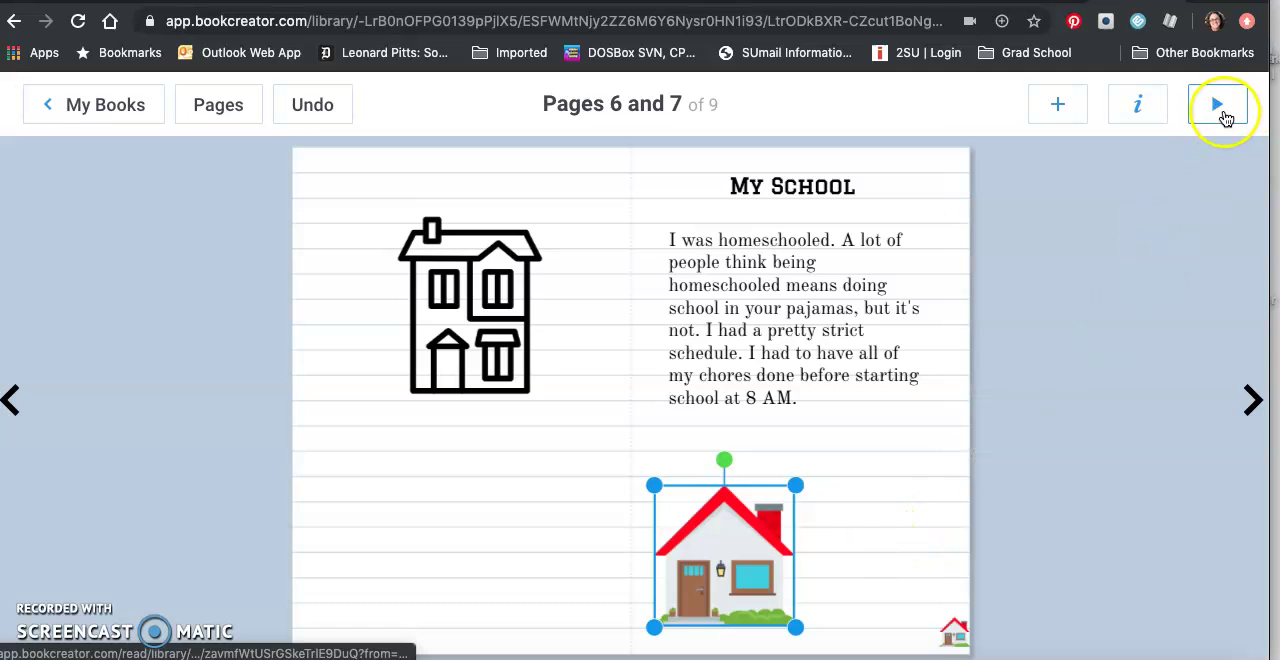
Step: Preview the book, confirm the house emoji jumps to the contents, then resume editing
left_click(1216, 104)
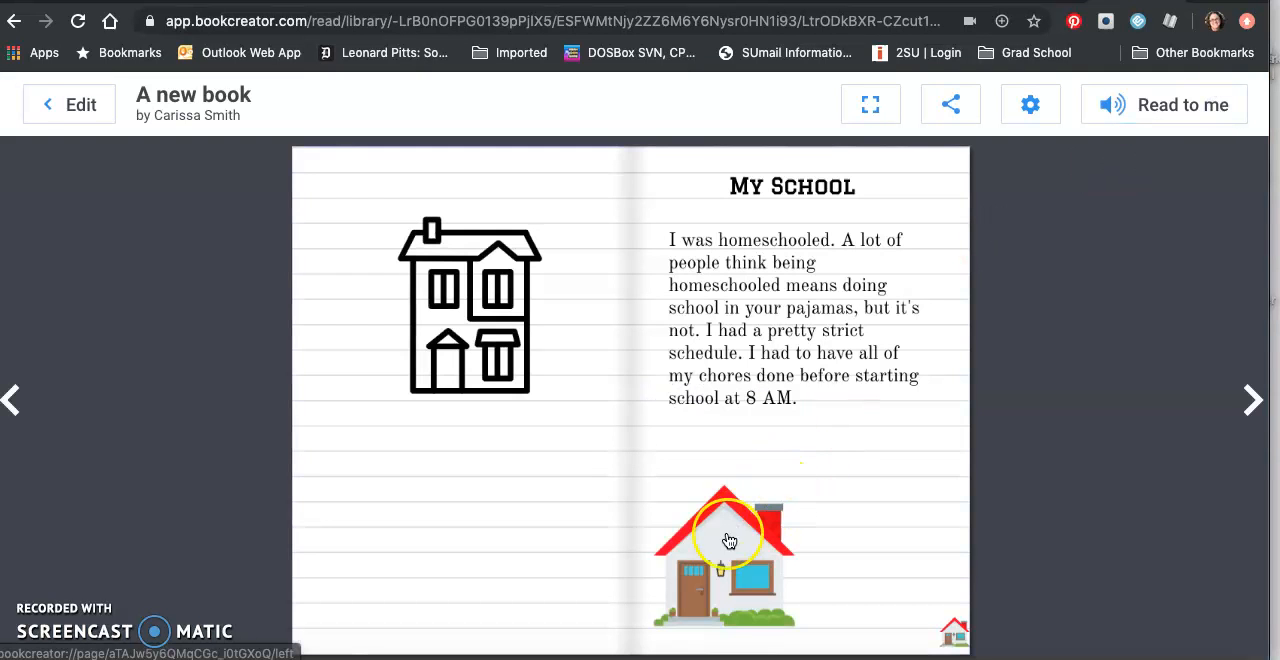
left_click(13, 400)
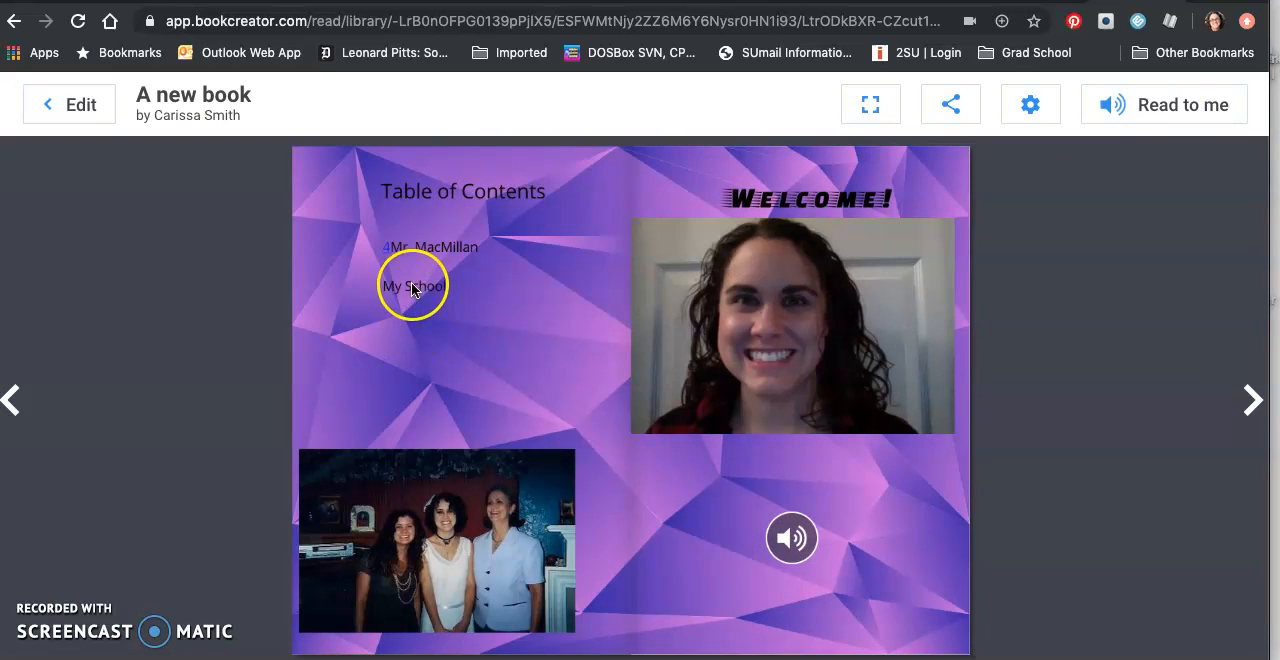
mouse_move(68, 104)
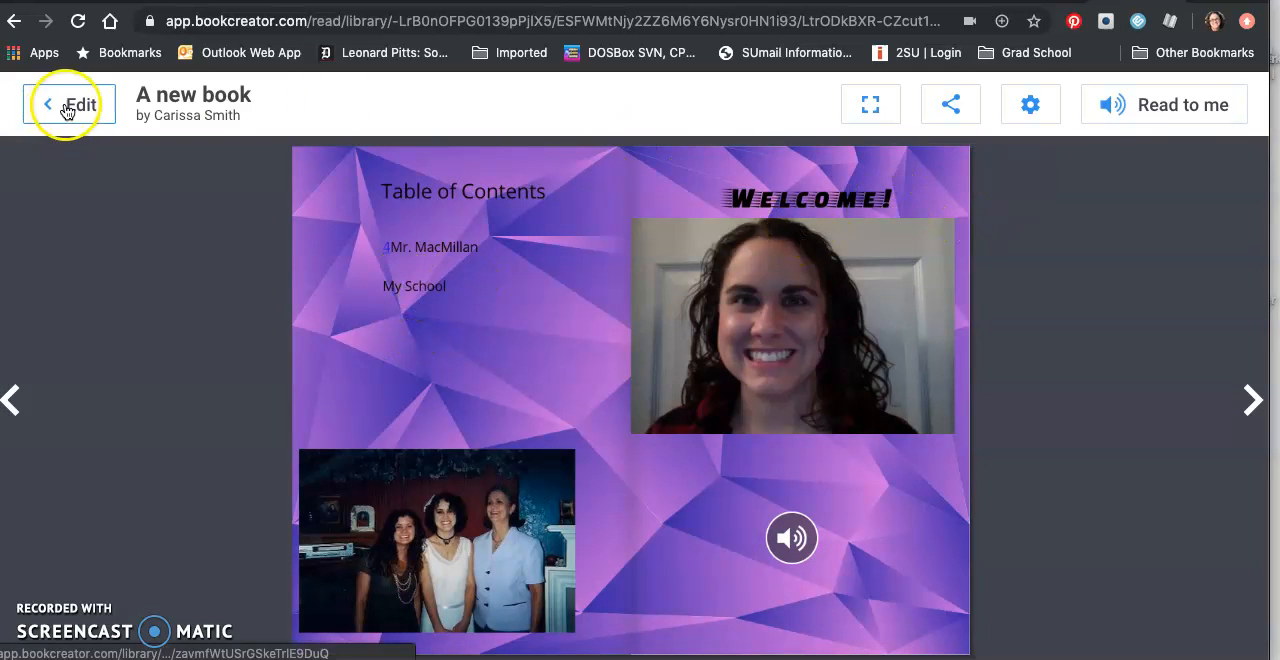
left_click(68, 104)
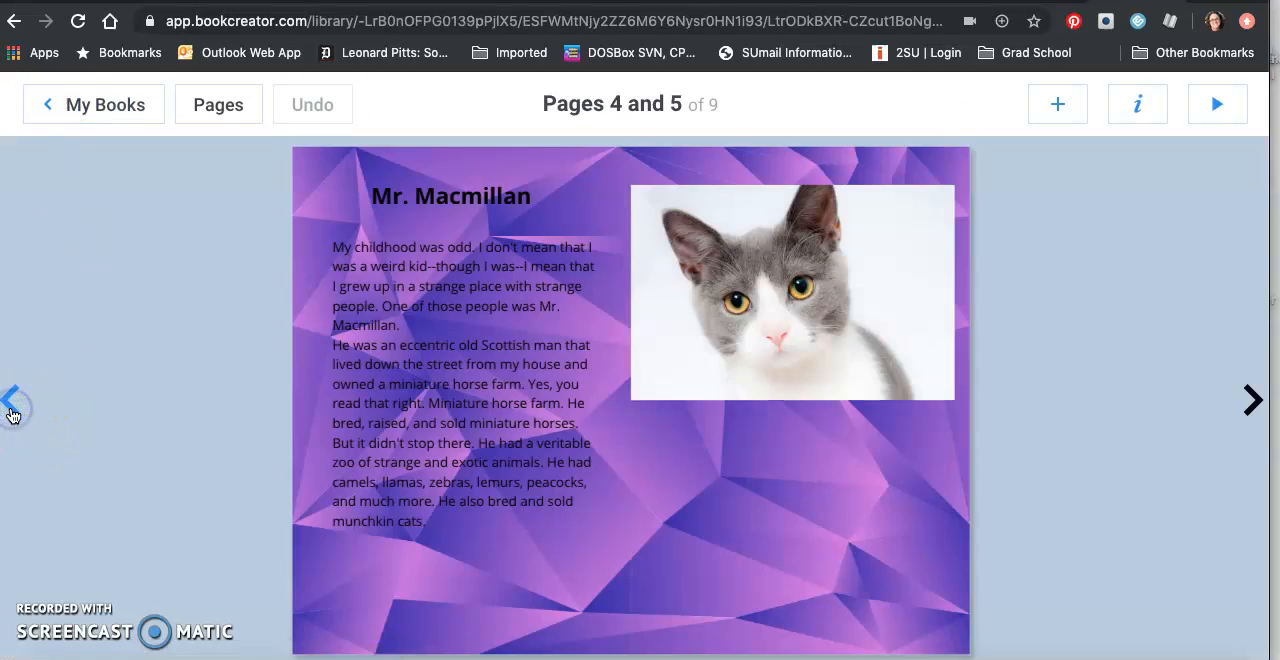
Step: Link the My School contents entry to page 6, preview it, and return to editing
left_click(13, 400)
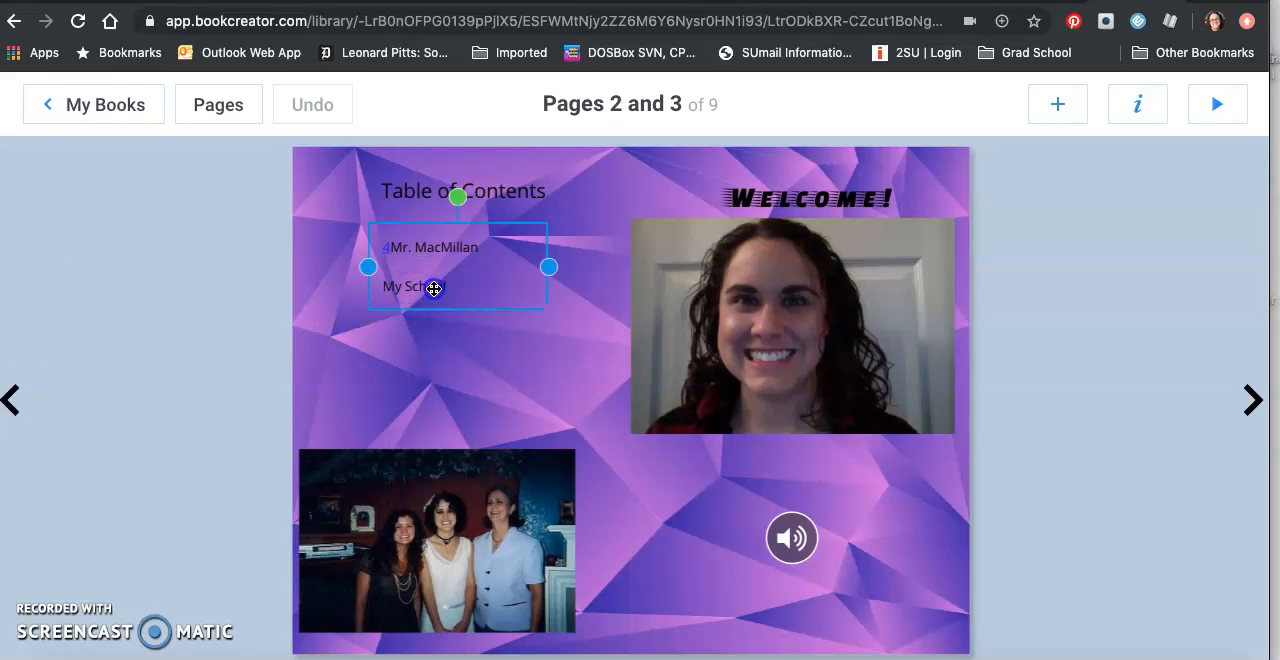
double_click(430, 288)
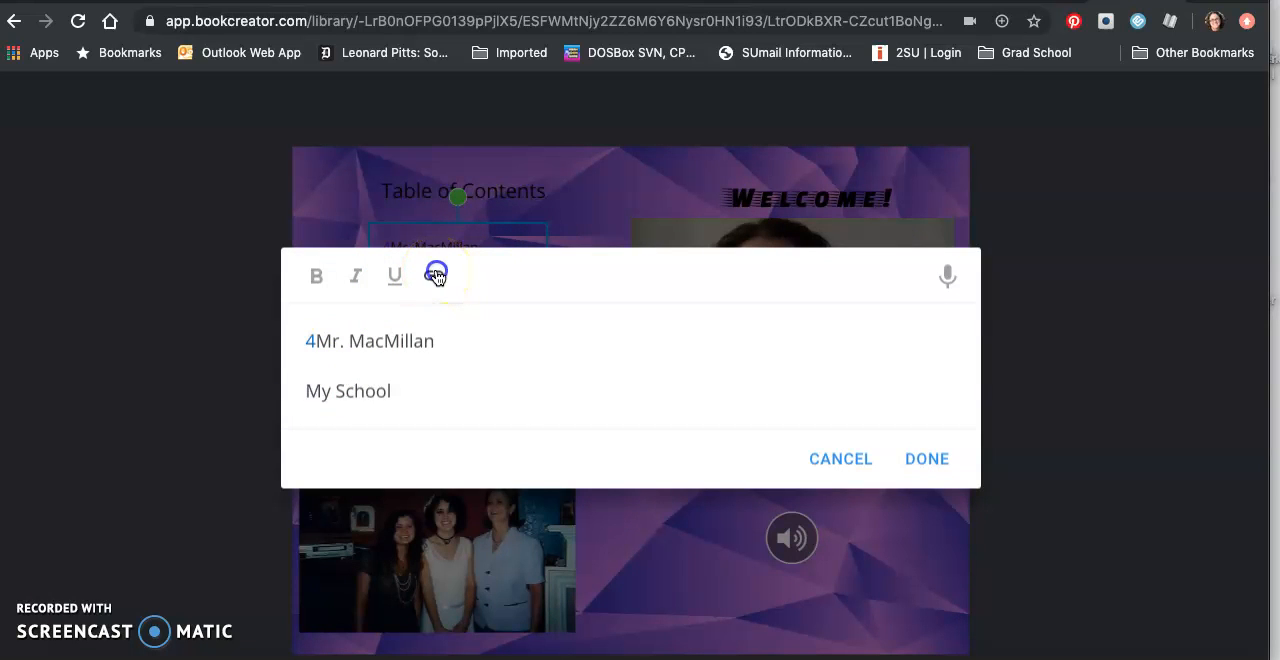
left_click(434, 276)
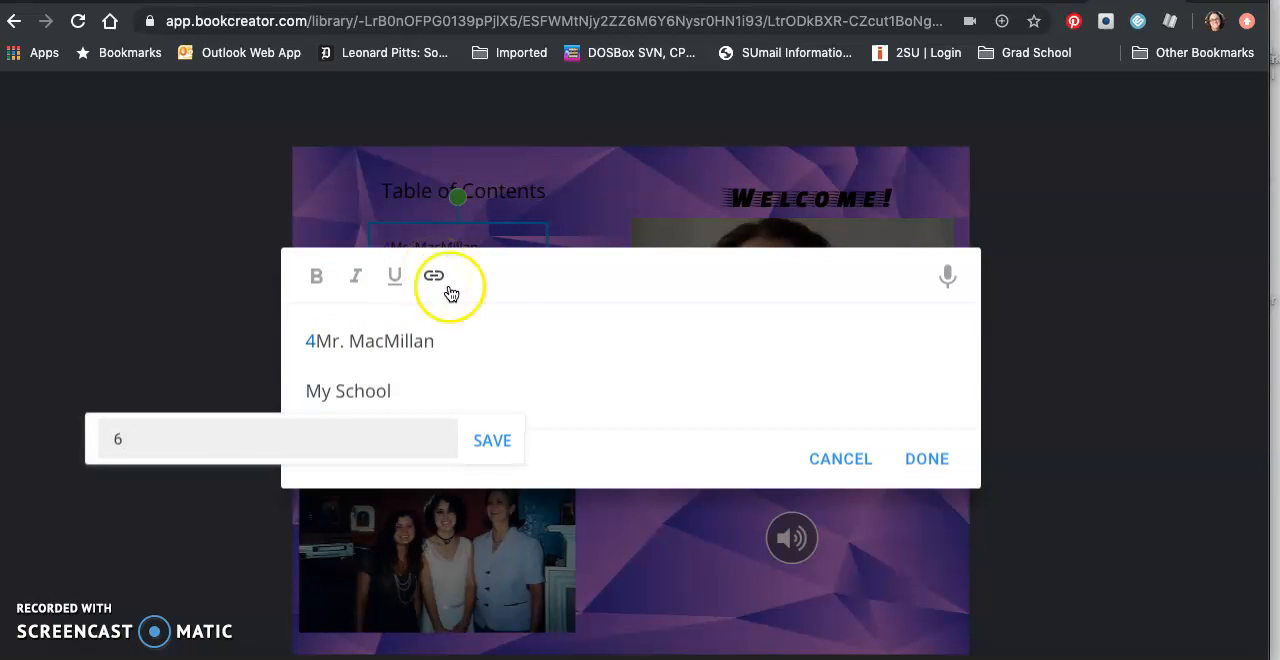
left_click(491, 440)
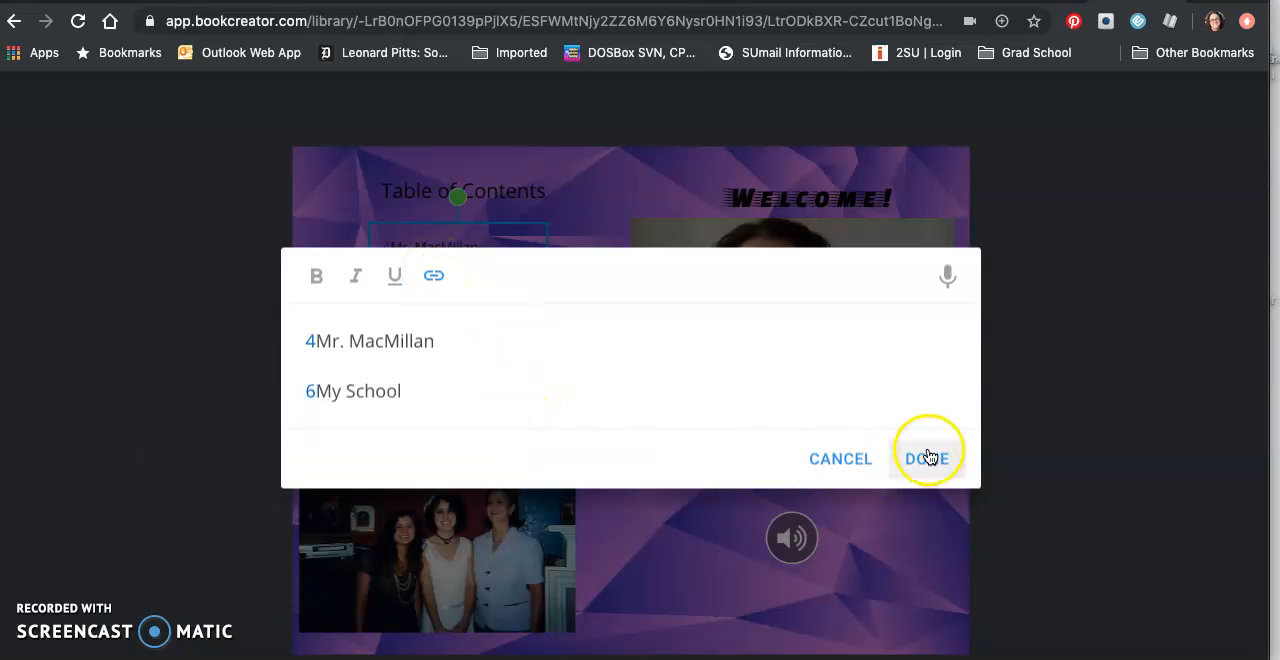
left_click(925, 458)
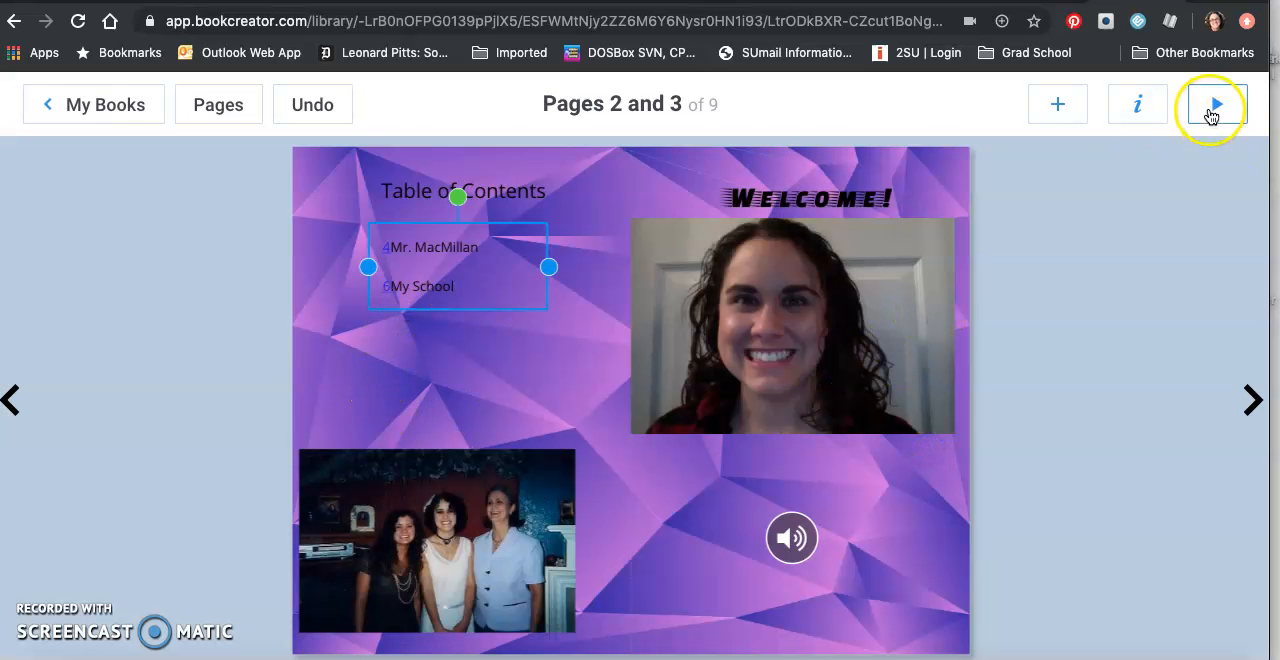
left_click(1211, 104)
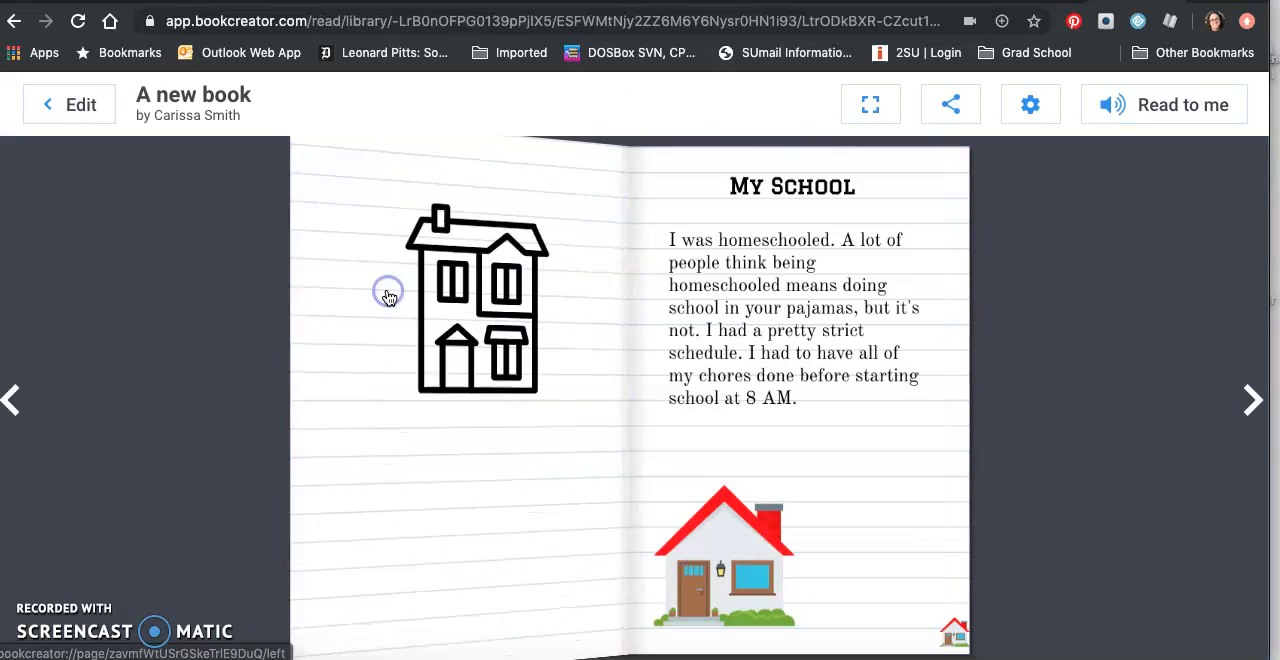
left_click(69, 104)
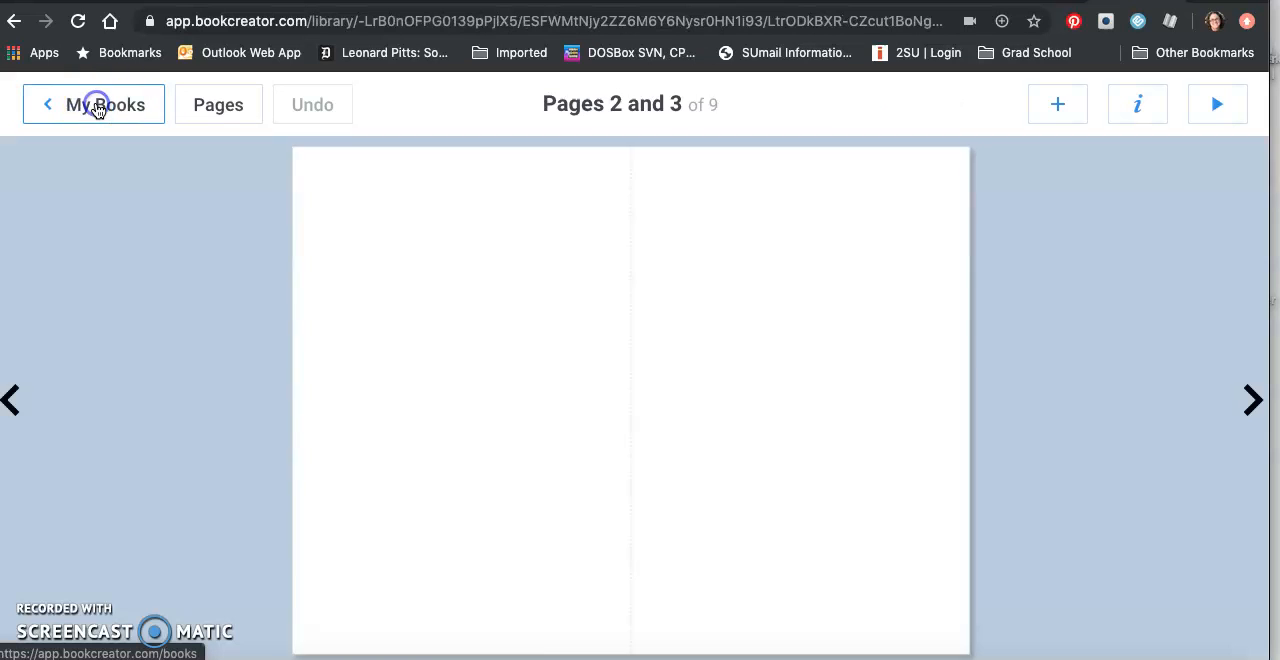
Step: From My Books, start collaboration on the book through its share options
left_click(107, 104)
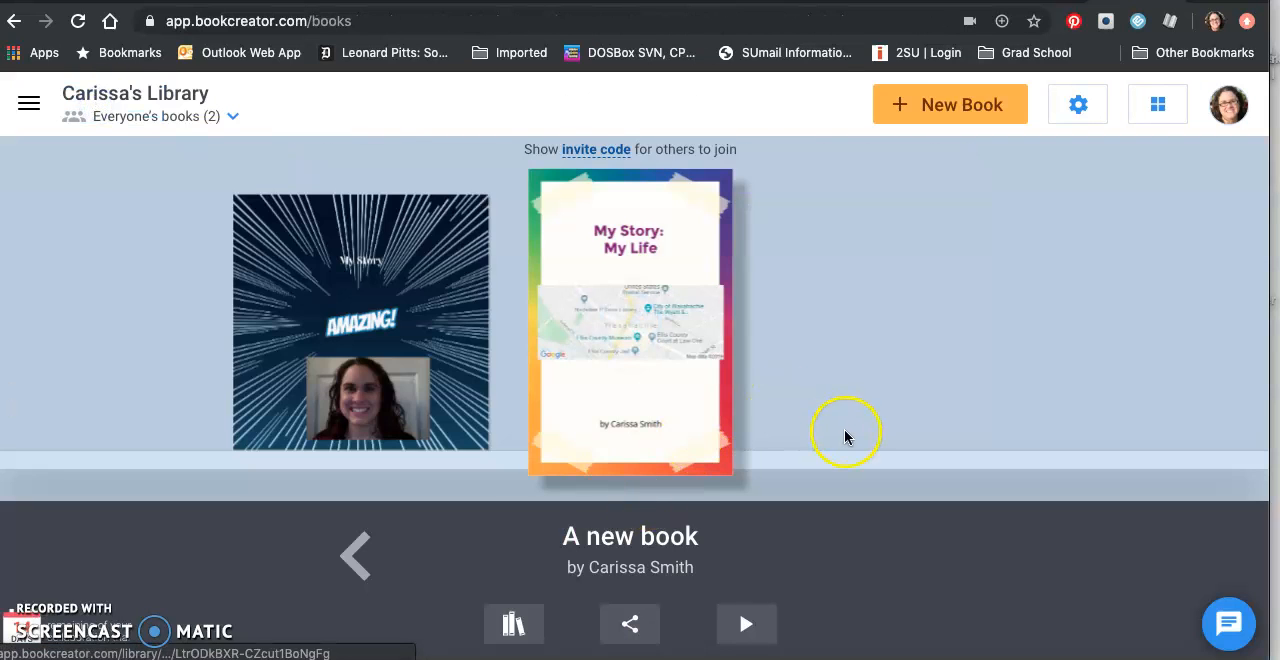
mouse_move(660, 600)
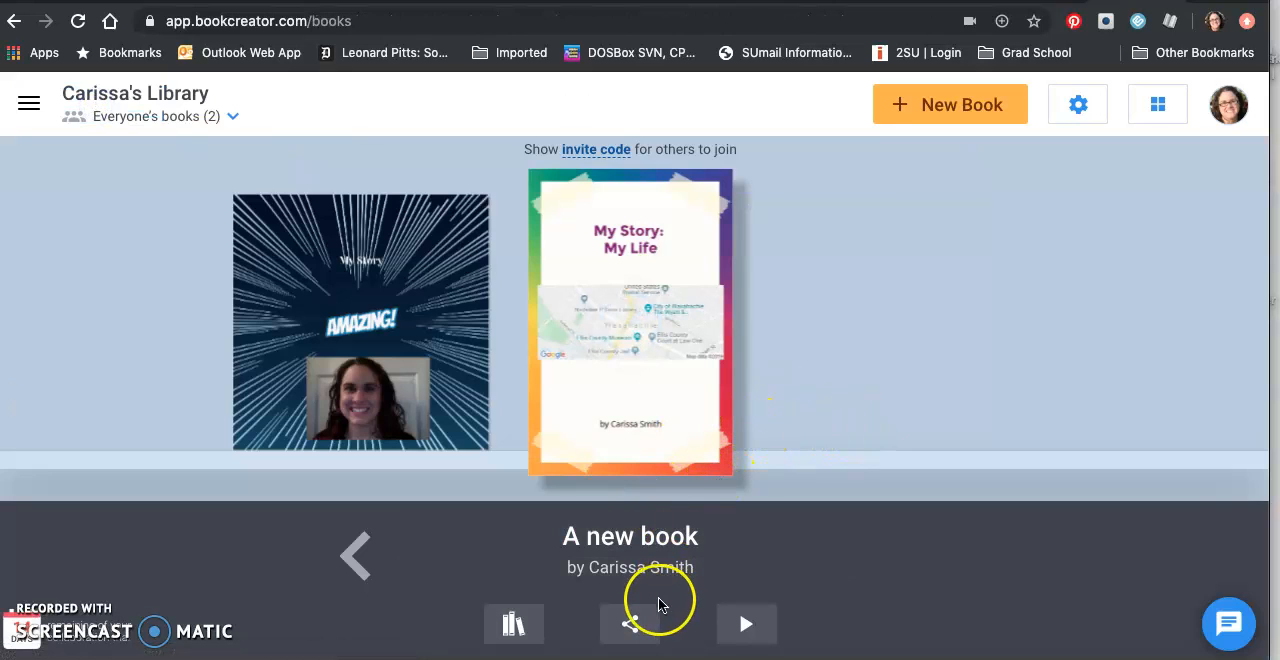
left_click(629, 623)
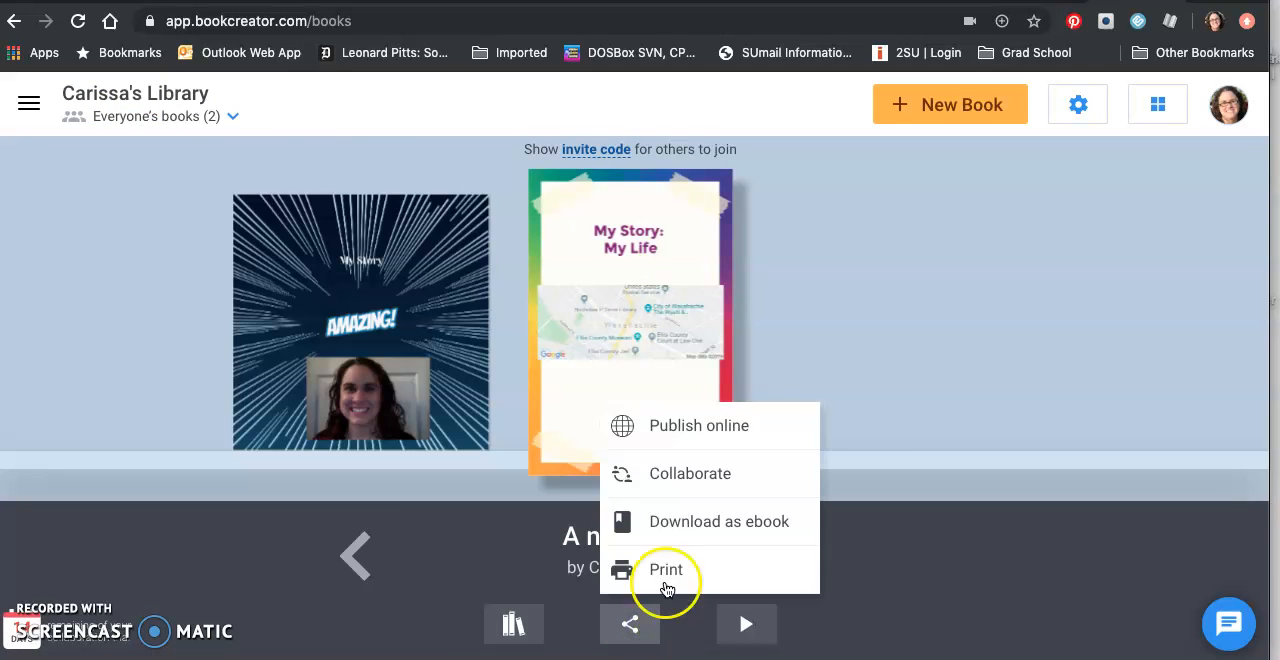
mouse_move(735, 425)
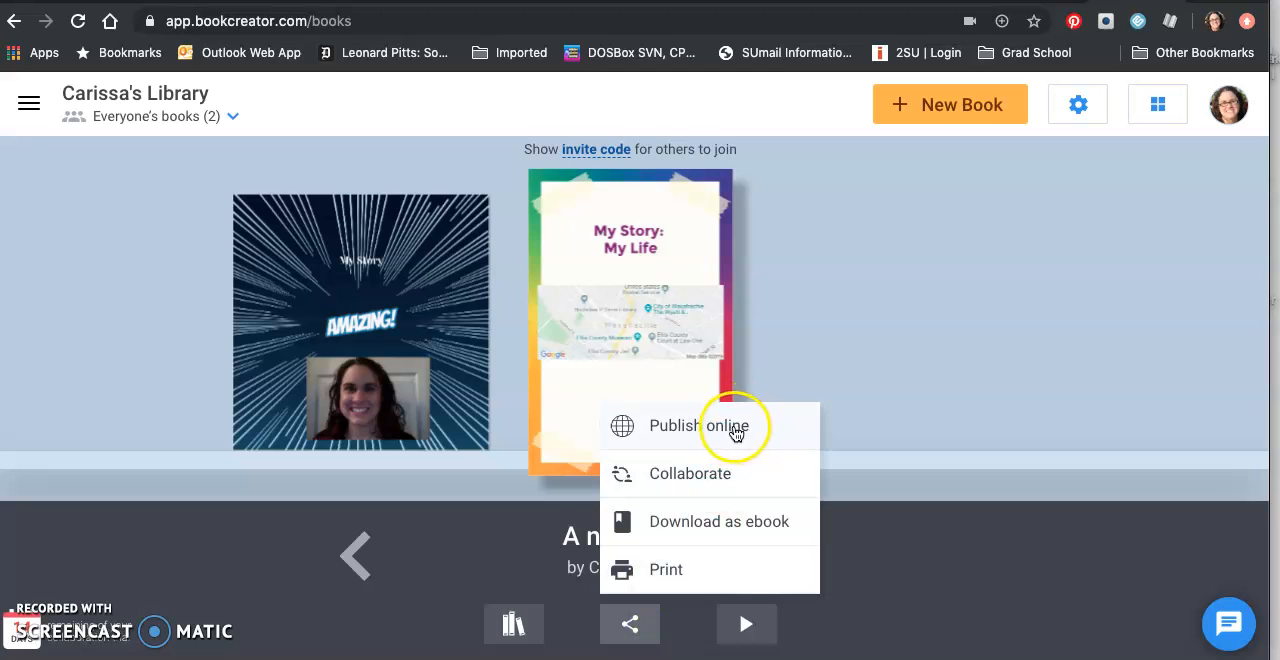
left_click(690, 473)
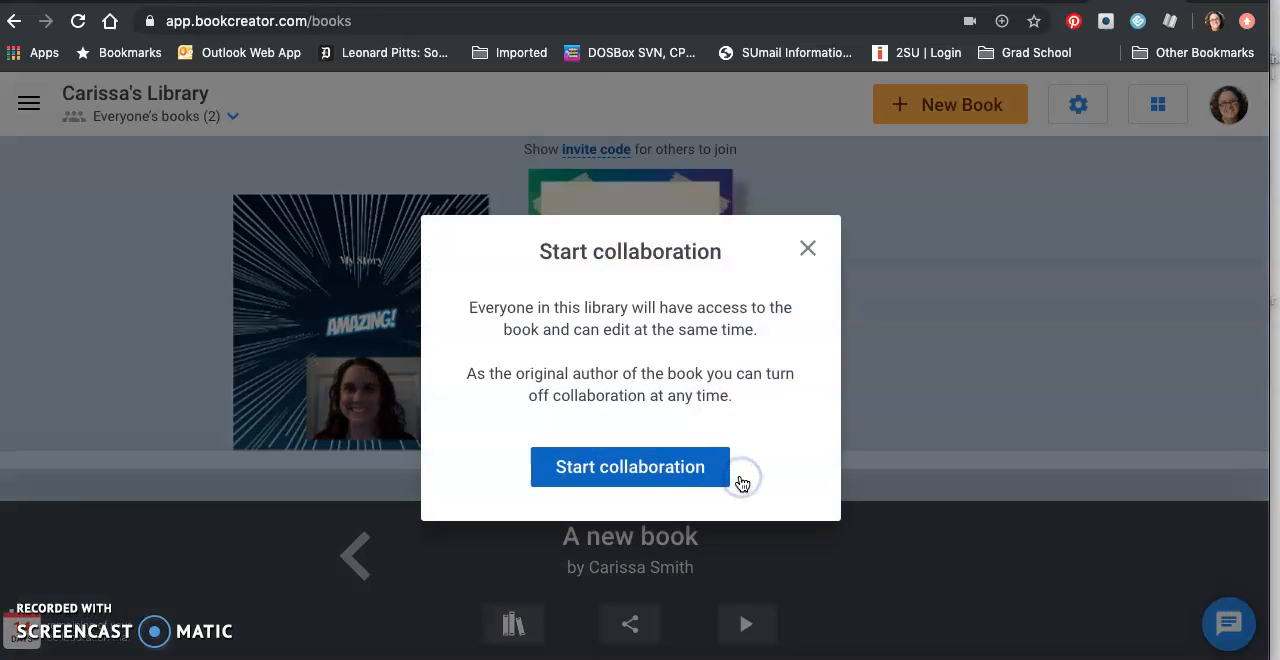
left_click(630, 467)
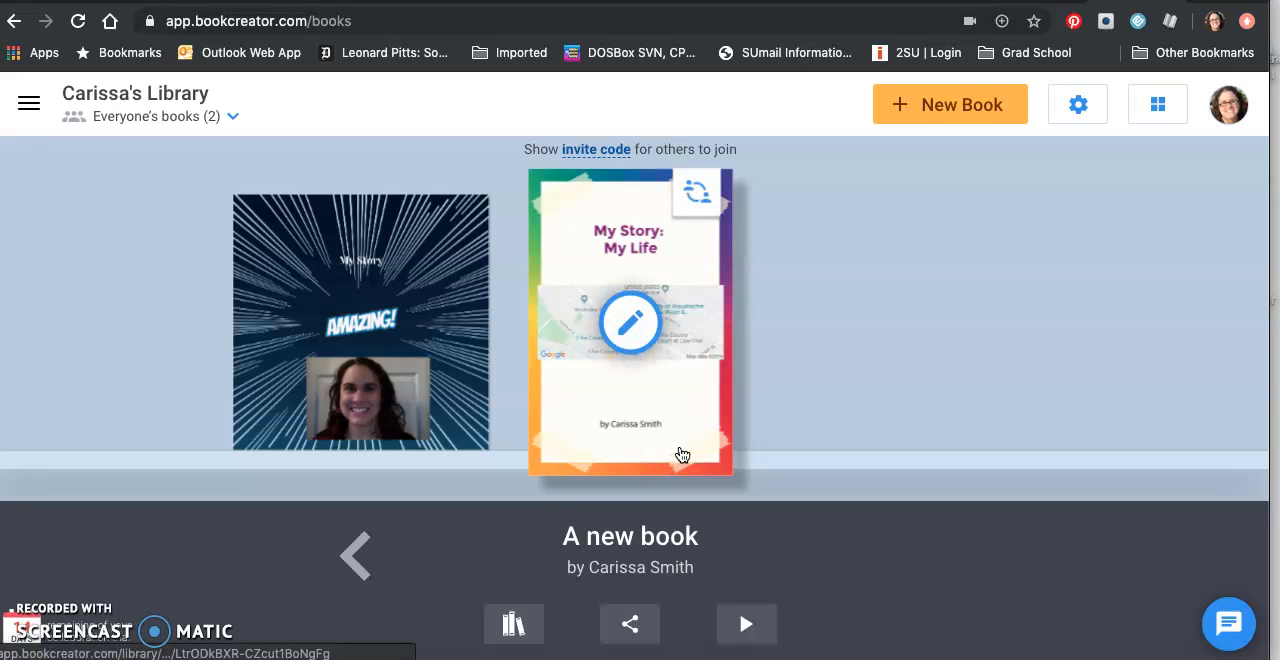
mouse_move(843, 470)
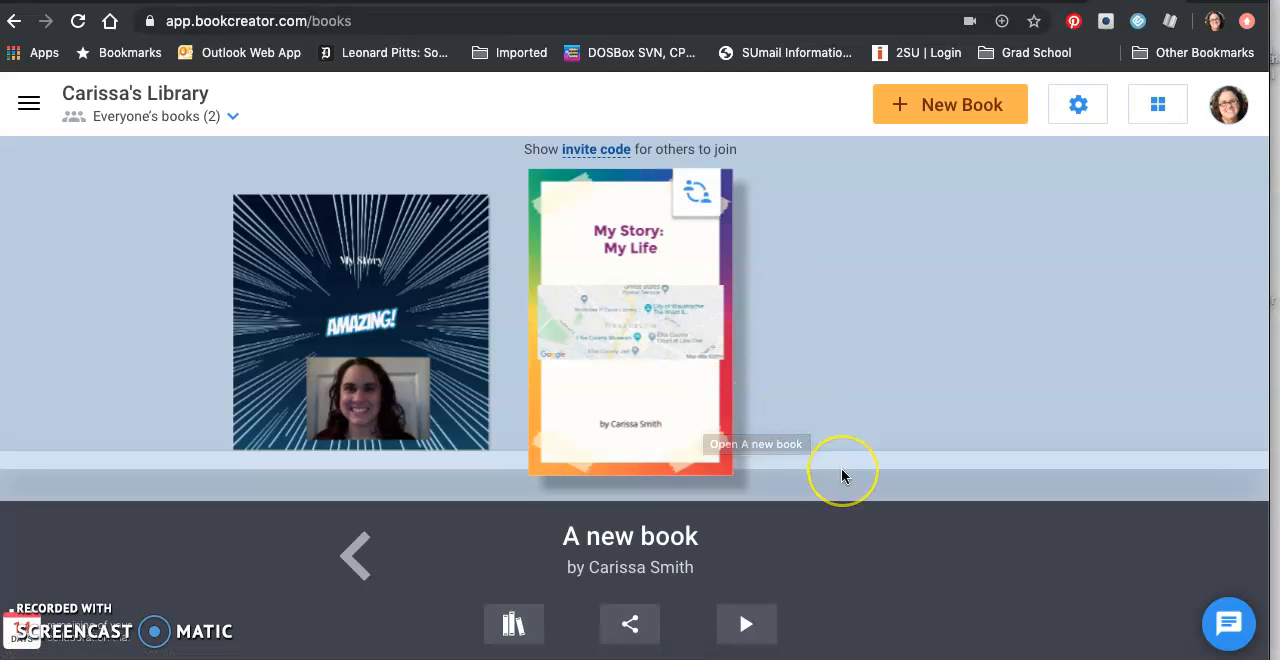
mouse_move(843, 475)
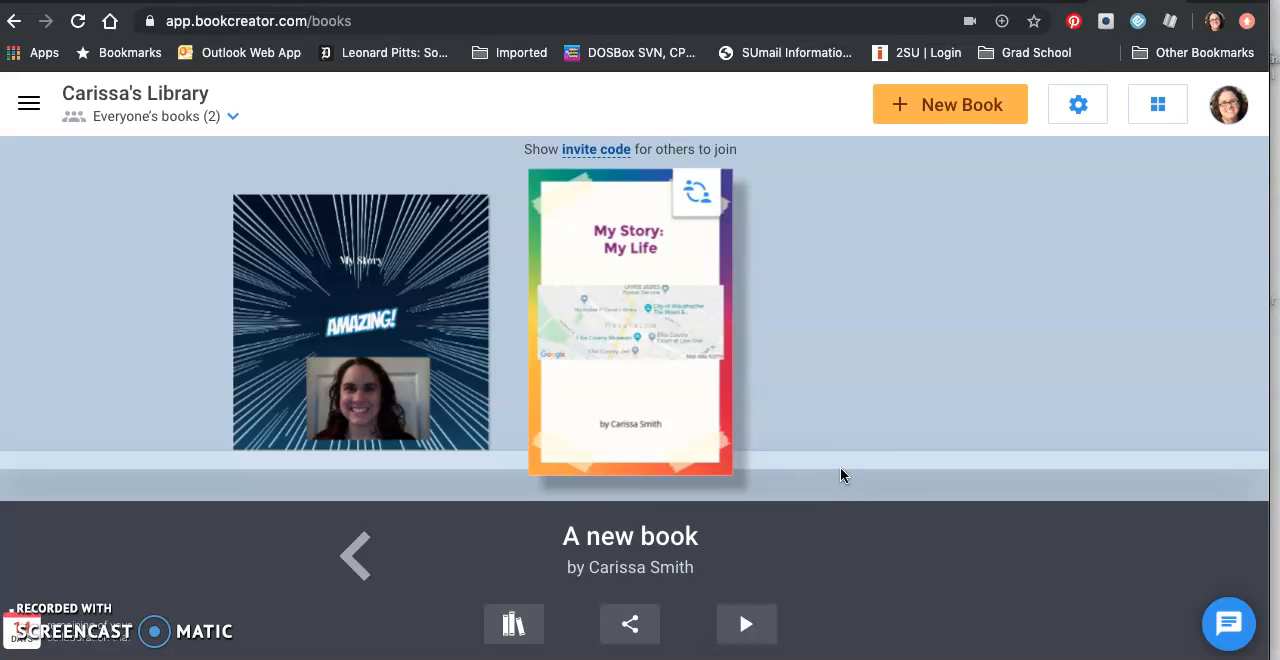
mouse_move(105, 638)
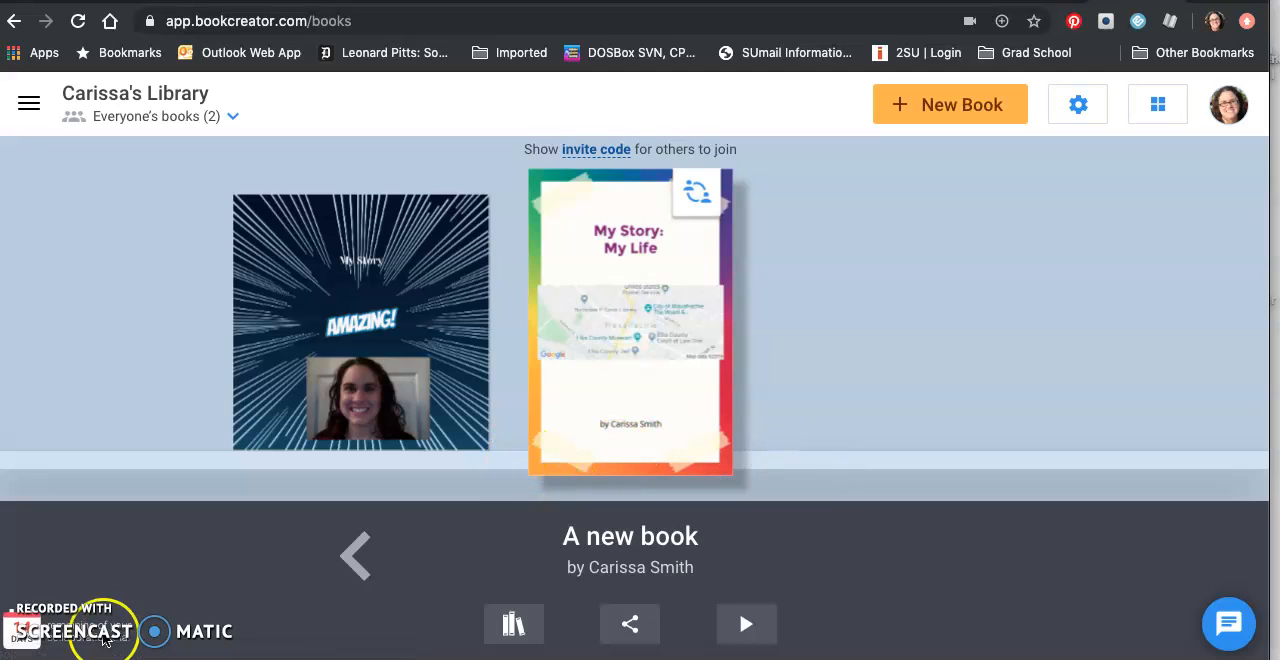